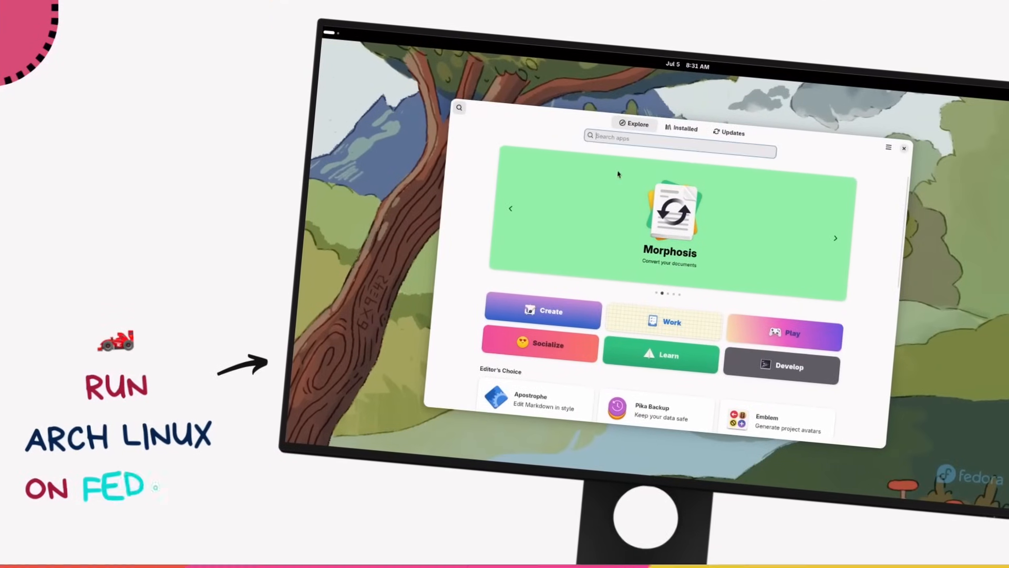
Step: Search GNOME Software for 'extension manager' and open the Extension Manager details page
text(extension manager)
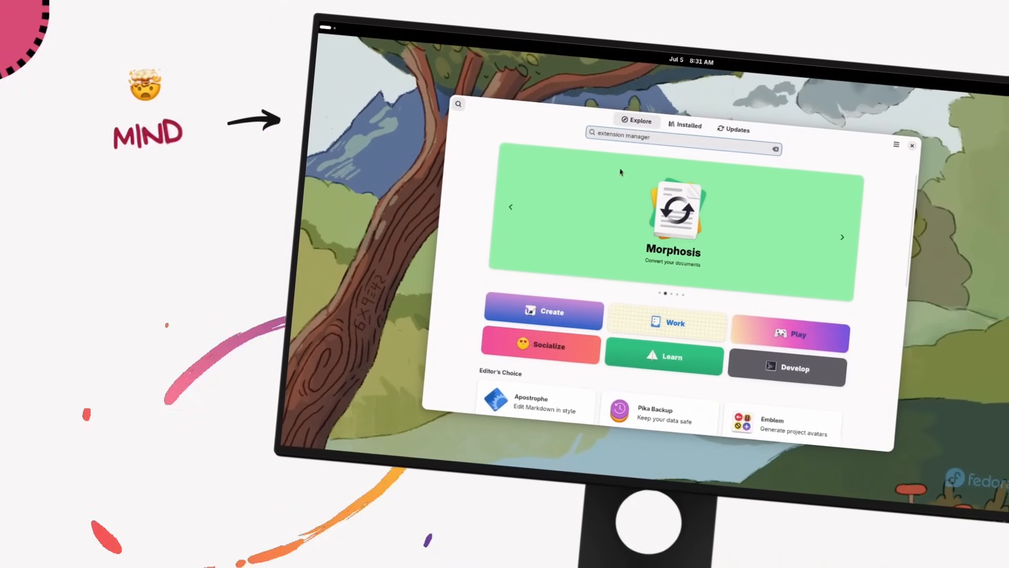
text(extension manager)
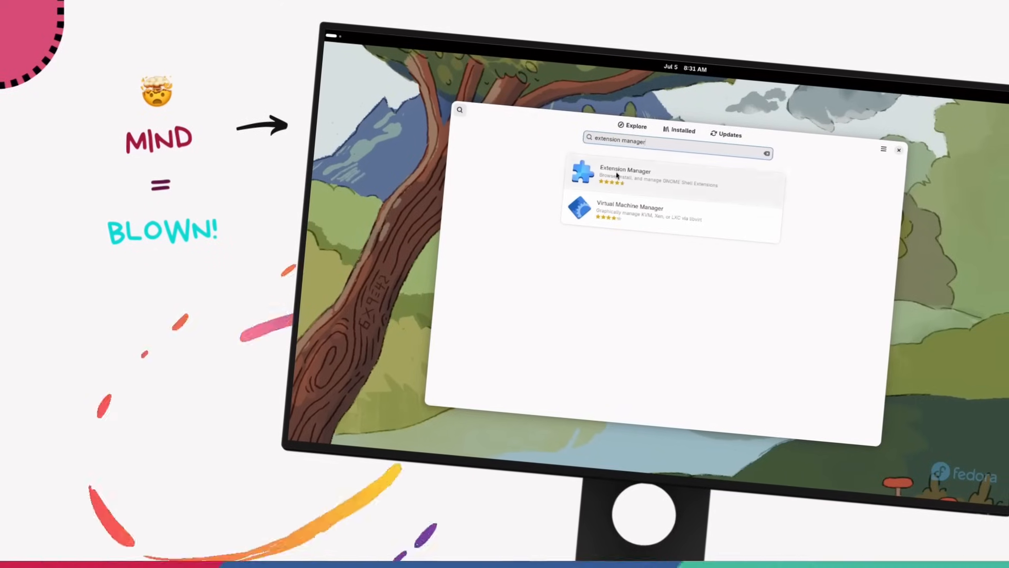
click(624, 175)
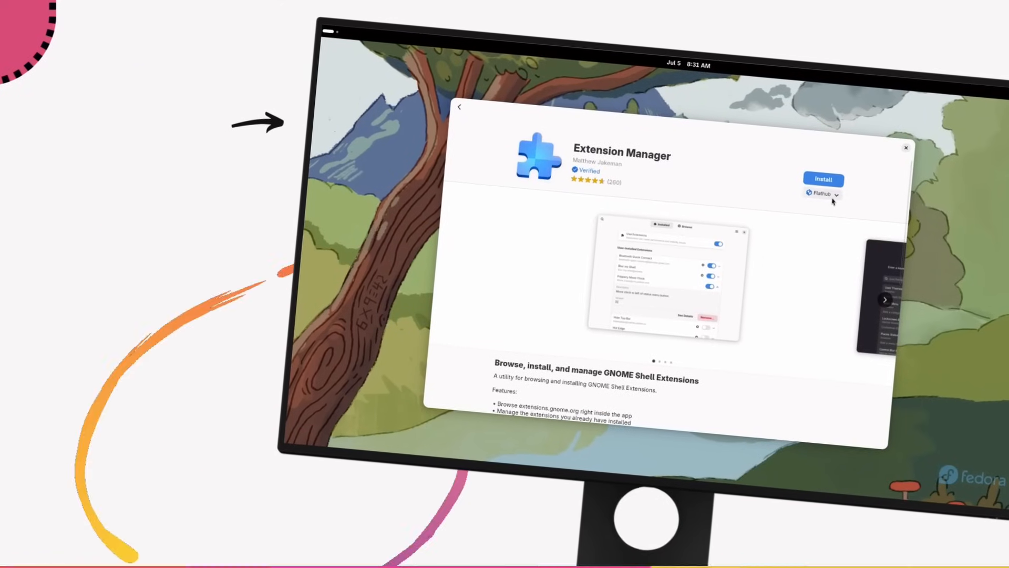
click(822, 179)
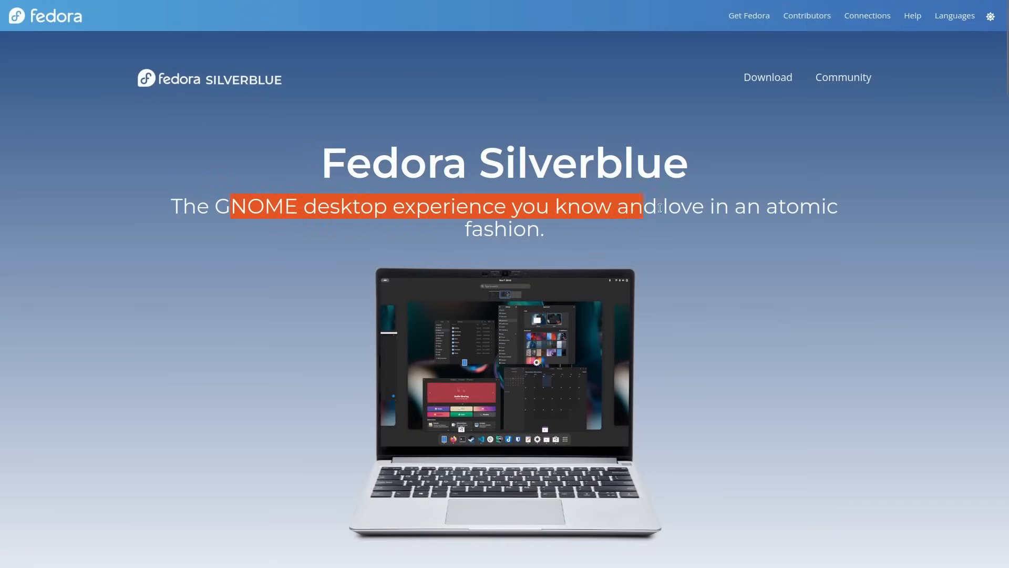
Step: Scroll through the Fedora Silverblue feature page, then the Fedora COSMIC Atomic page
scroll(down, 3)
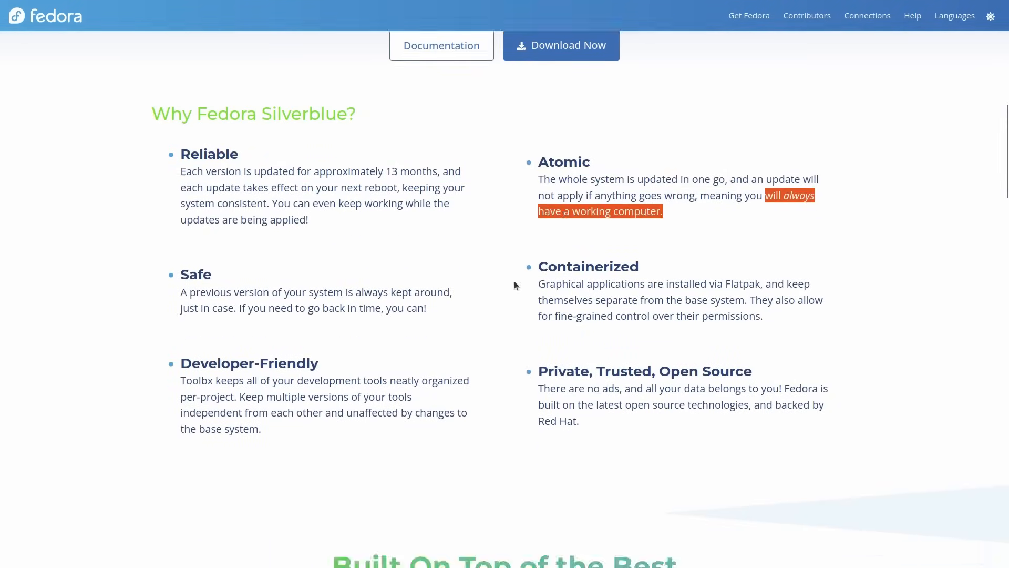
scroll(down, 3)
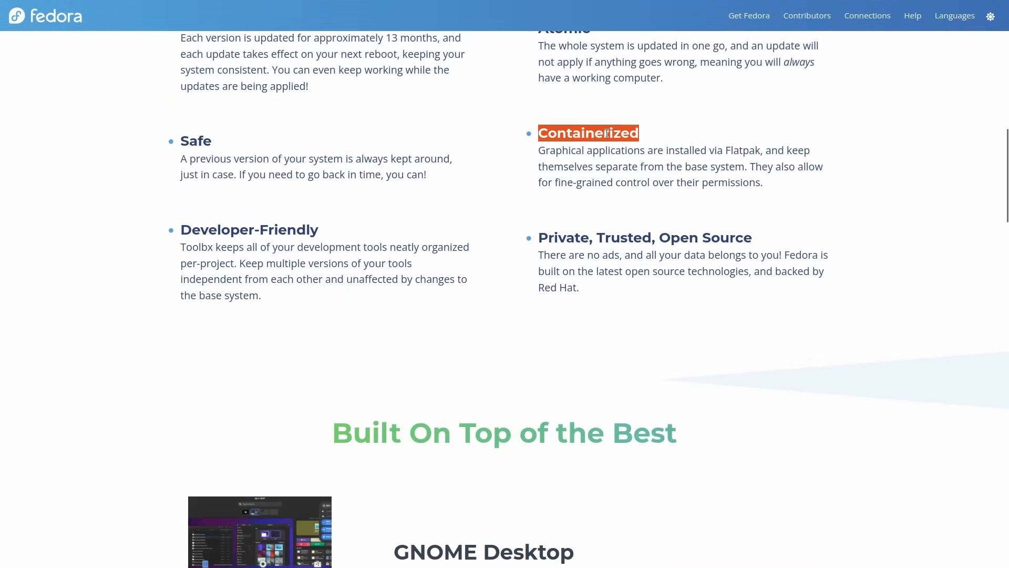
scroll(down, 3)
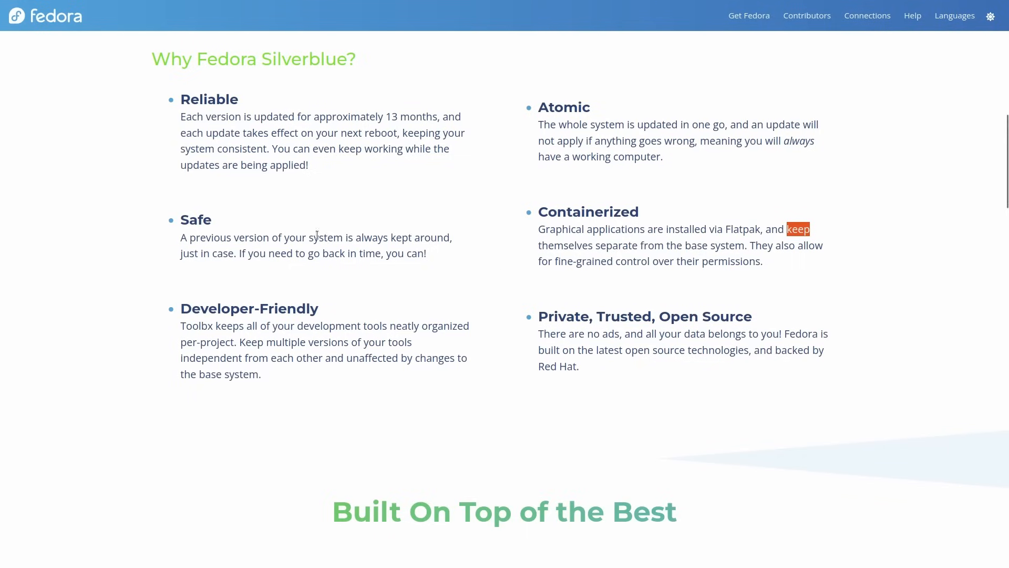
mouse_move(201, 325)
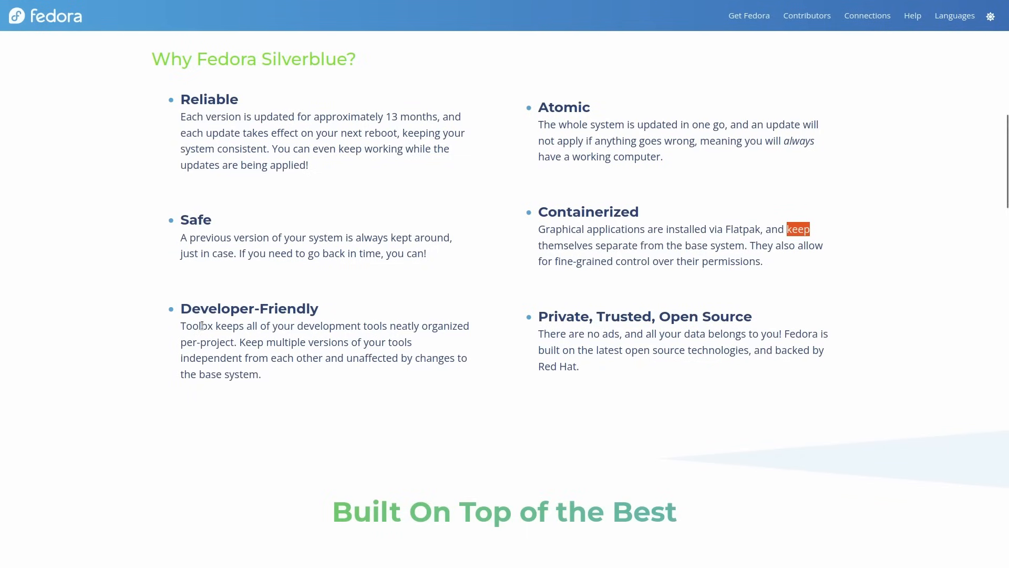
scroll(down, 3)
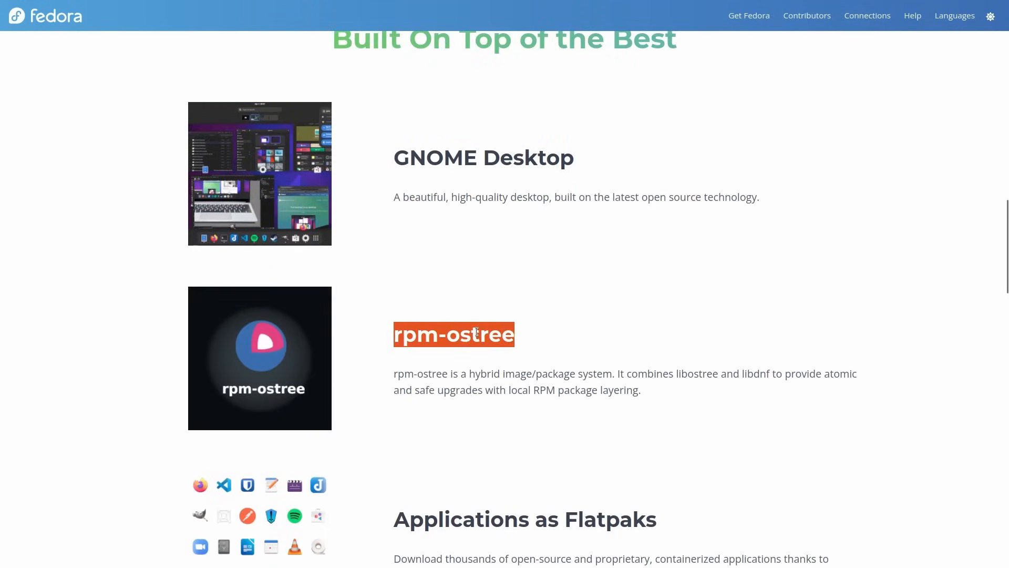
scroll(down, 3)
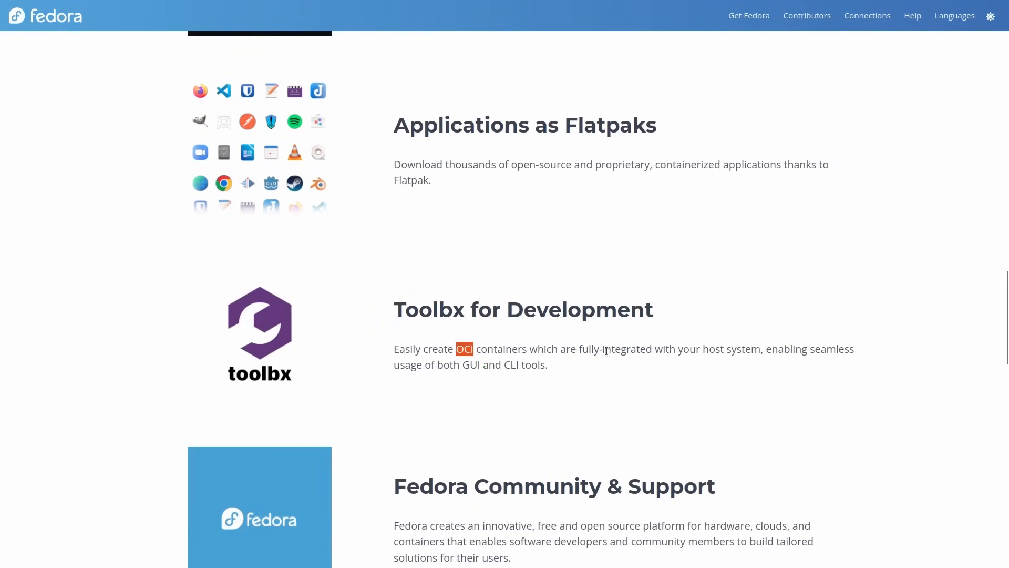
scroll(down, 3)
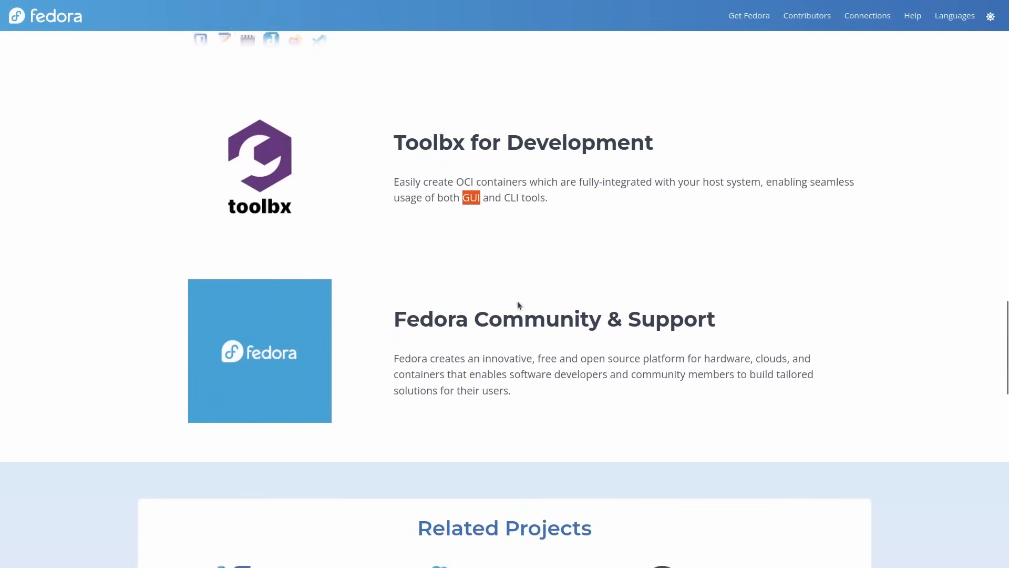
scroll(down, 3)
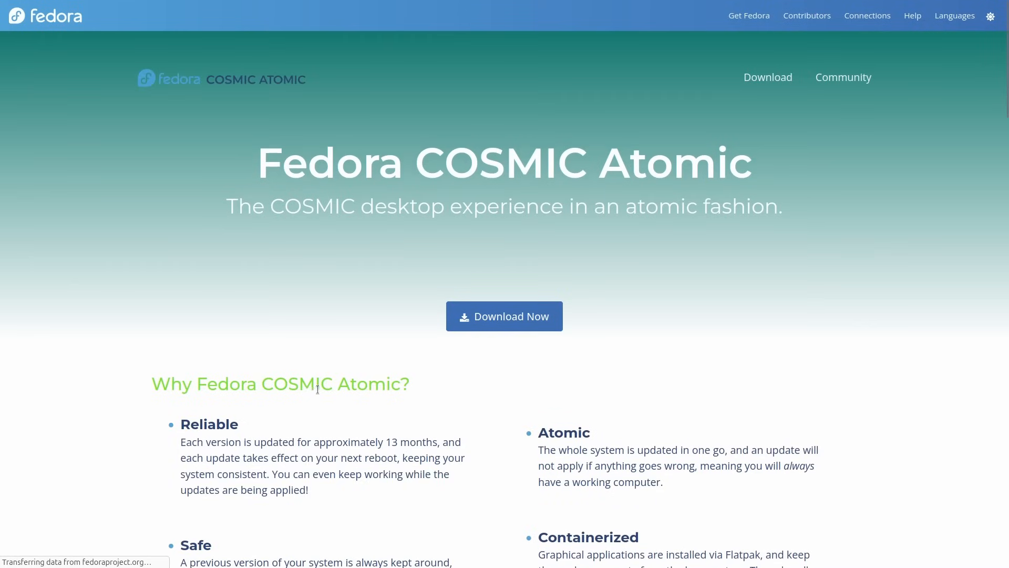
scroll(down, 3)
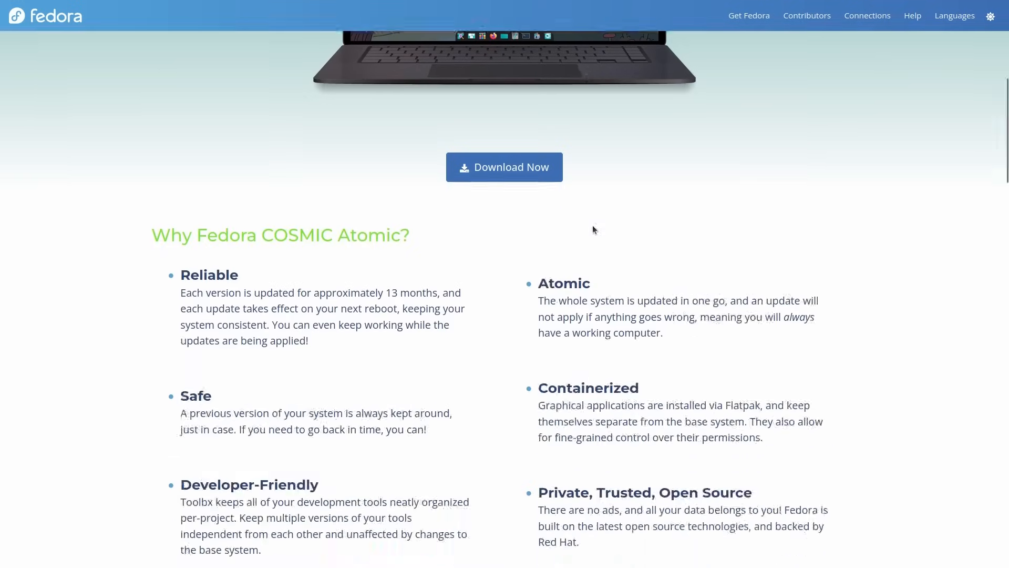
scroll(down, 3)
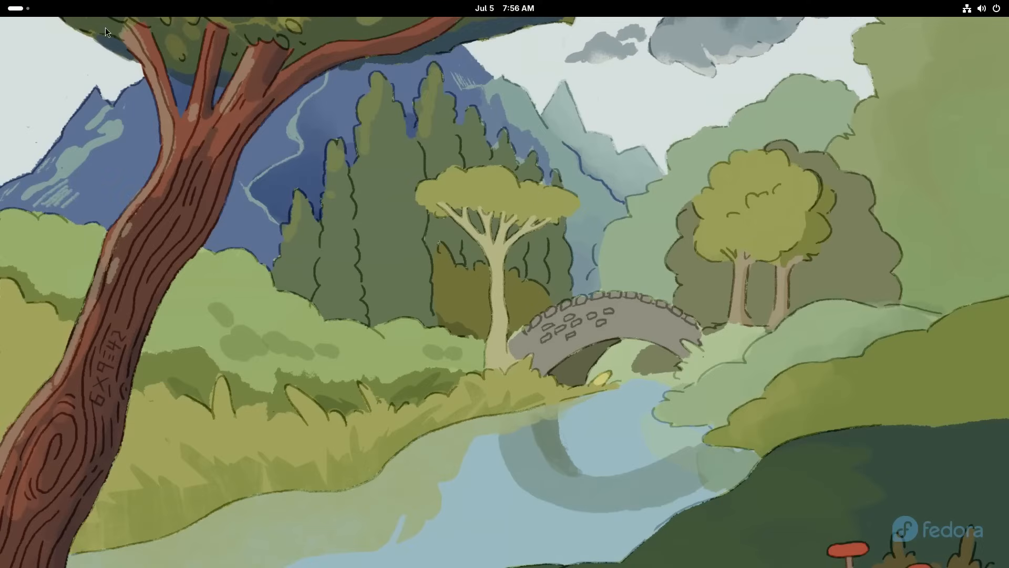
Step: Launch a terminal from Activities, run 'rpm-ostree status' and widen the window
click(504, 8)
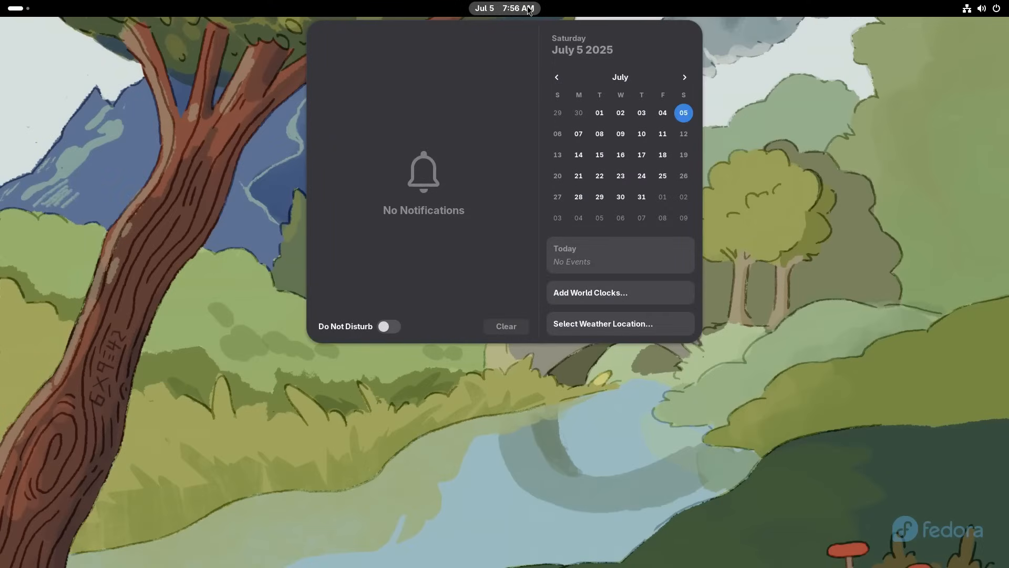
click(983, 8)
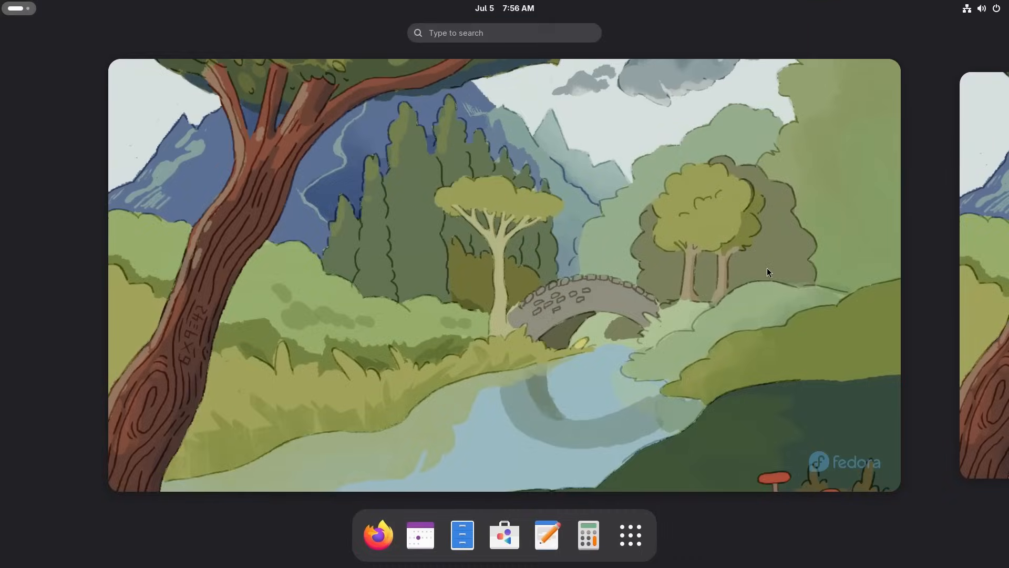
click(630, 535)
text(r)
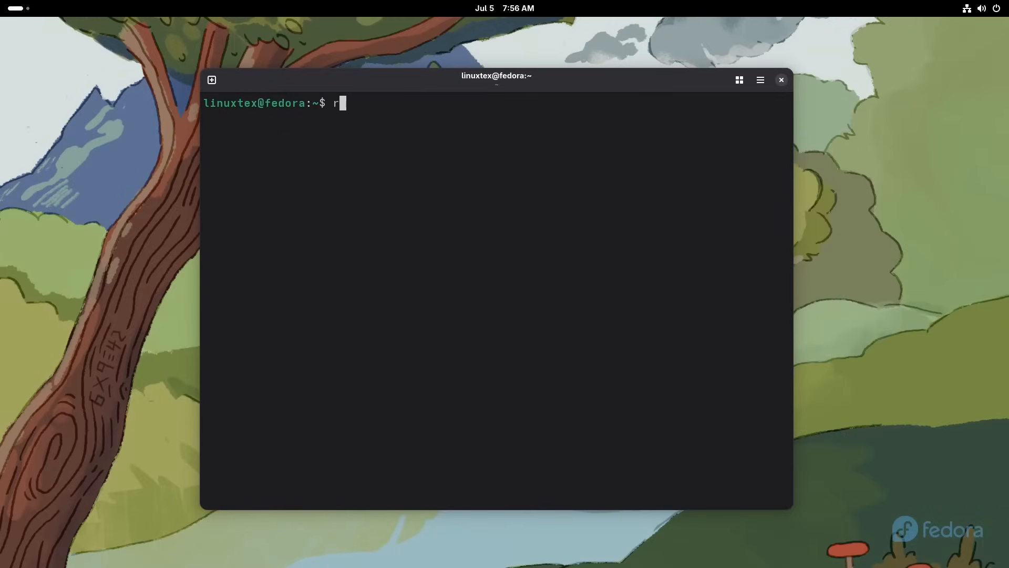
text(pm-ostree)
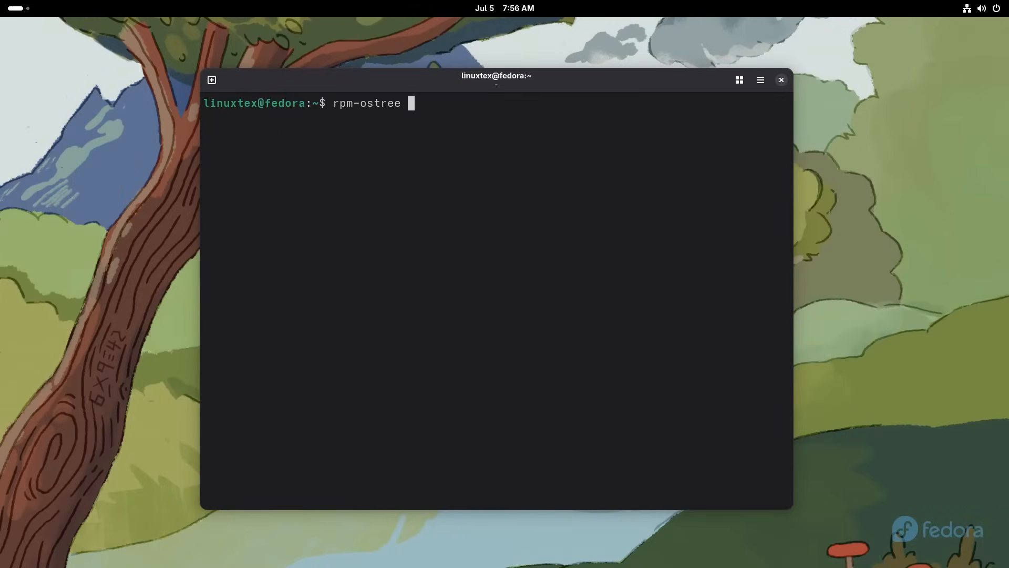
text(status)
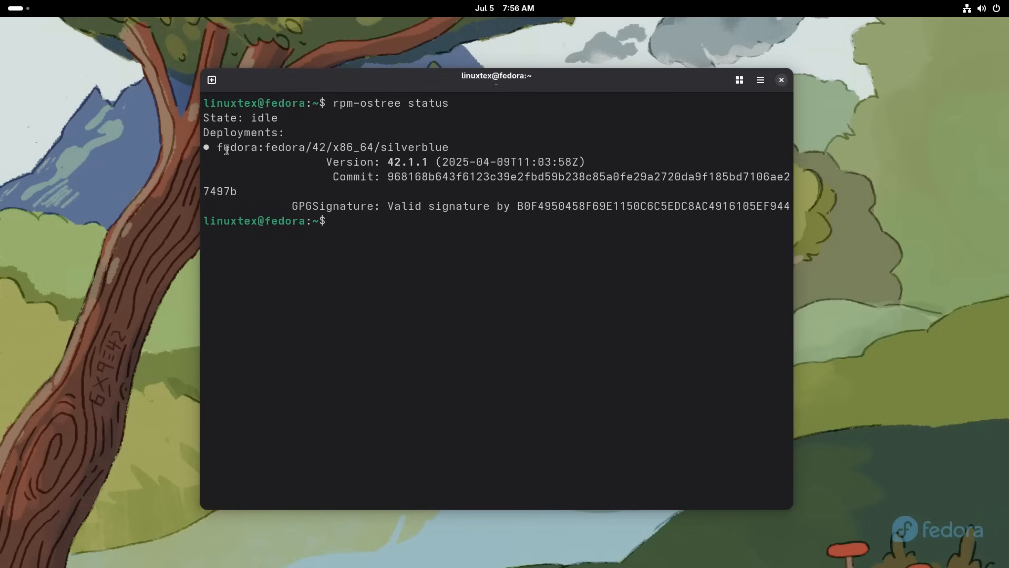
drag(218, 147, 378, 146)
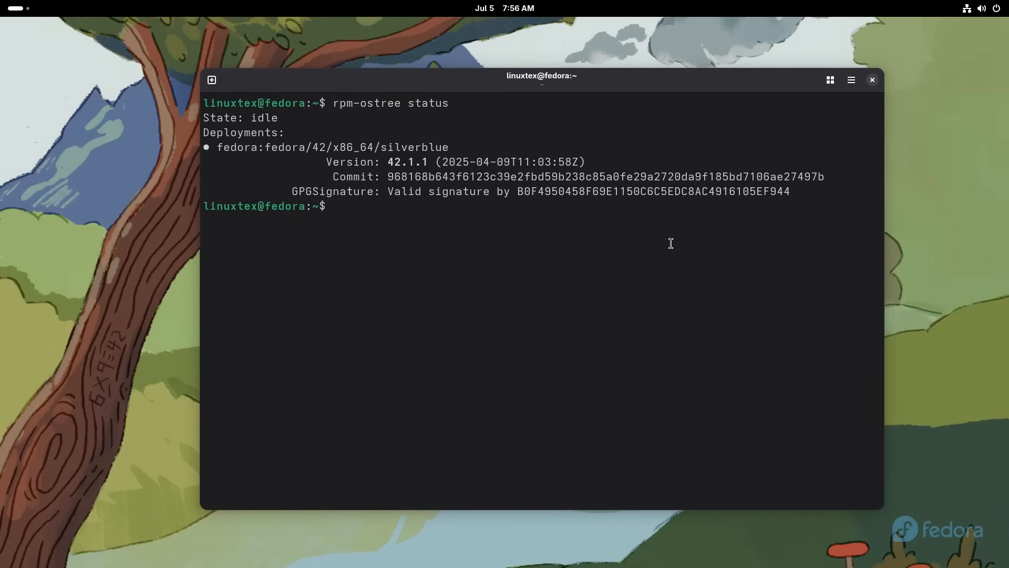
text(rpm-o)
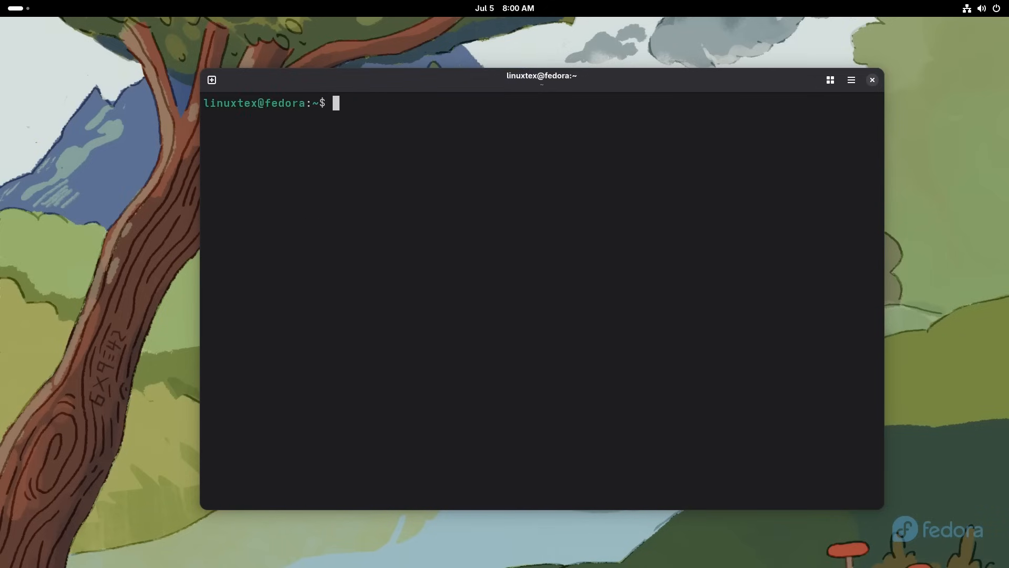
Step: Run 'rpm-ostree upgrade', clear, and confirm status lists 42.20250705.0 staged
text(rpm-ostree upgrade)
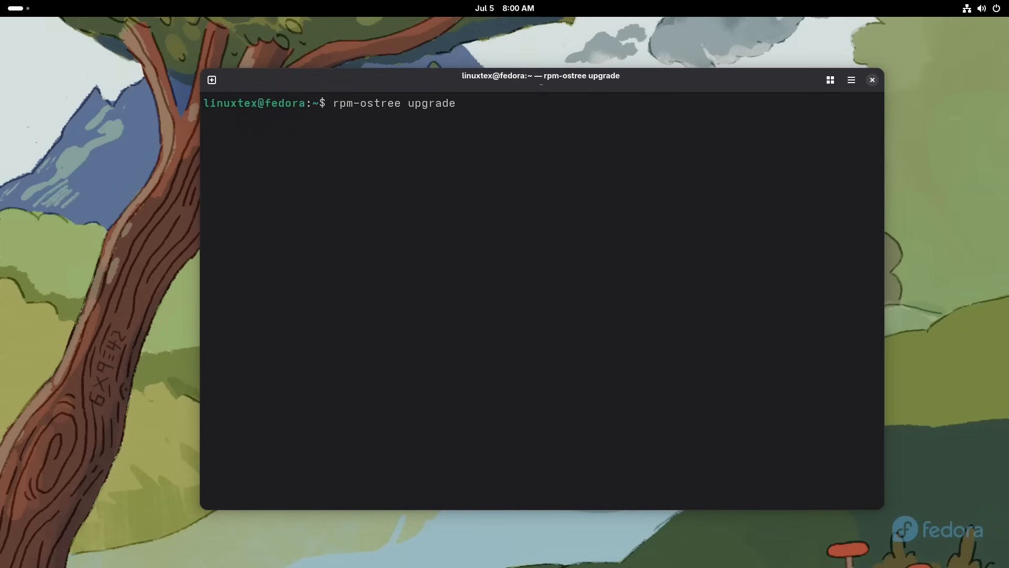
key(ctrl+c)
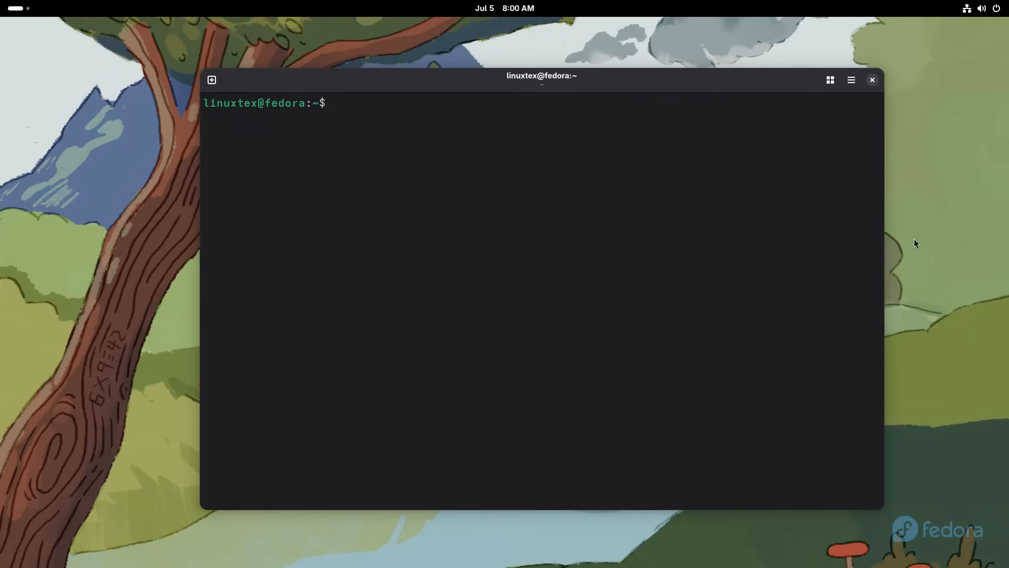
text(clear)
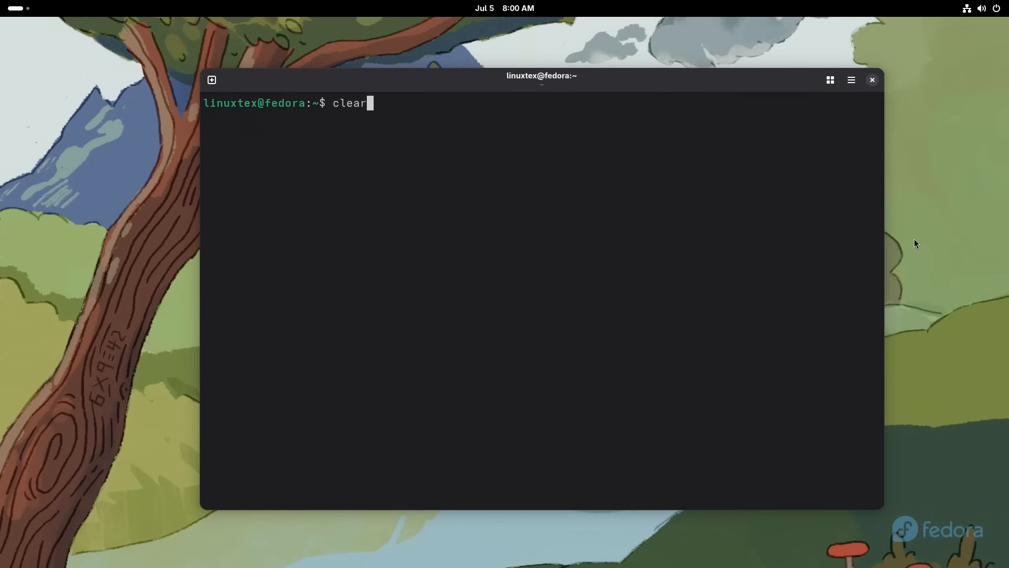
text(rpm-ostree status)
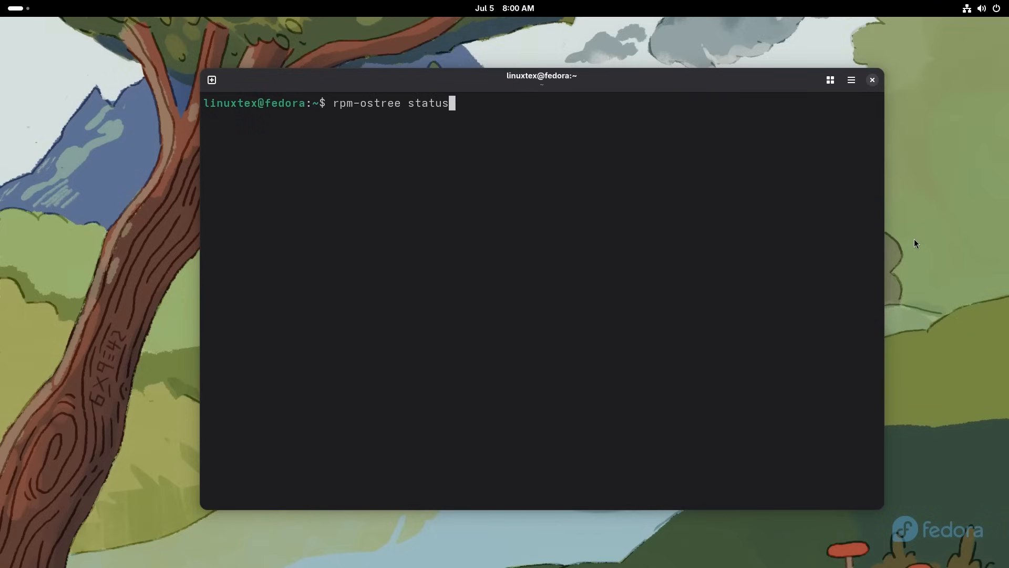
key(Return)
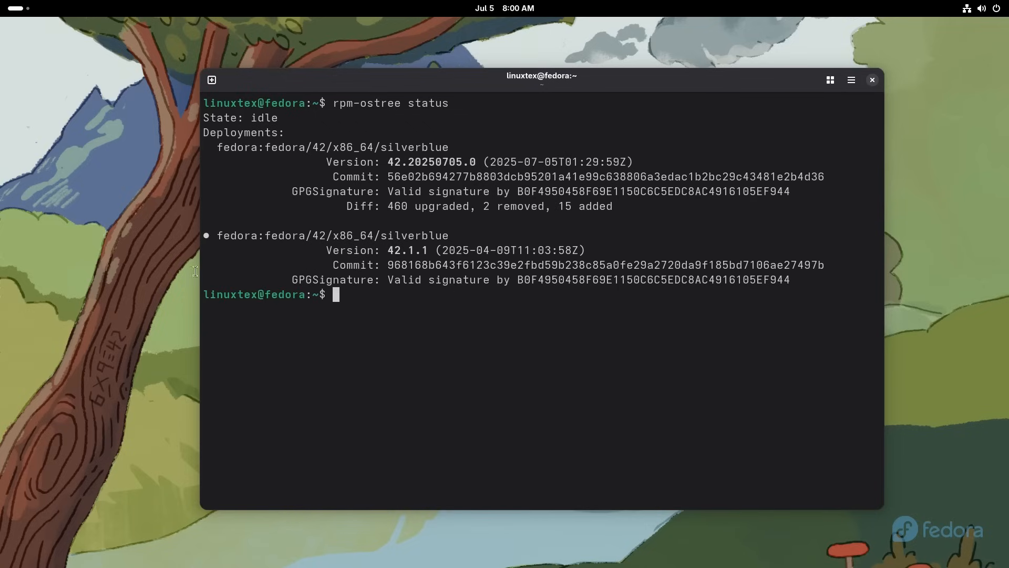
mouse_move(418, 172)
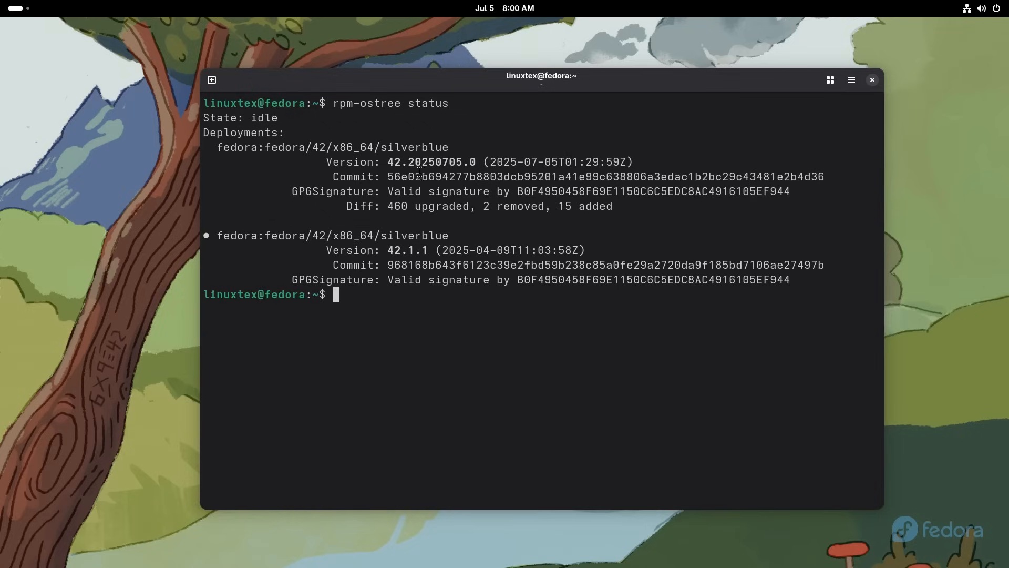
double_click(407, 249)
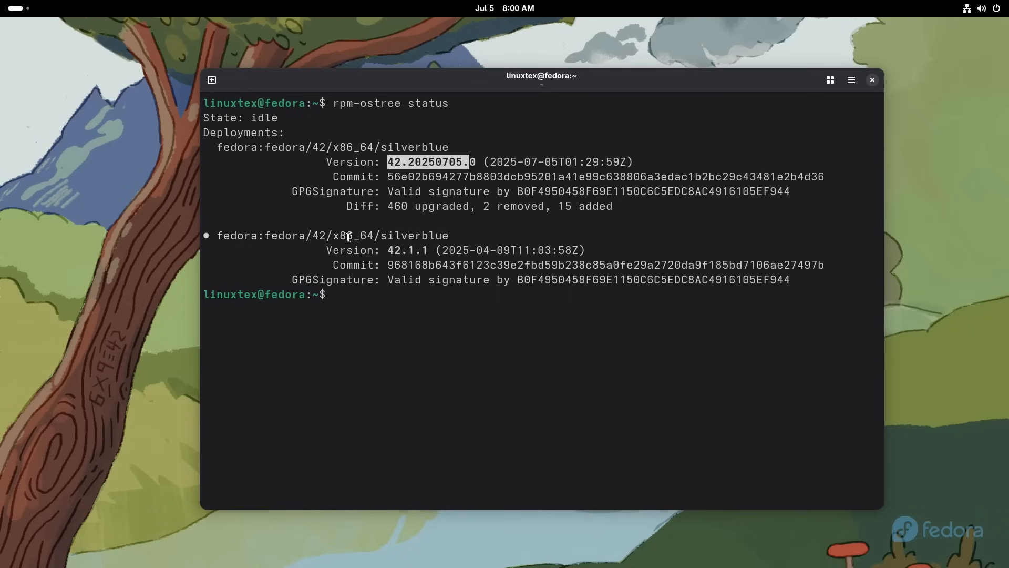
Step: Restart the computer from the system power menu and sign back in
click(978, 7)
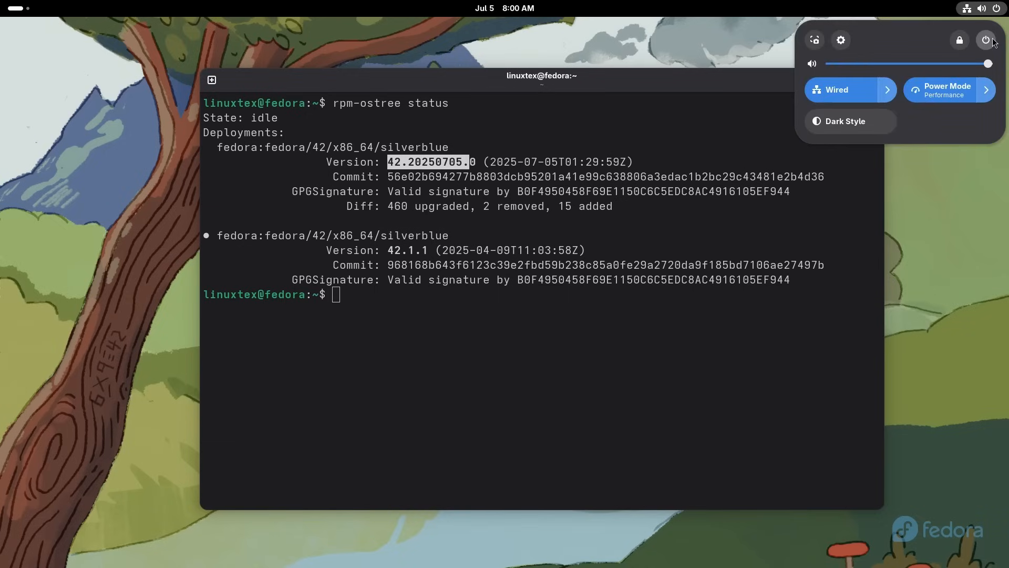
click(986, 40)
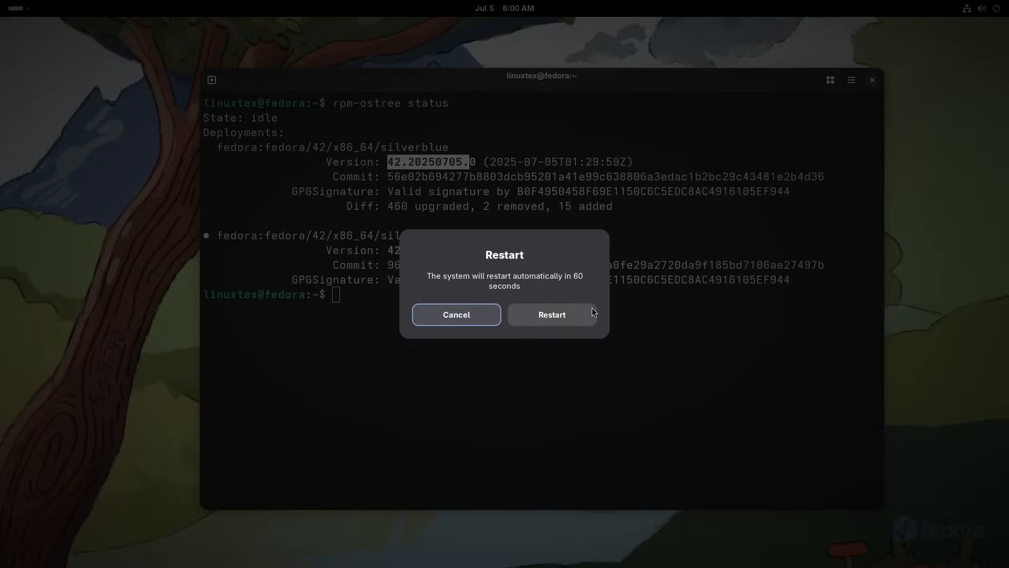
click(550, 314)
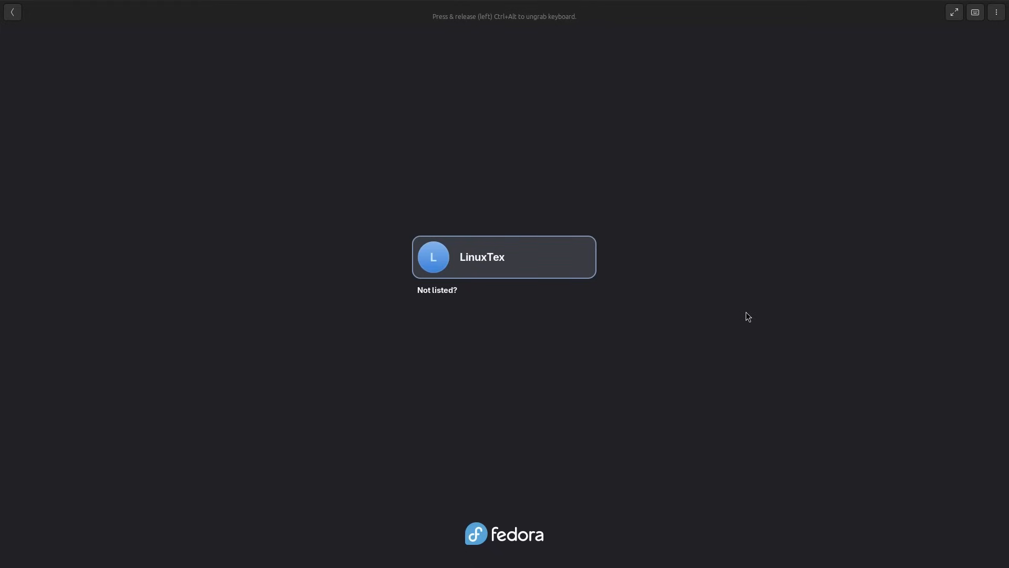
click(504, 257)
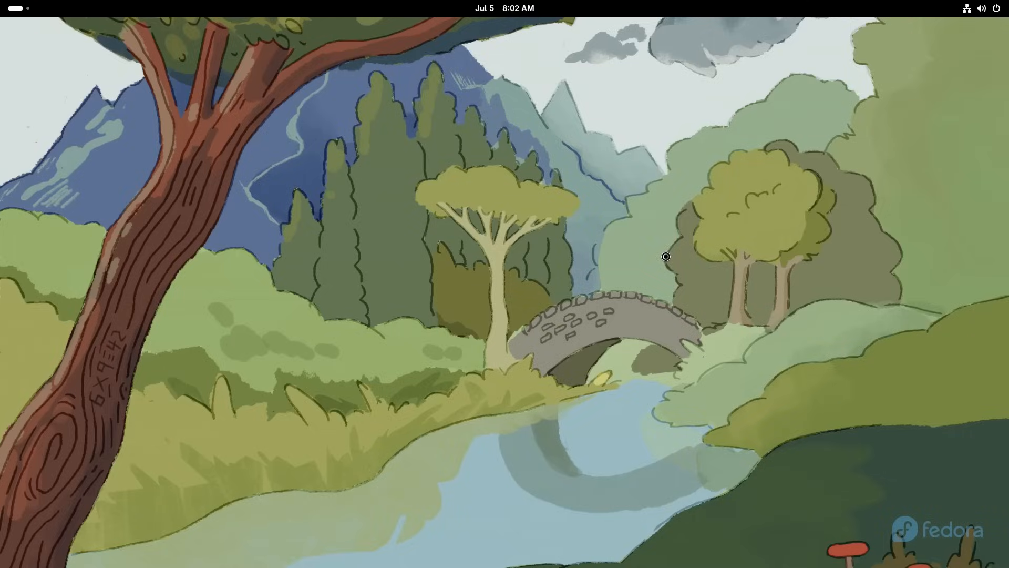
Step: Verify 42.20250705.0 is booted with 'rpm-ostree status', then run reboot
text(rpm-)
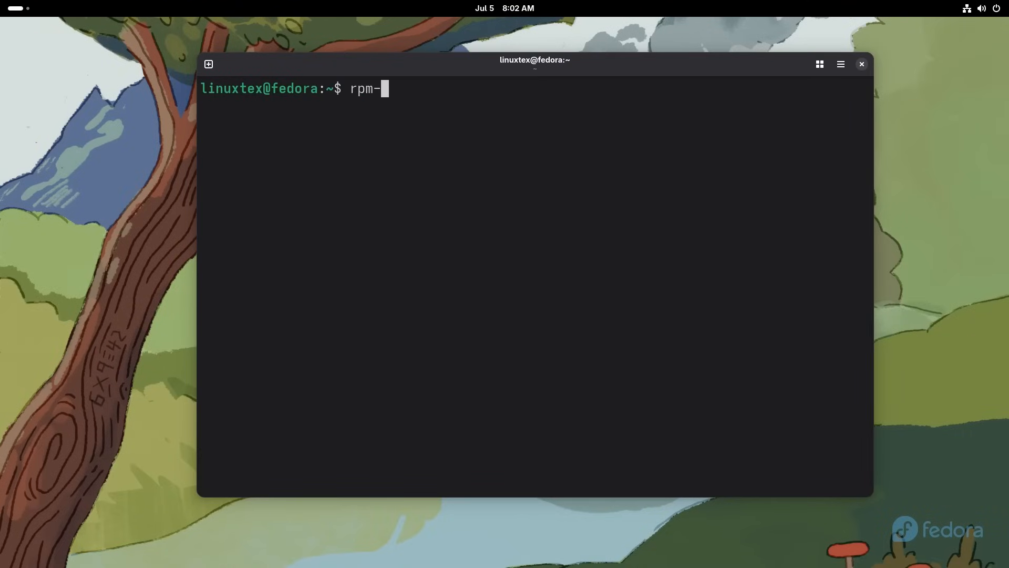
text(ostree status)
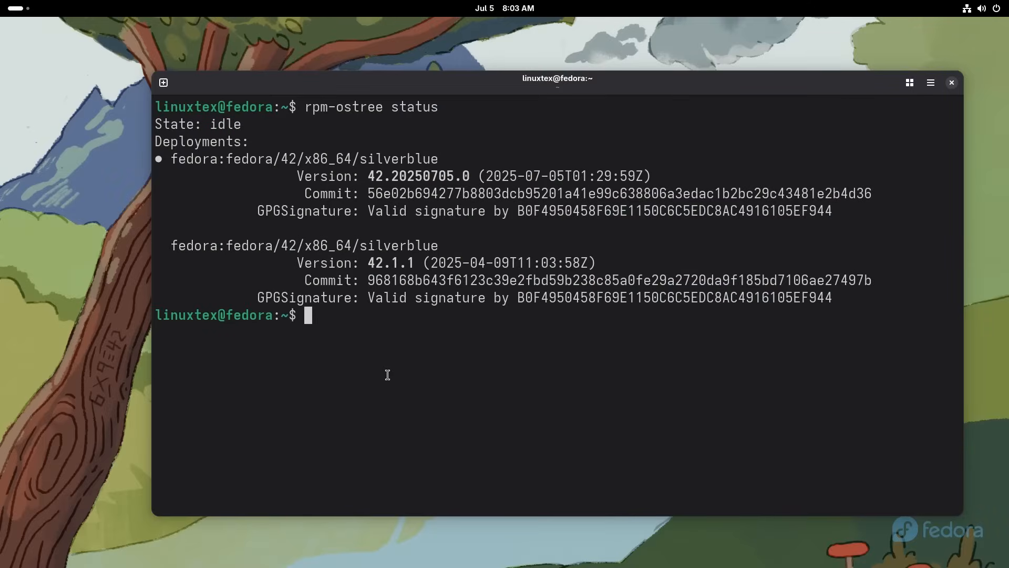
text(reboot)
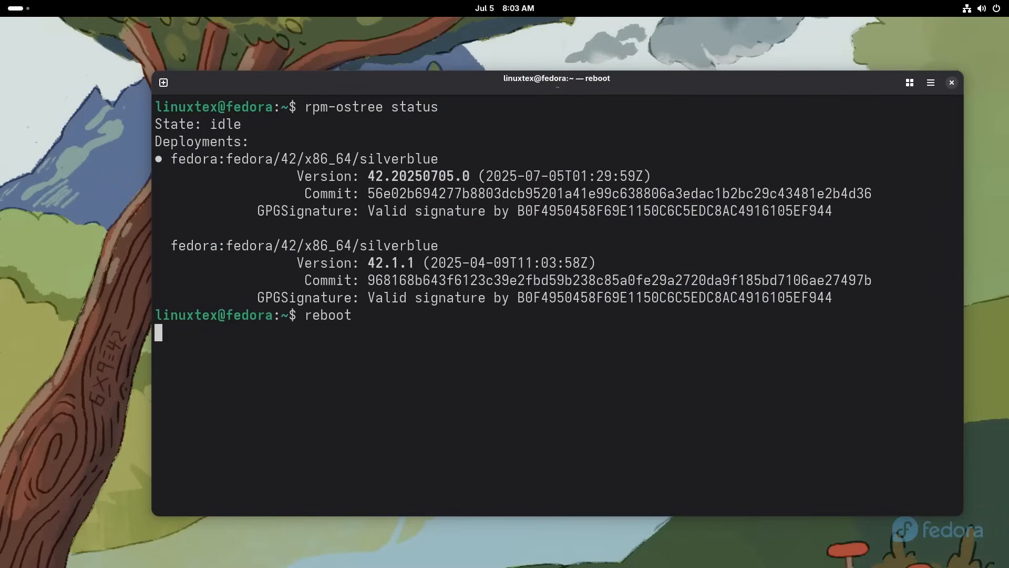
key(Return)
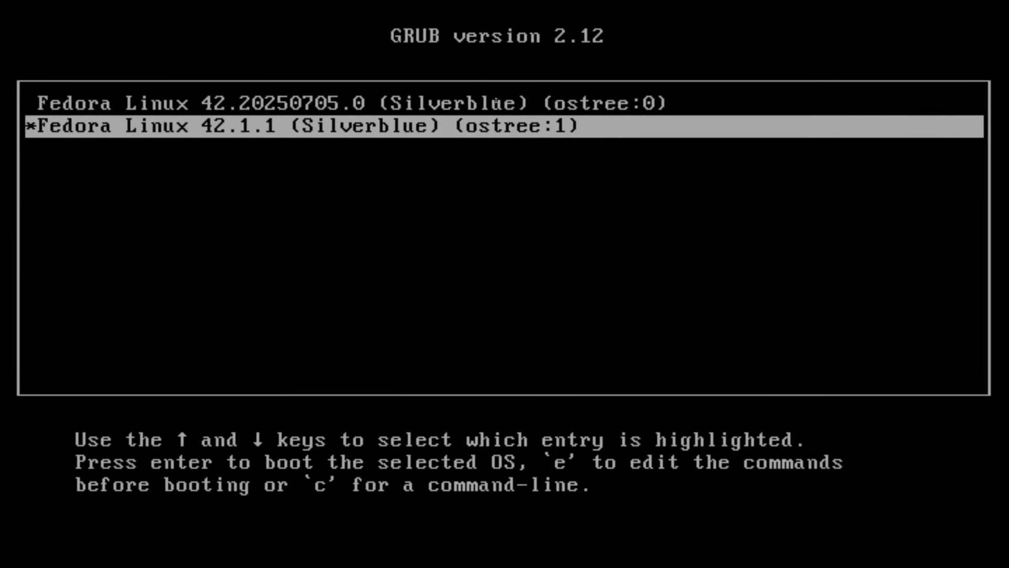
Step: Boot the Fedora Linux 42.1.1 GRUB entry, sign in, and launch a terminal
key(Up)
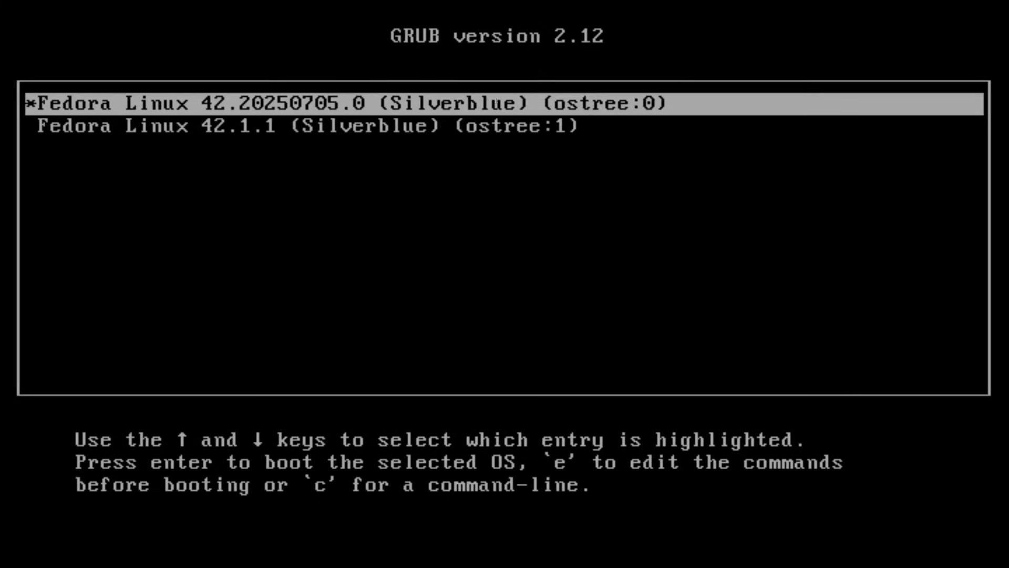
key(Down)
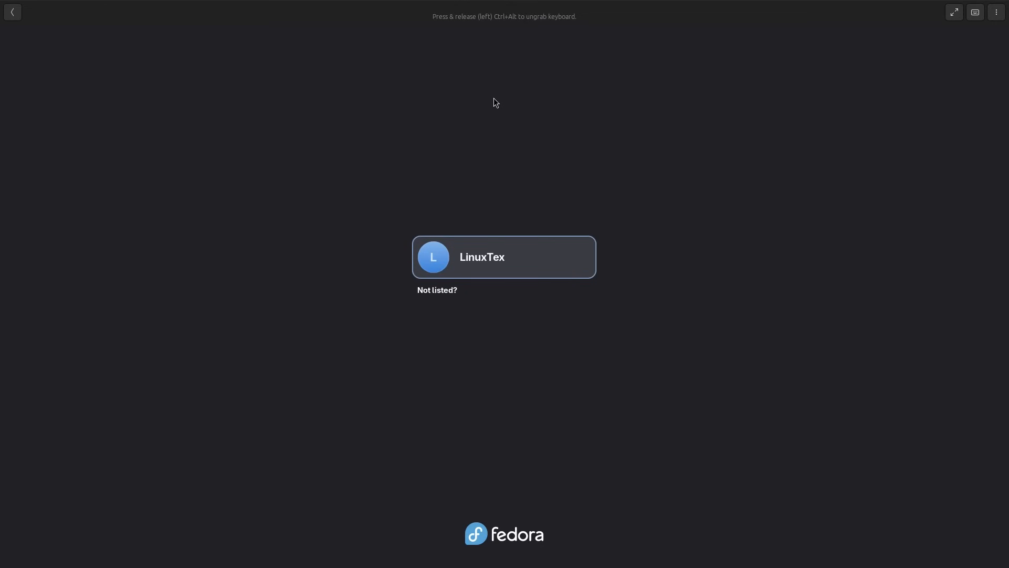
click(504, 257)
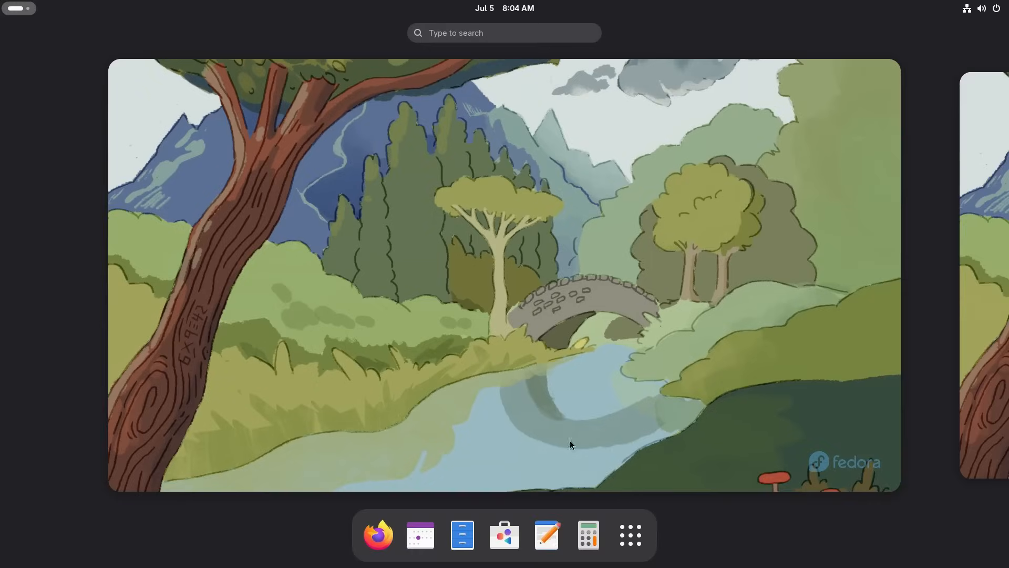
click(629, 535)
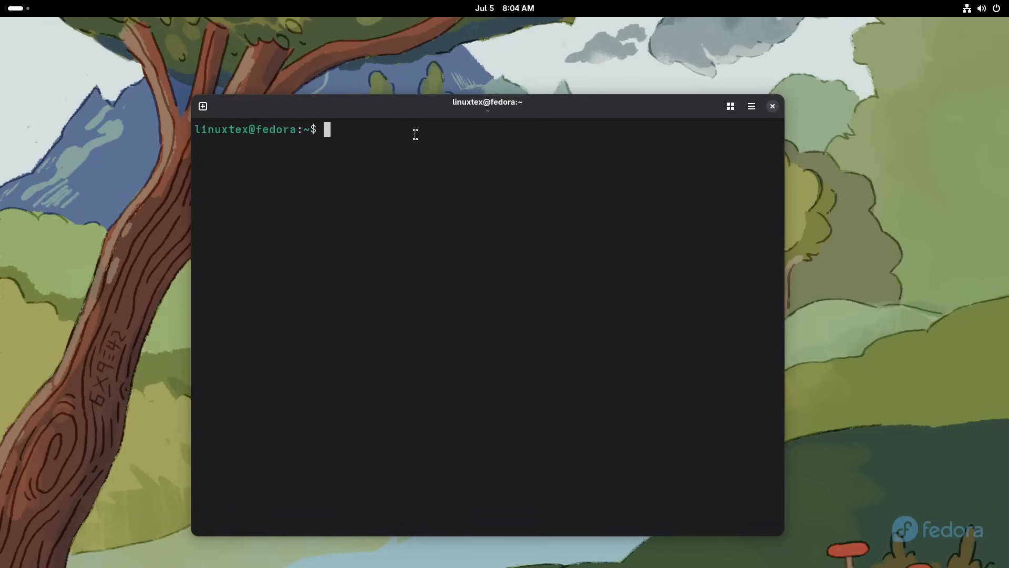
Step: Check status, run 'rpm-ostree rollback' to make 42.1.1 default, and type reboot
text(rpm-)
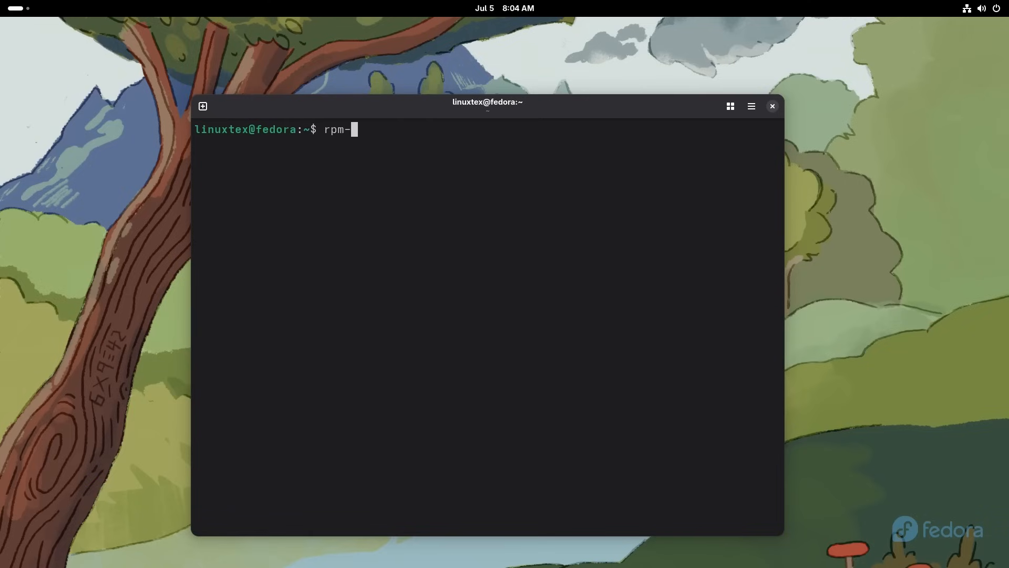
text(ostree status)
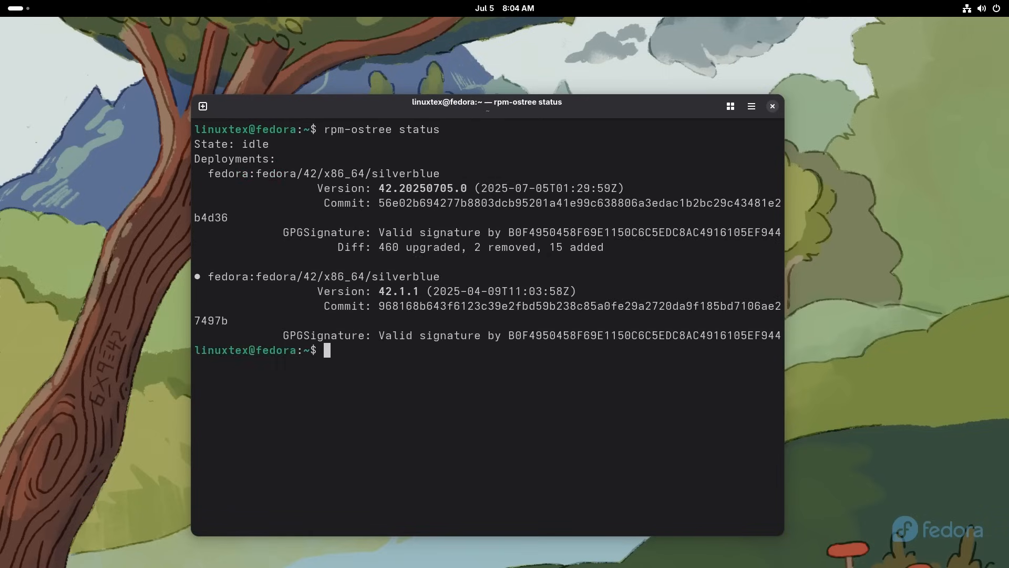
double_click(350, 275)
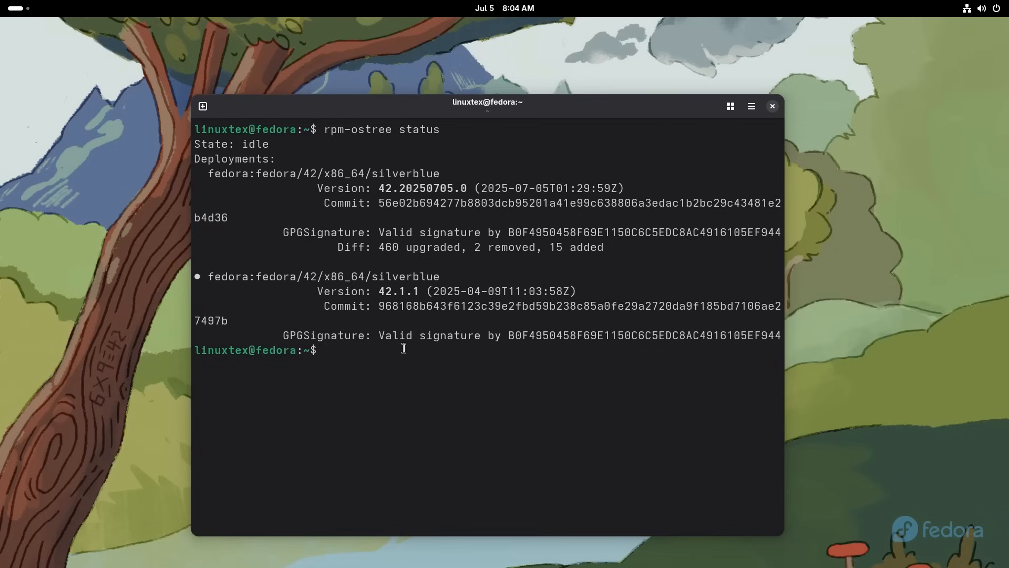
text(rpm-ostree rollback)
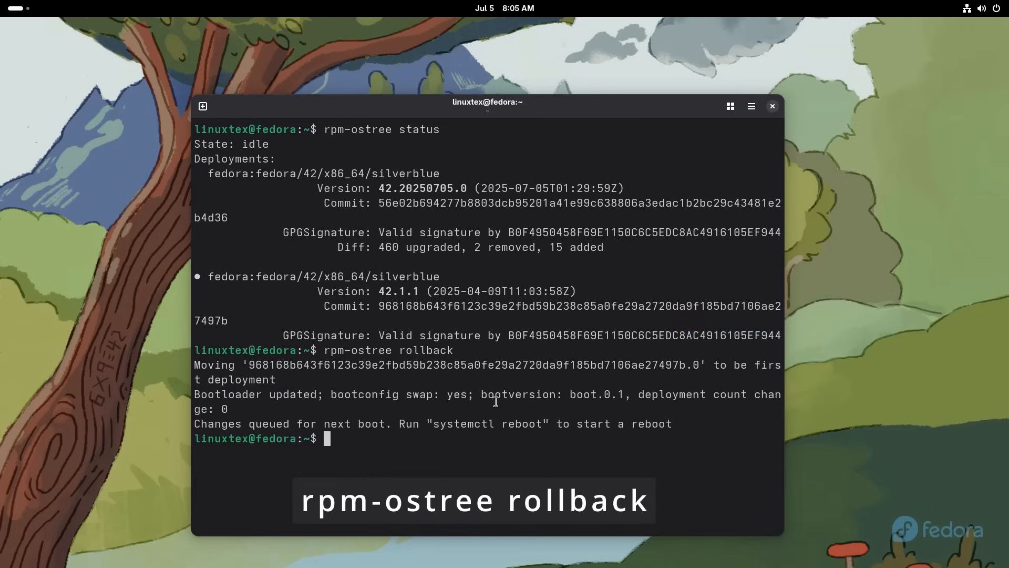
mouse_move(249, 365)
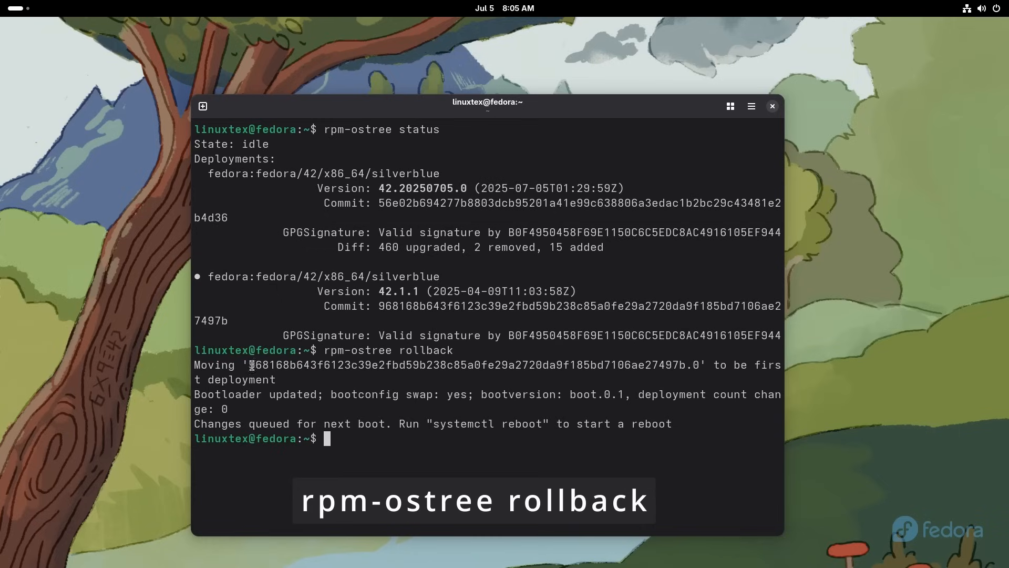
double_click(477, 365)
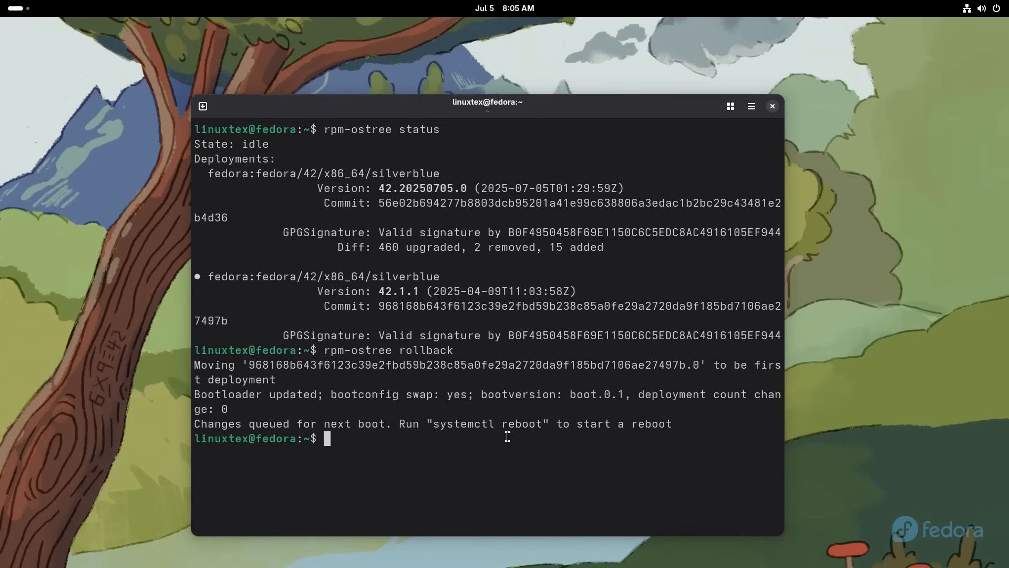
text(reboot)
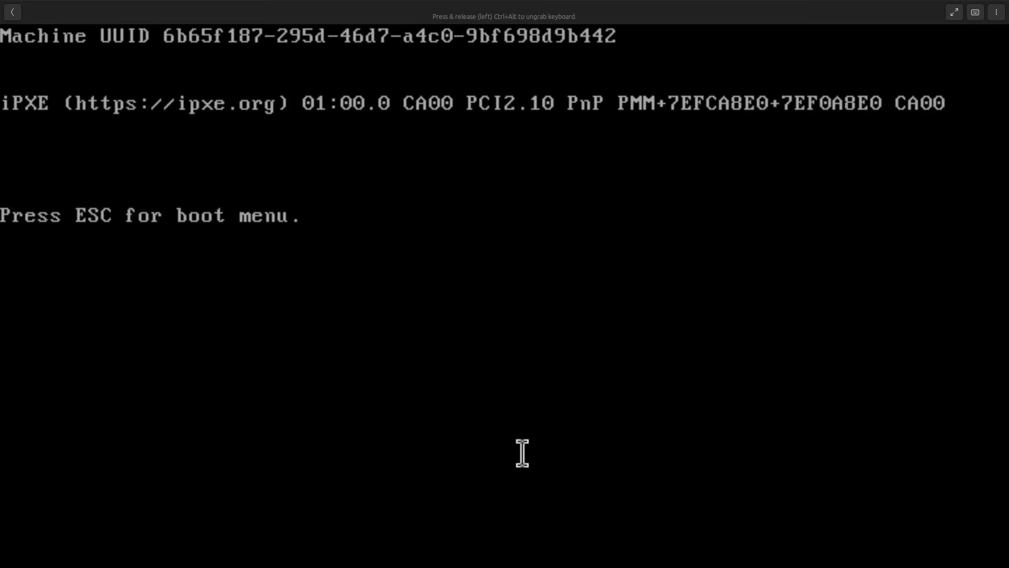
Step: Boot the rolled-back 42.1.1 entry and type 'rpm-ostree status' in a terminal
key(Escape)
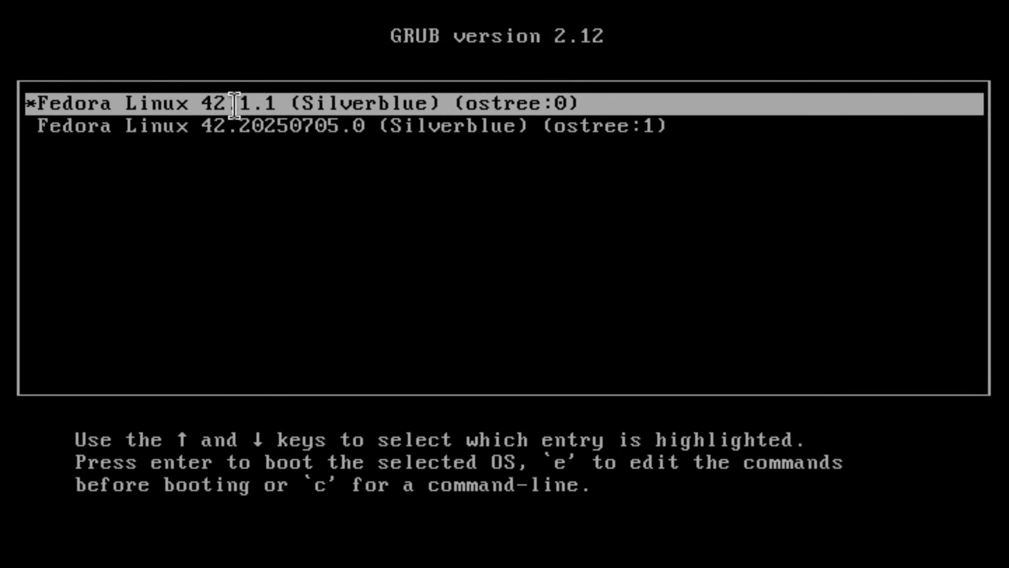
mouse_move(287, 143)
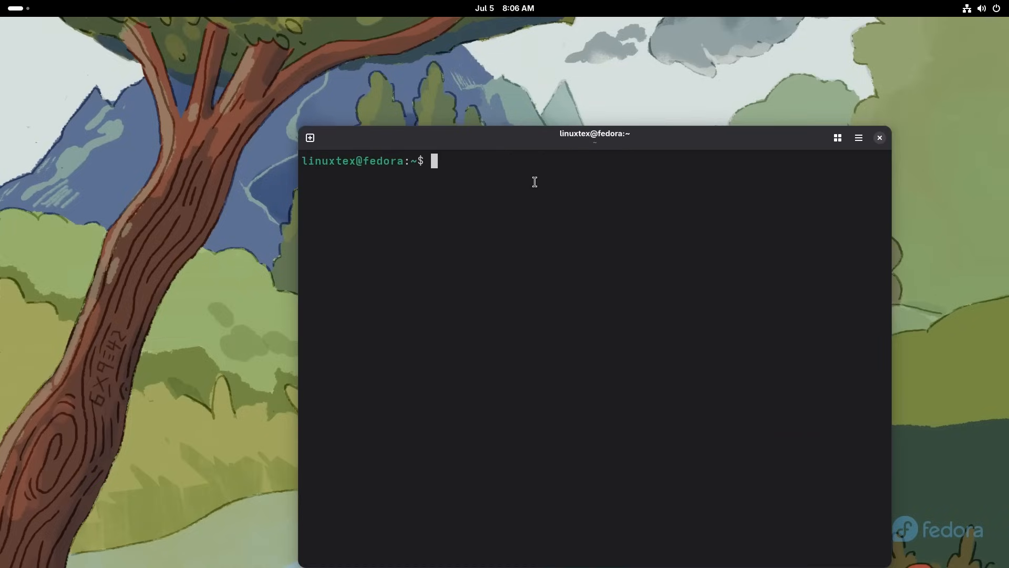
text(rpm-)
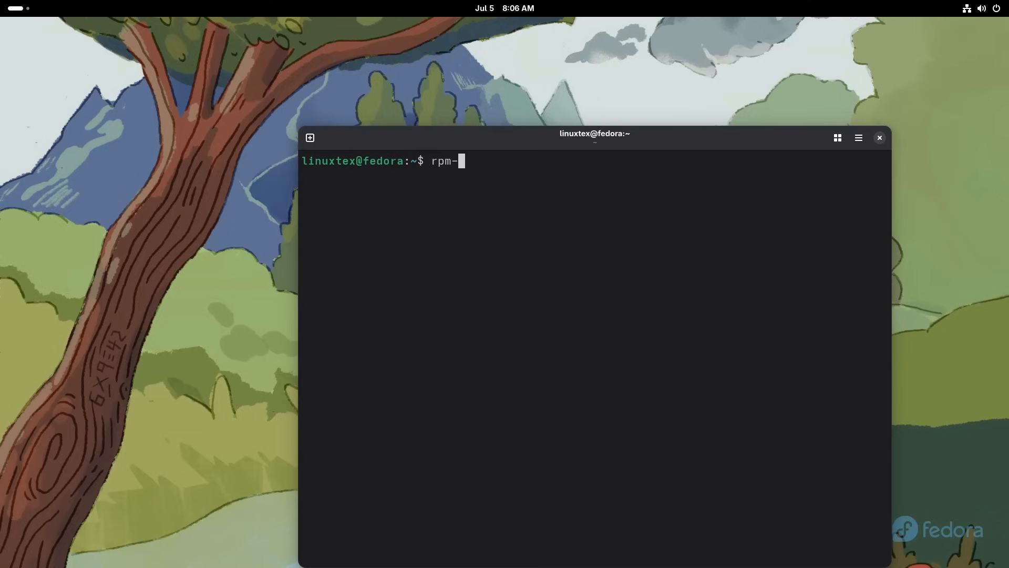
text(ostree)
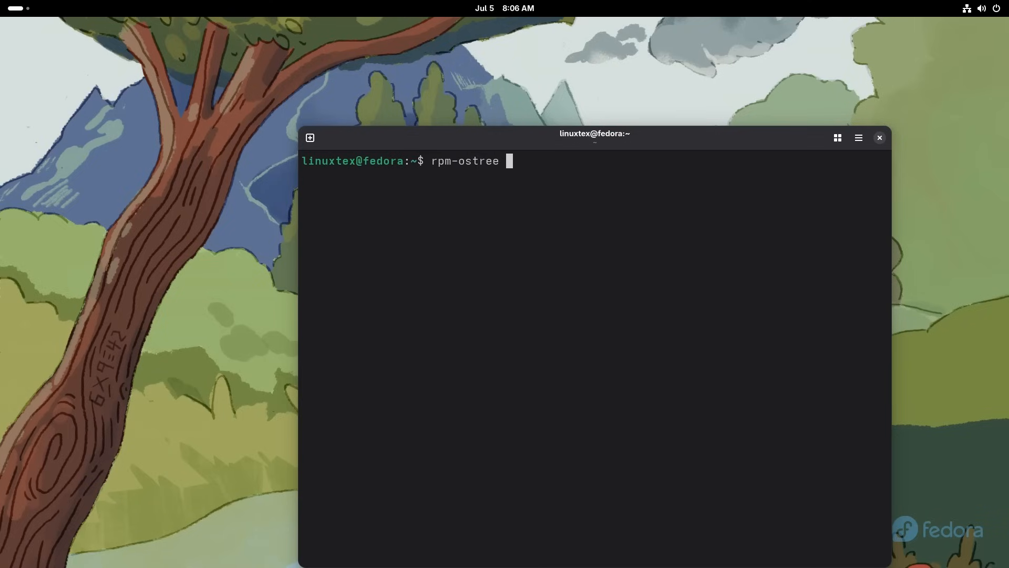
text(status)
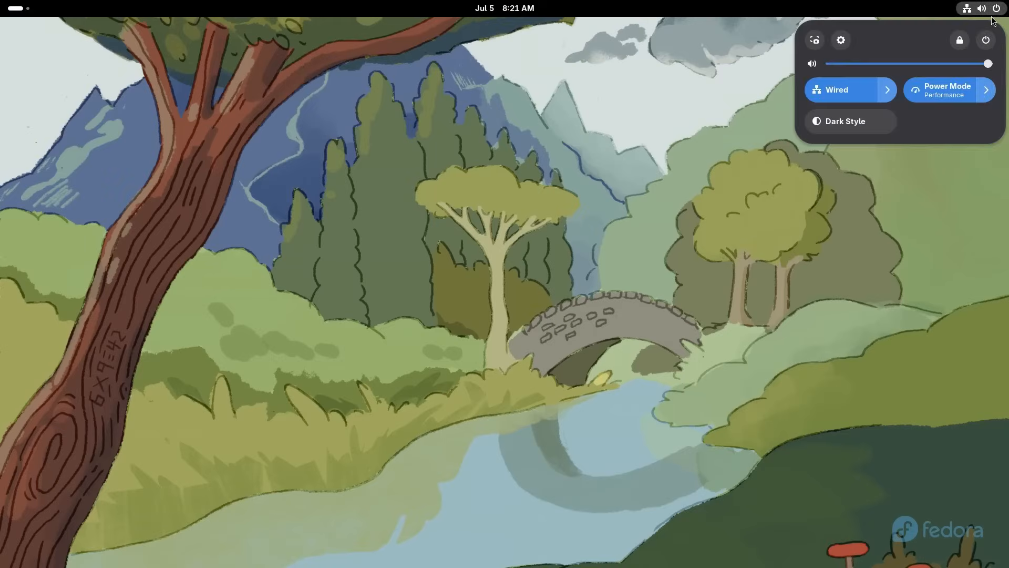
mouse_move(851, 121)
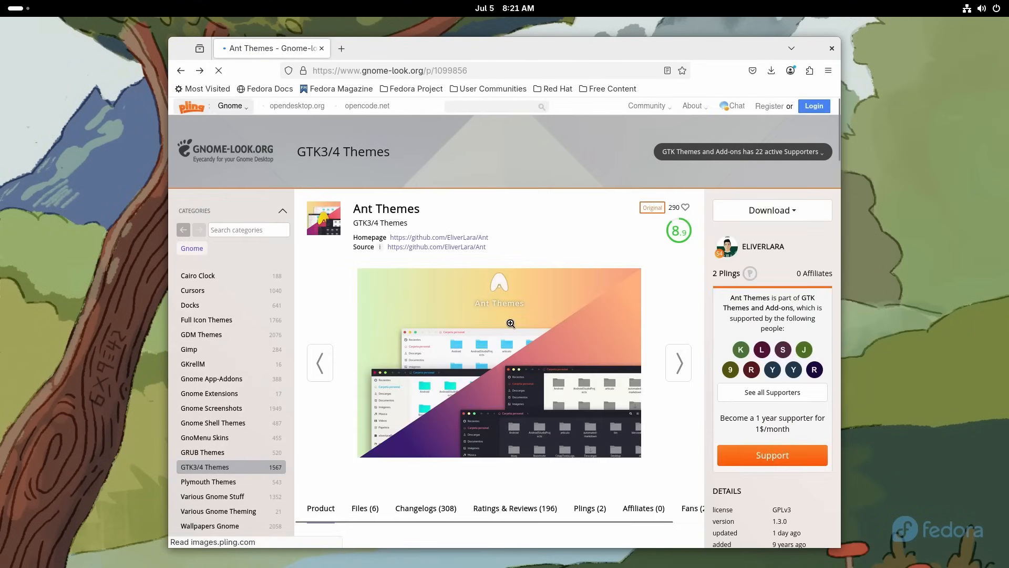
Step: Go from Ant Themes to Full Icon Themes and open the Infinity Glass Icon Theme page
scroll(down, 3)
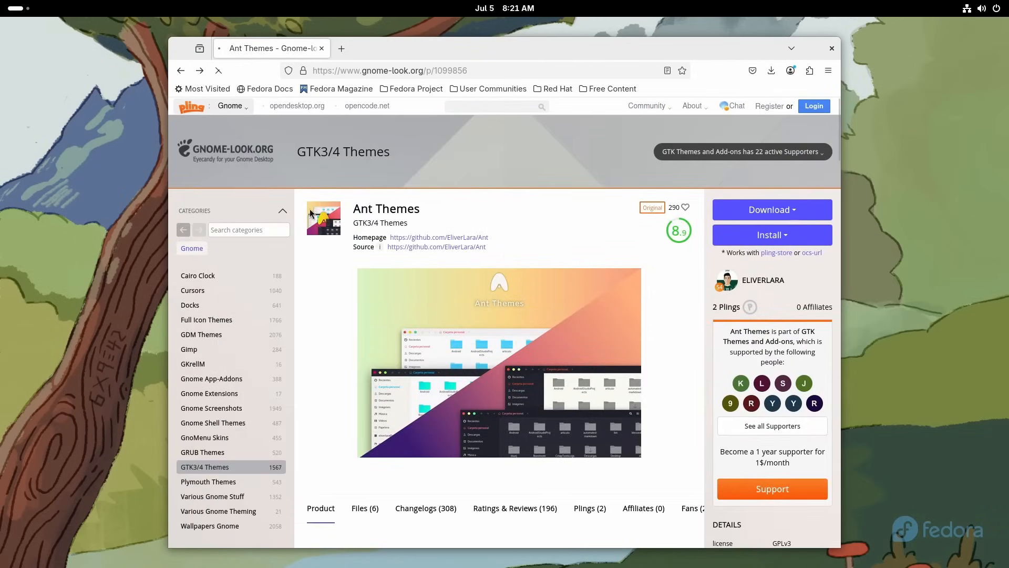
click(206, 319)
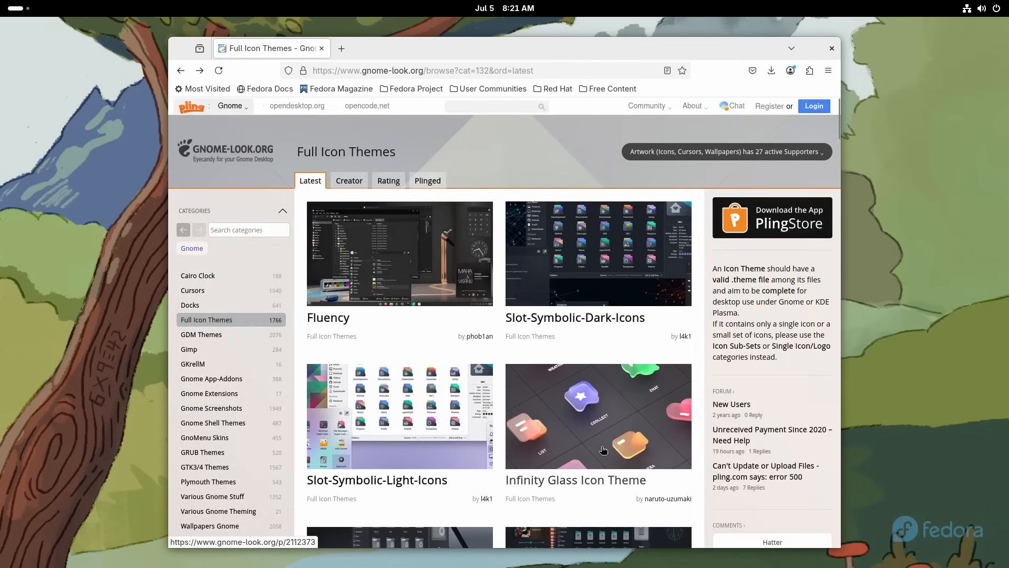
click(575, 480)
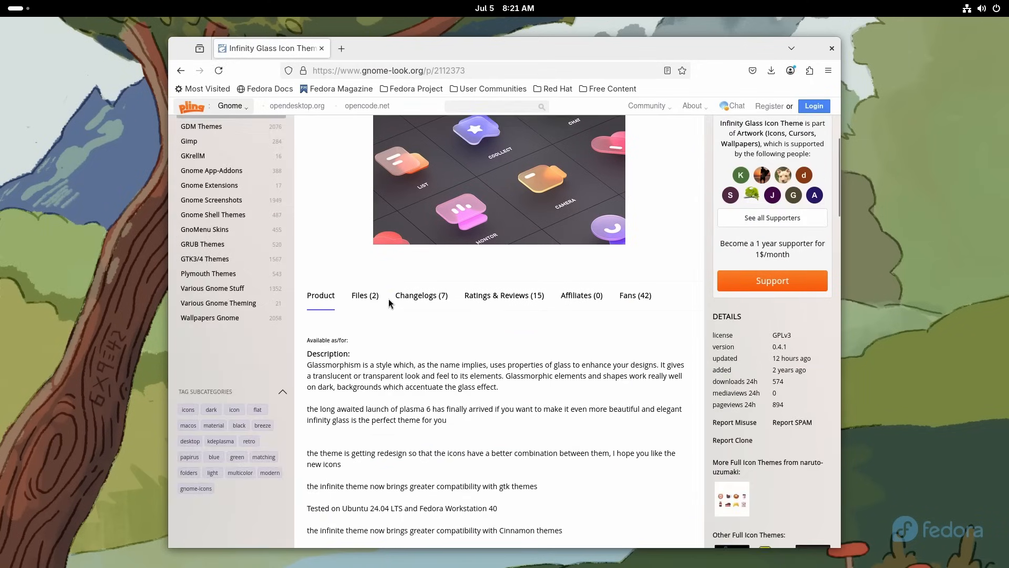
click(365, 295)
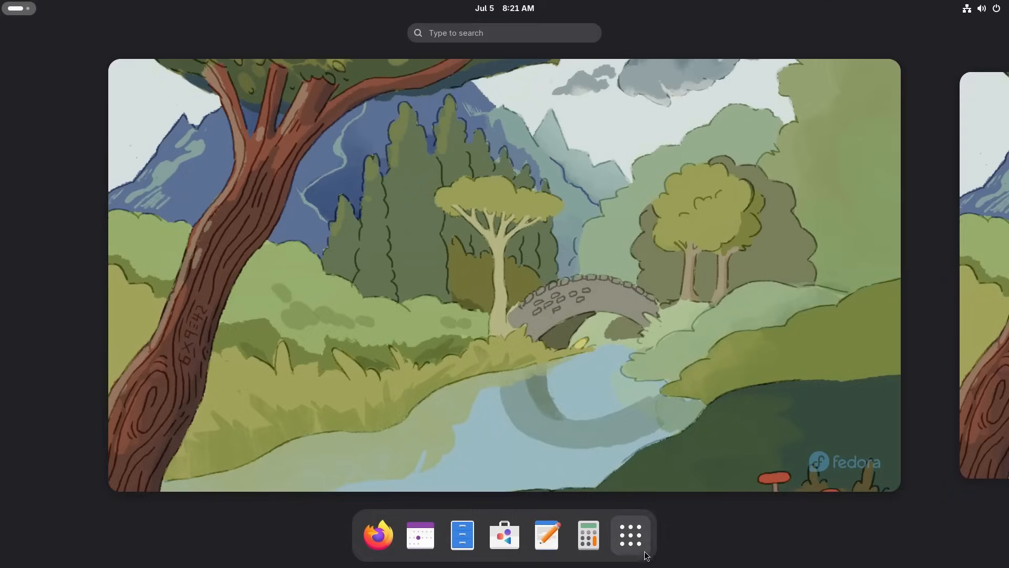
Step: Layer gnome-tweaks with rpm-ostree and confirm it under LayeredPackages in rpm-ostree status
click(461, 535)
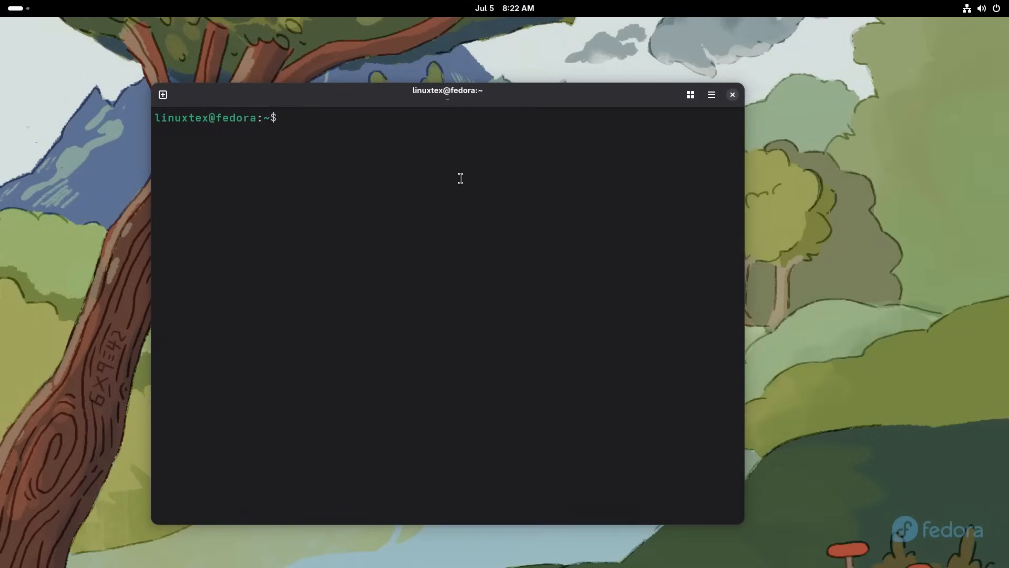
text(rpm-ostree install gnome-tweaks)
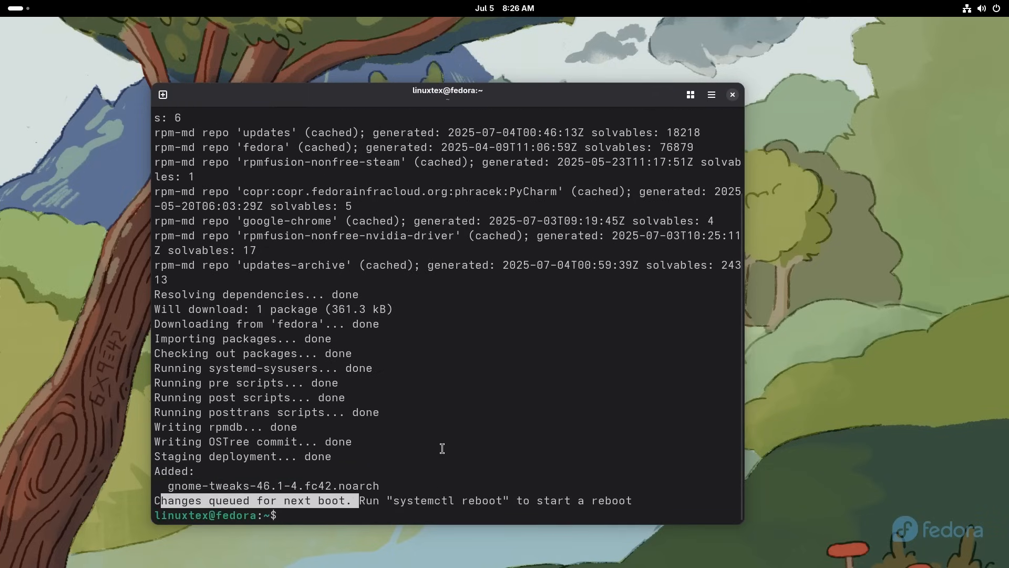
text(rpm-ostre)
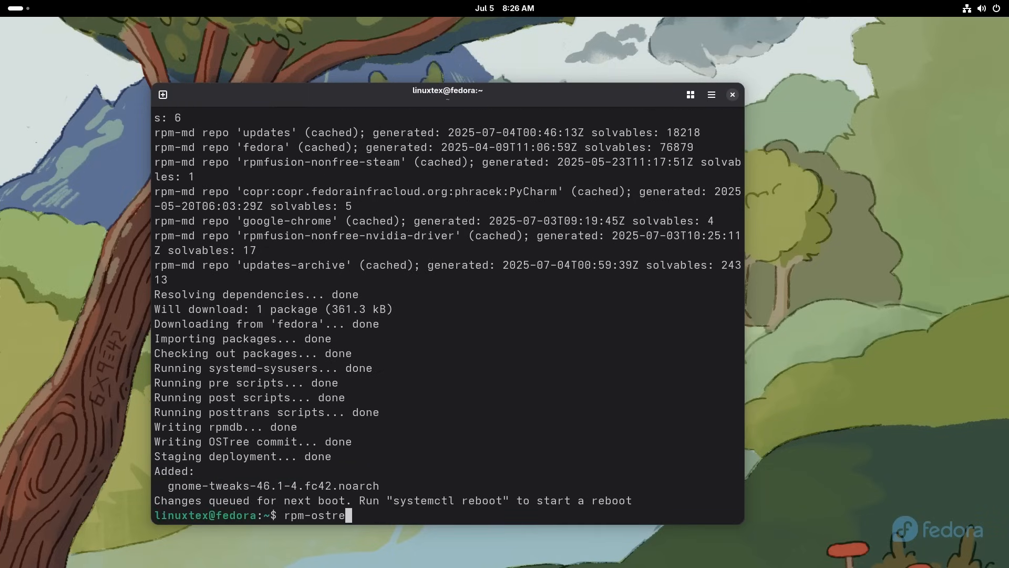
key(Return)
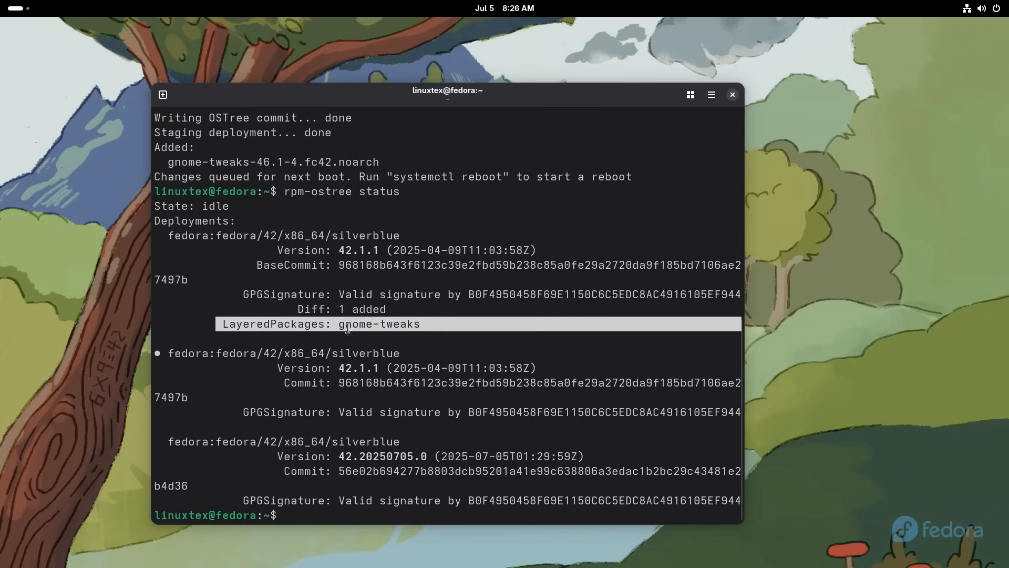
click(732, 95)
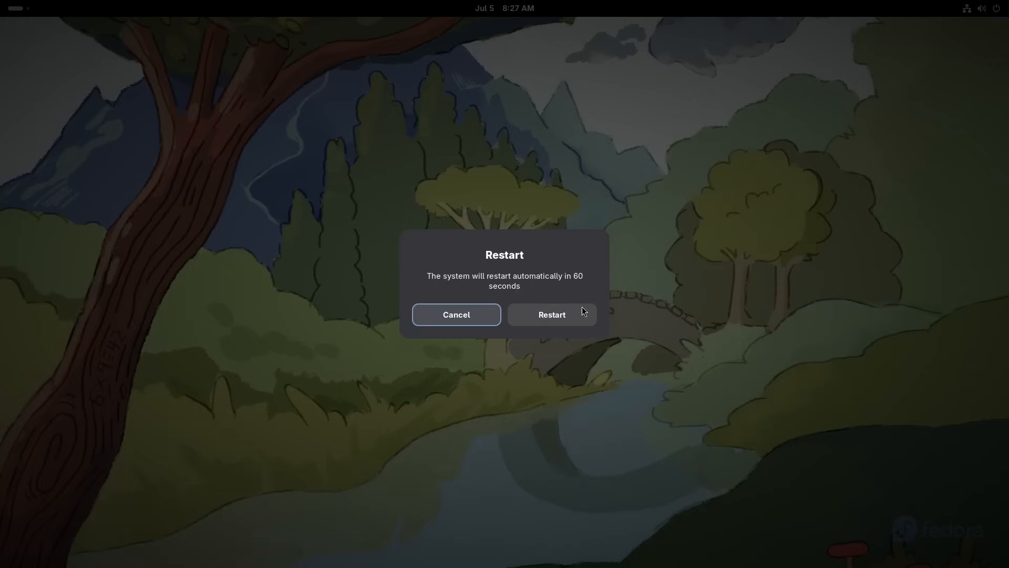
Step: Confirm the system restart, then begin searching for Tweaks once back on the desktop
click(550, 314)
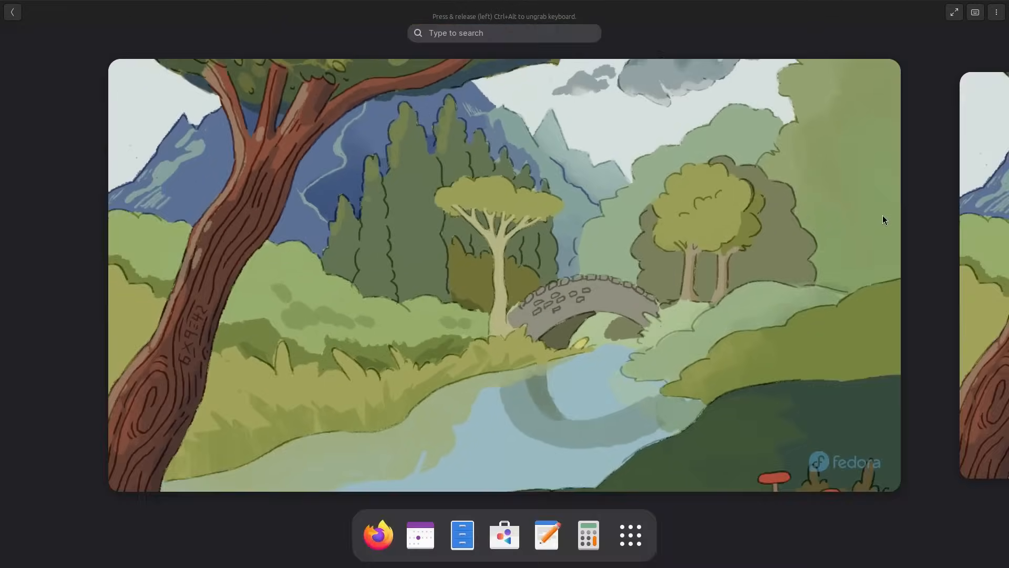
text(twe)
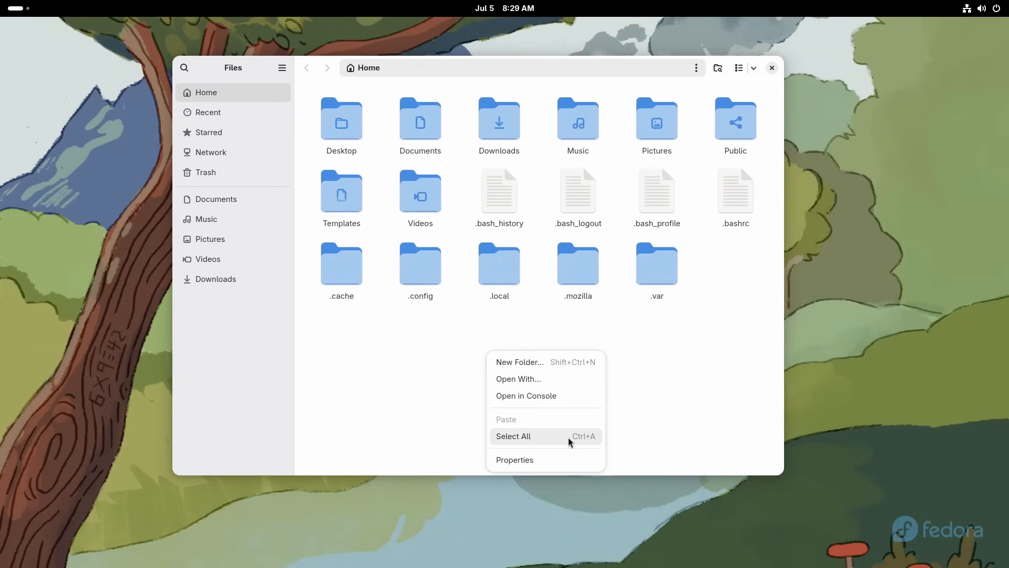
Step: Create the hidden .themes and .icons folders in the Home folder
click(518, 361)
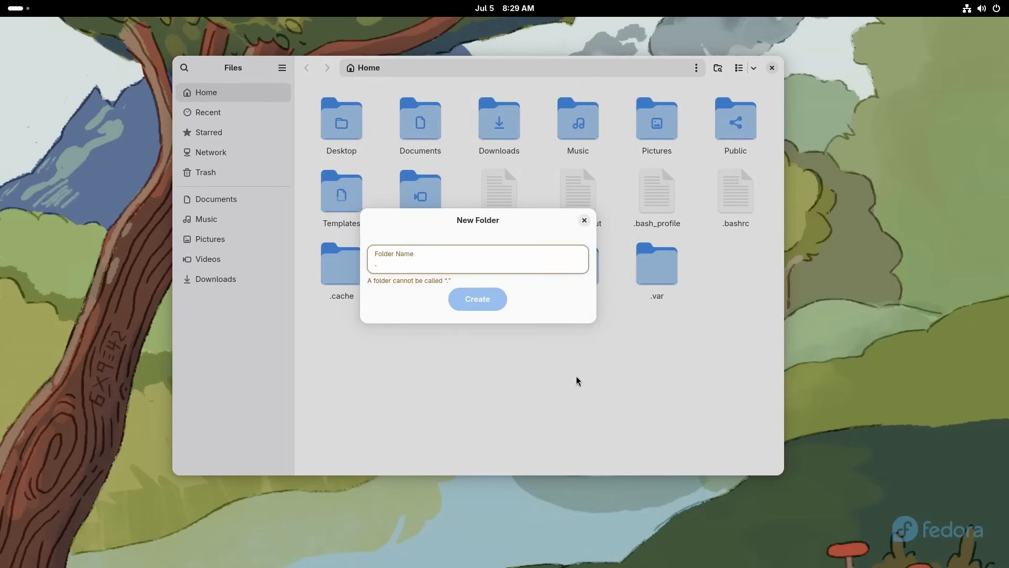
text(themes)
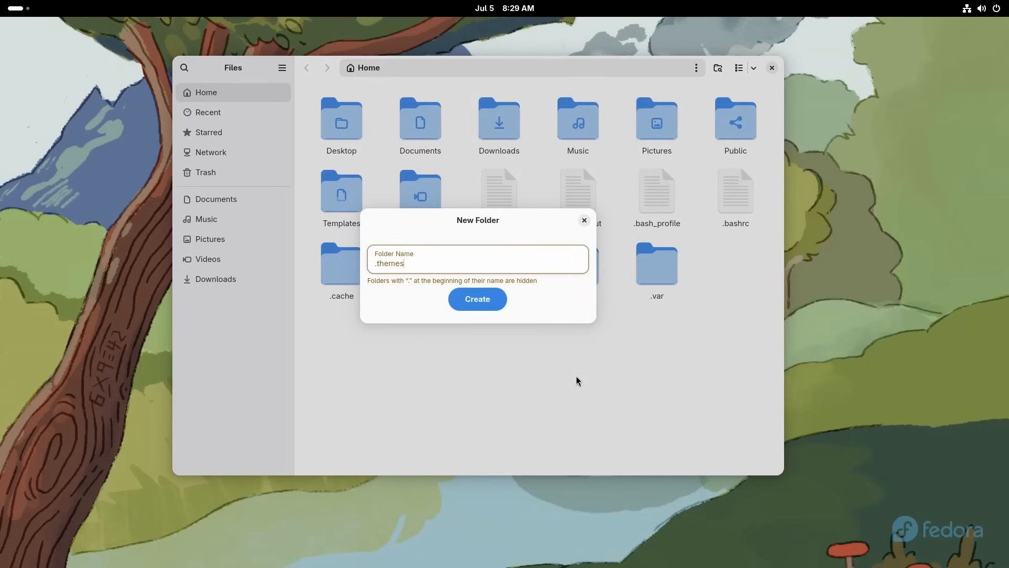
click(476, 299)
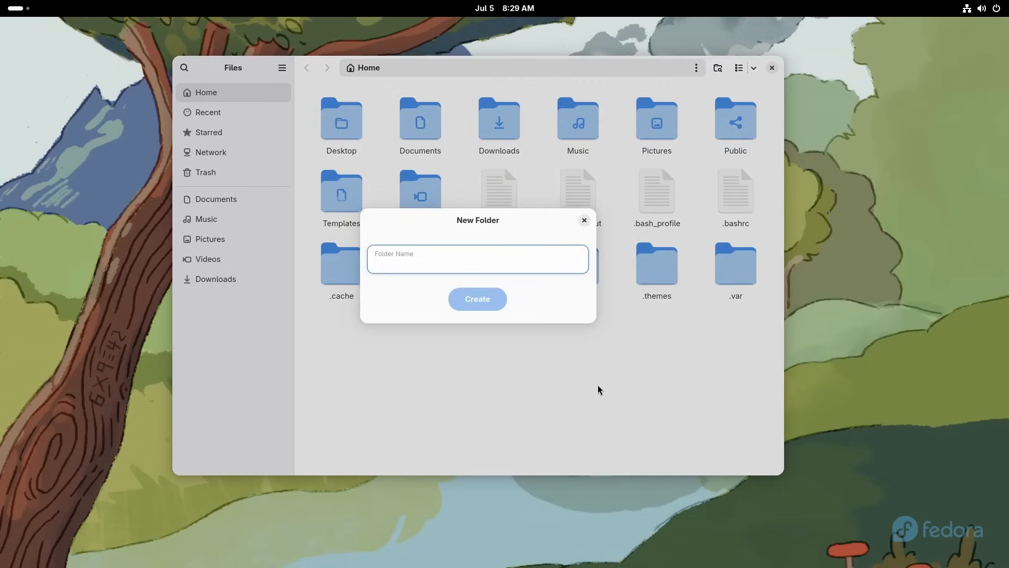
click(477, 298)
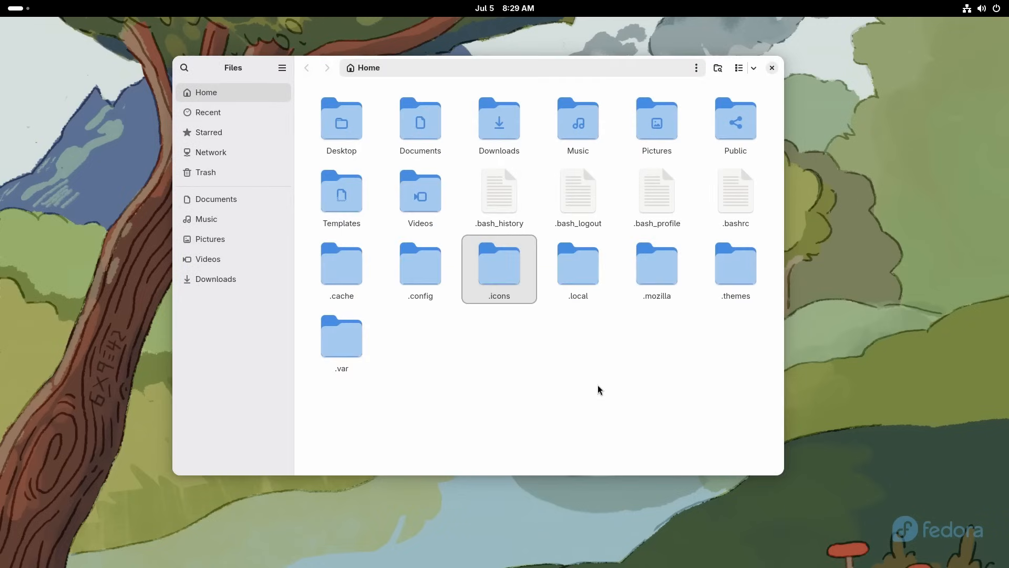
Step: Open Downloads in a separate window and look inside the Infinity folder
right_click(498, 121)
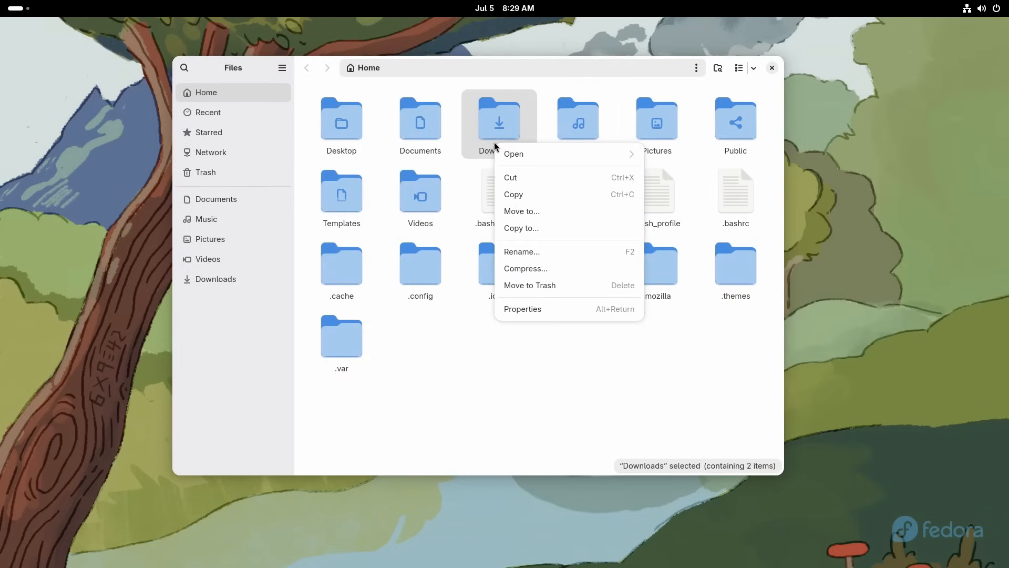
click(513, 153)
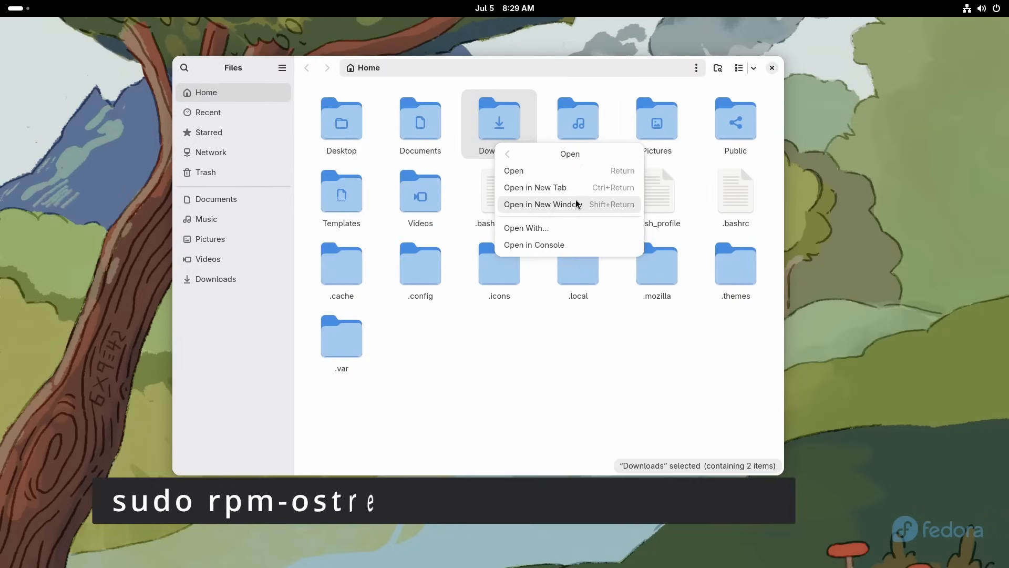
click(541, 204)
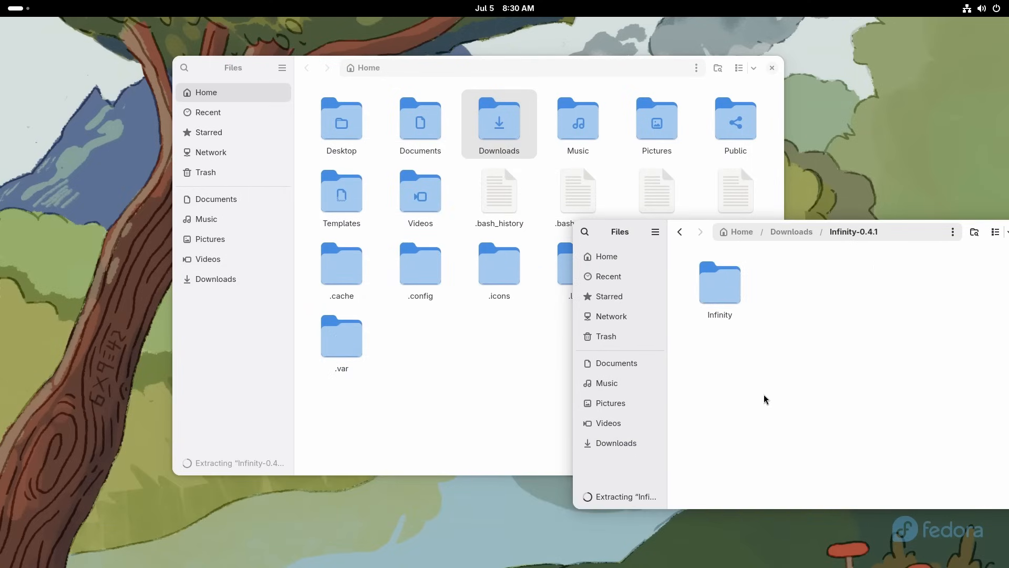
double_click(720, 281)
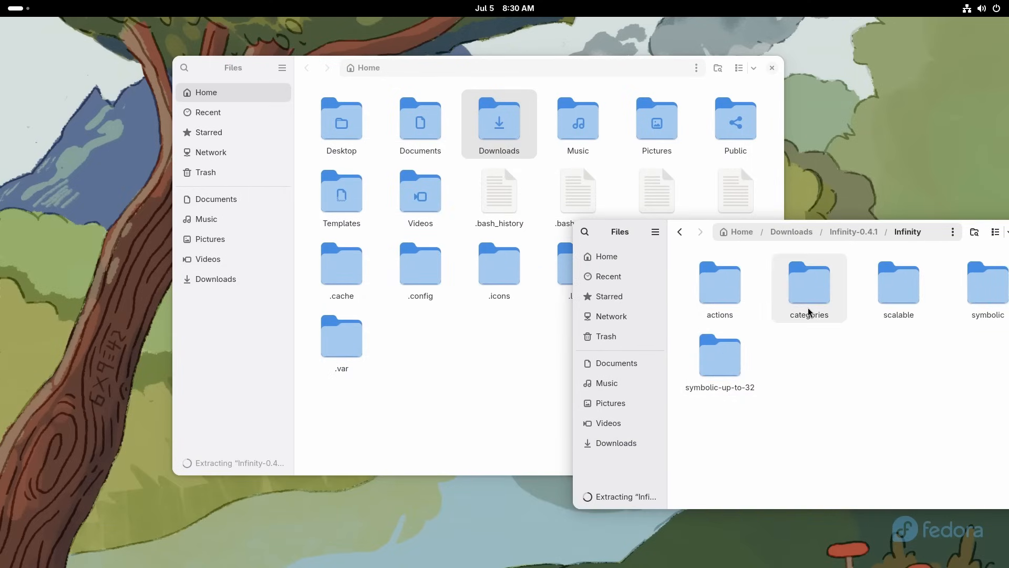
double_click(808, 286)
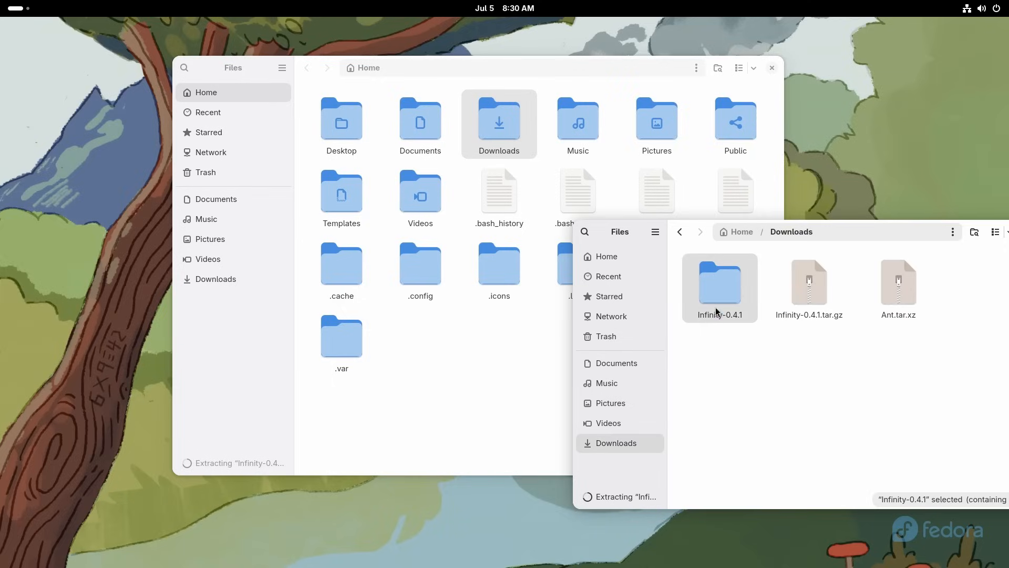
Step: Move Infinity-0.4.1 into .icons and Ant into .themes, then check .themes
drag(720, 288, 499, 264)
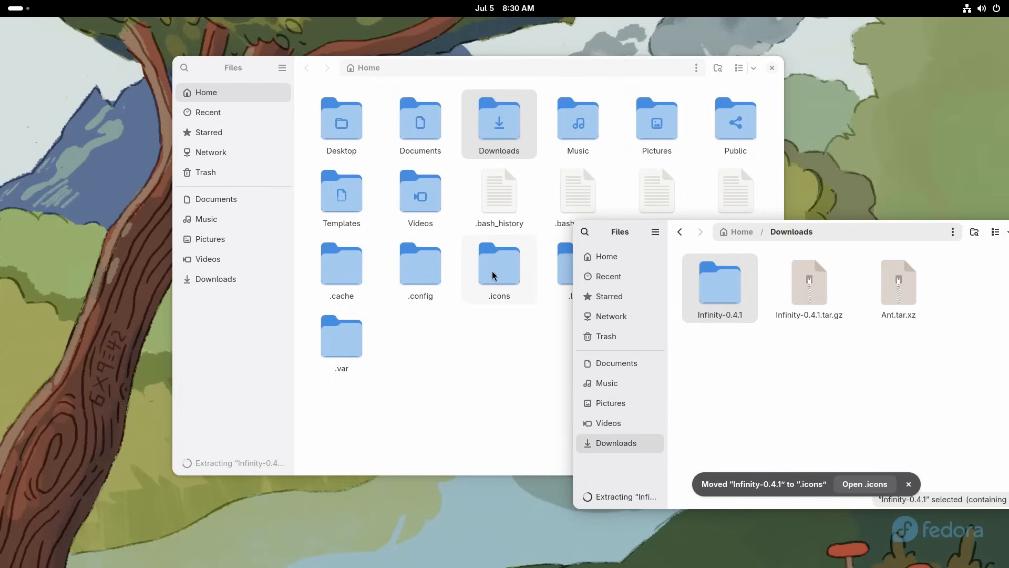
click(809, 281)
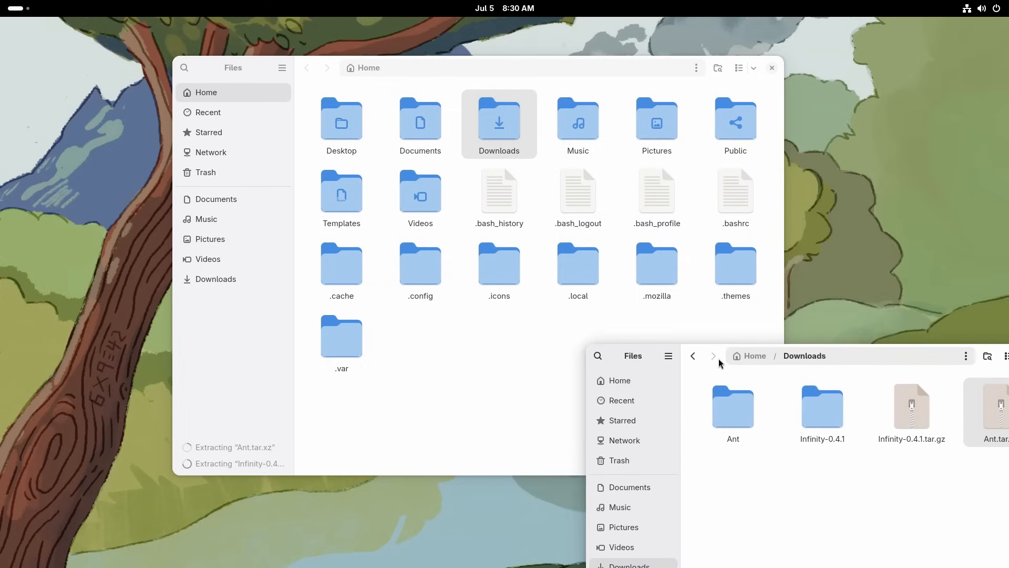
drag(732, 405, 743, 264)
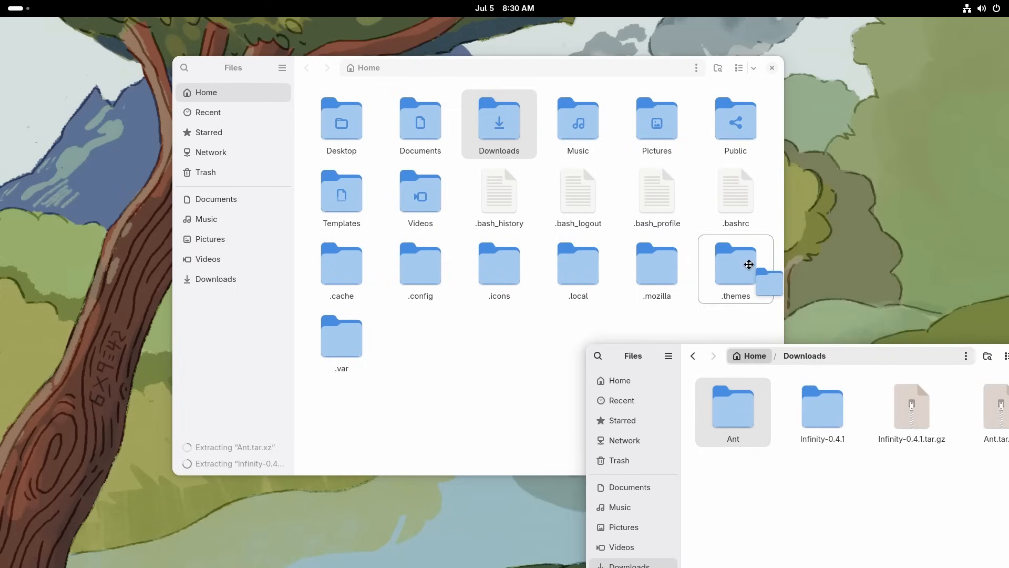
double_click(735, 264)
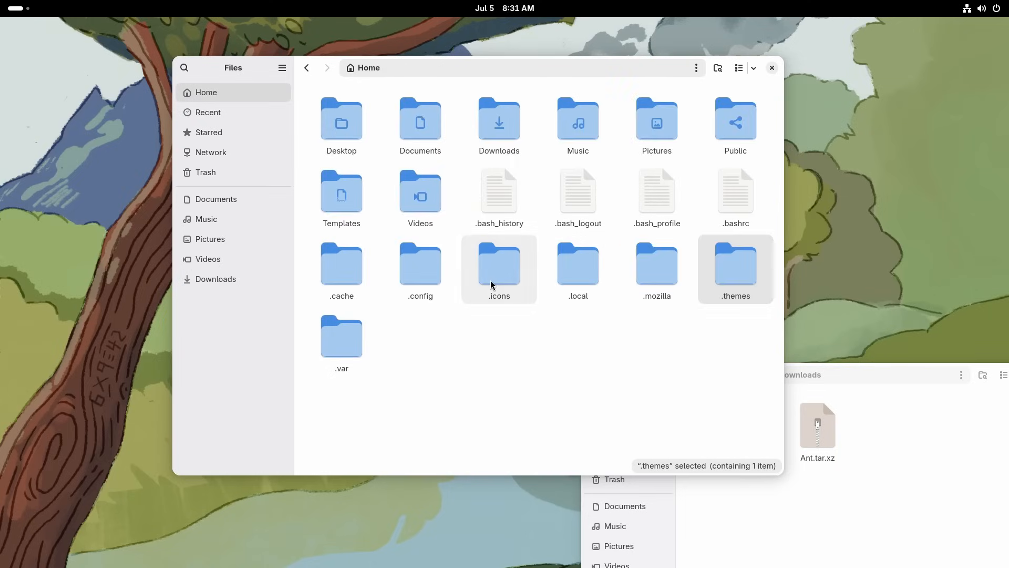
click(499, 264)
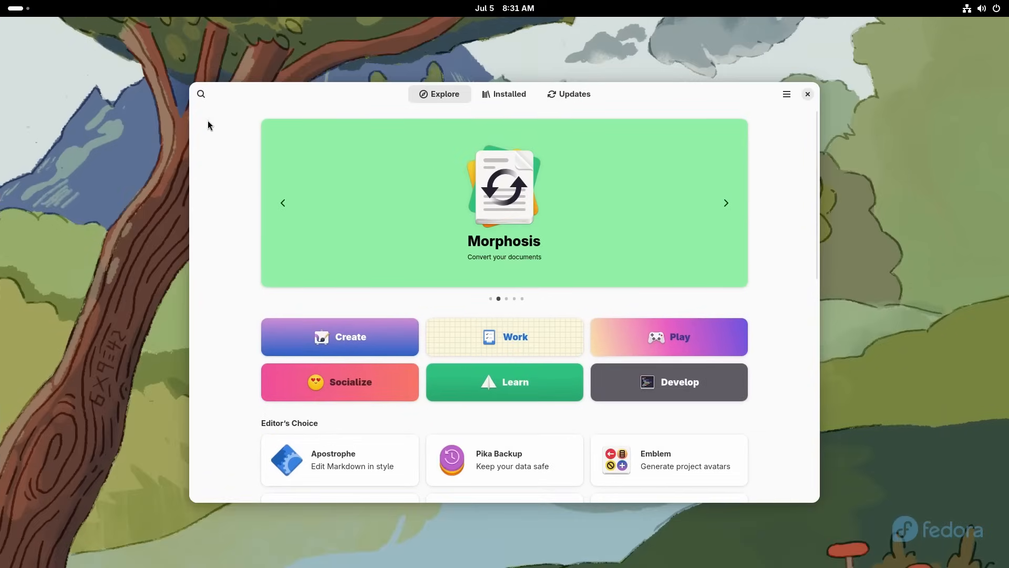
Step: Find and install Extension Manager, launch it, and install the User Themes extension
text(extension manager)
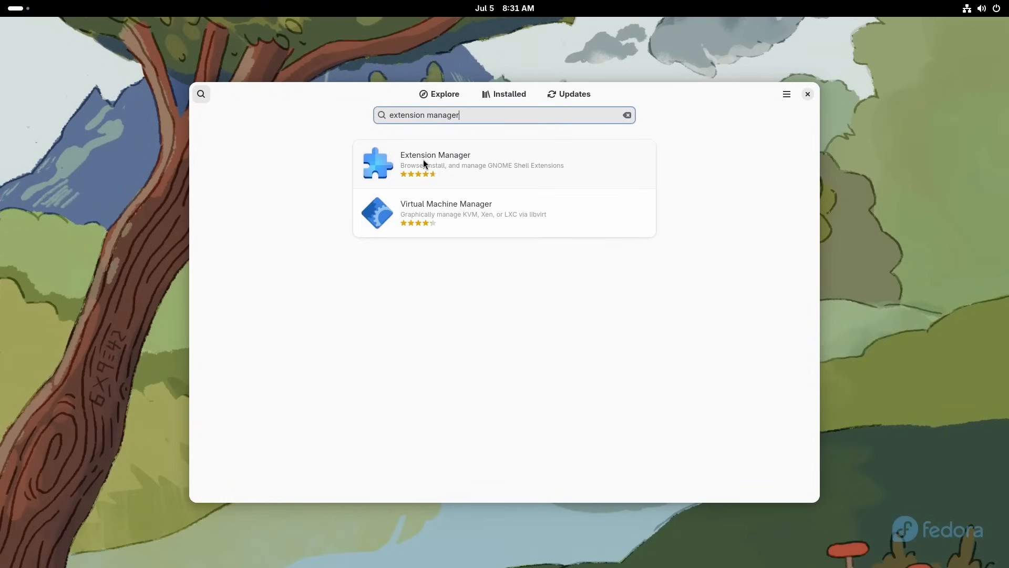
click(436, 160)
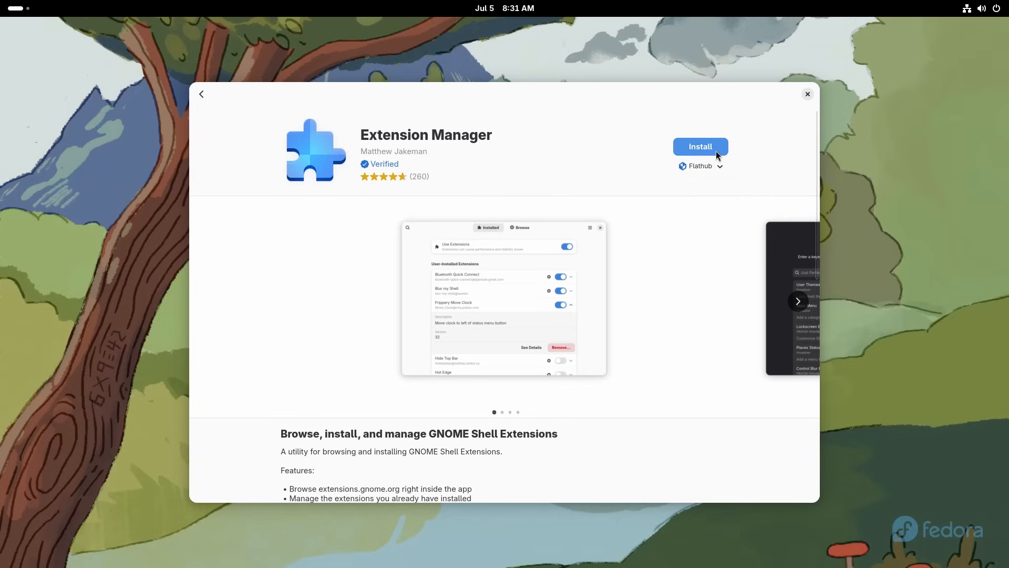
click(700, 146)
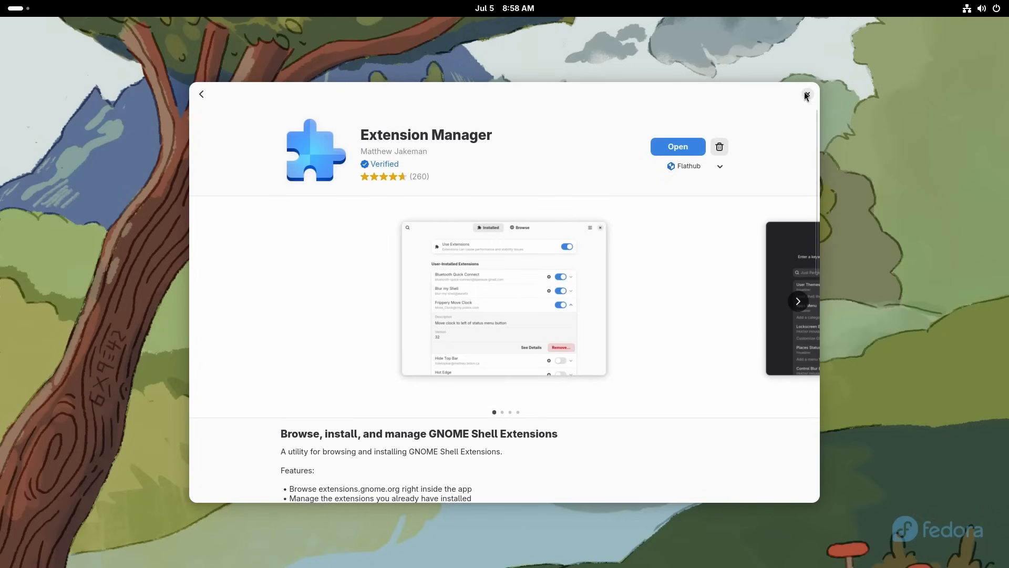
click(805, 94)
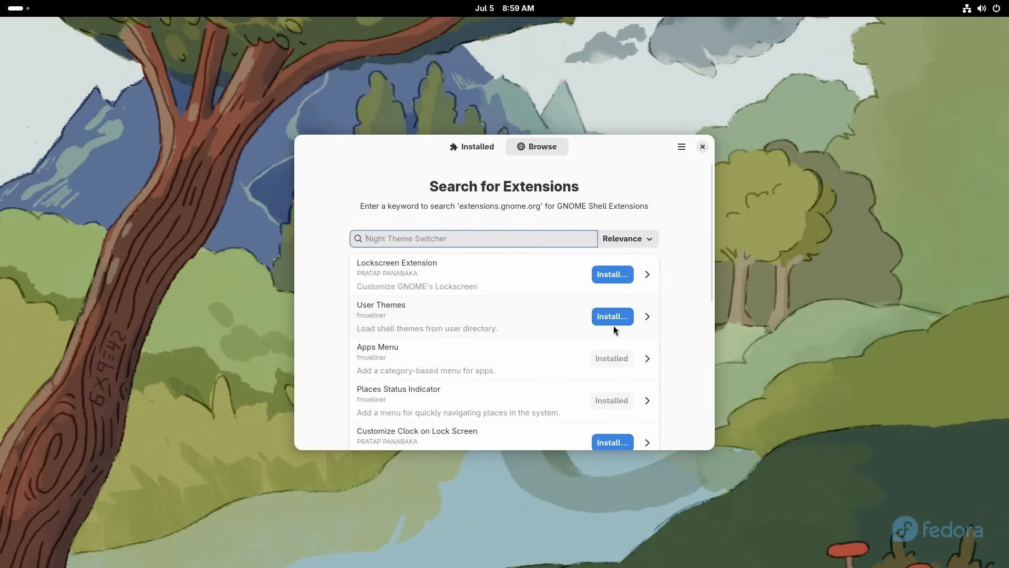
click(612, 316)
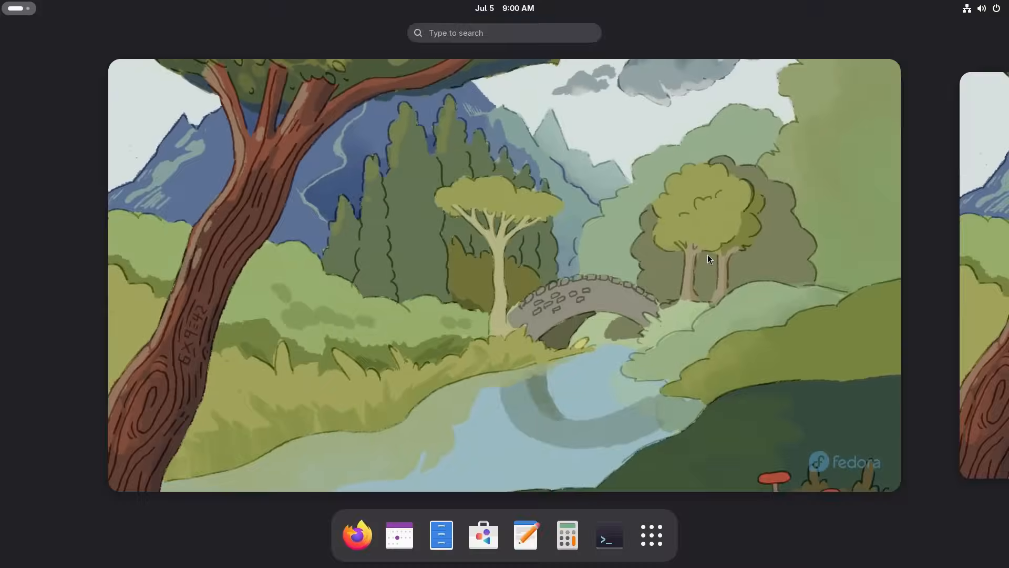
Step: Launch Tweaks, switch the shell theme to Ant, and toggle the calendar panel
text(twe)
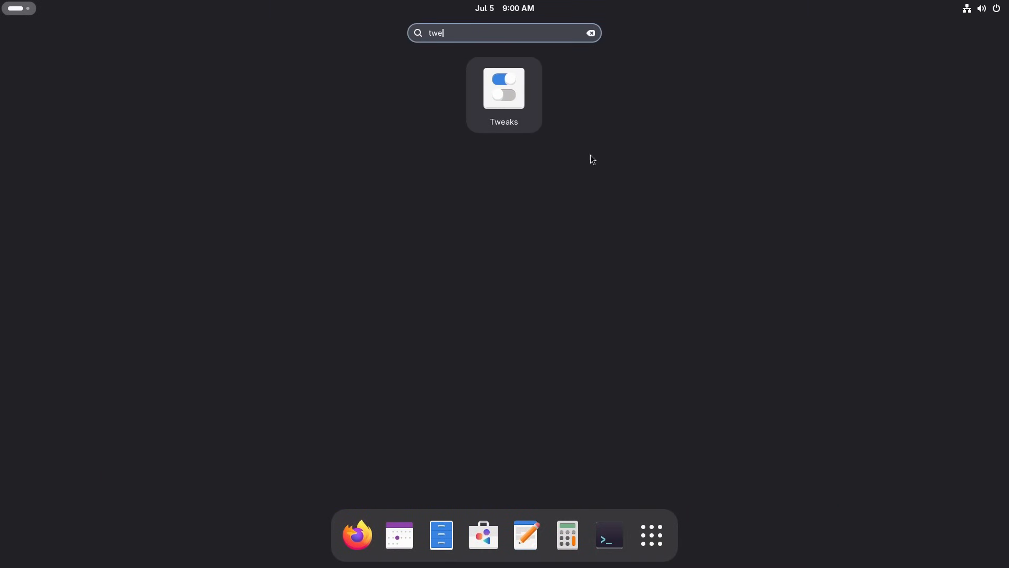
click(503, 88)
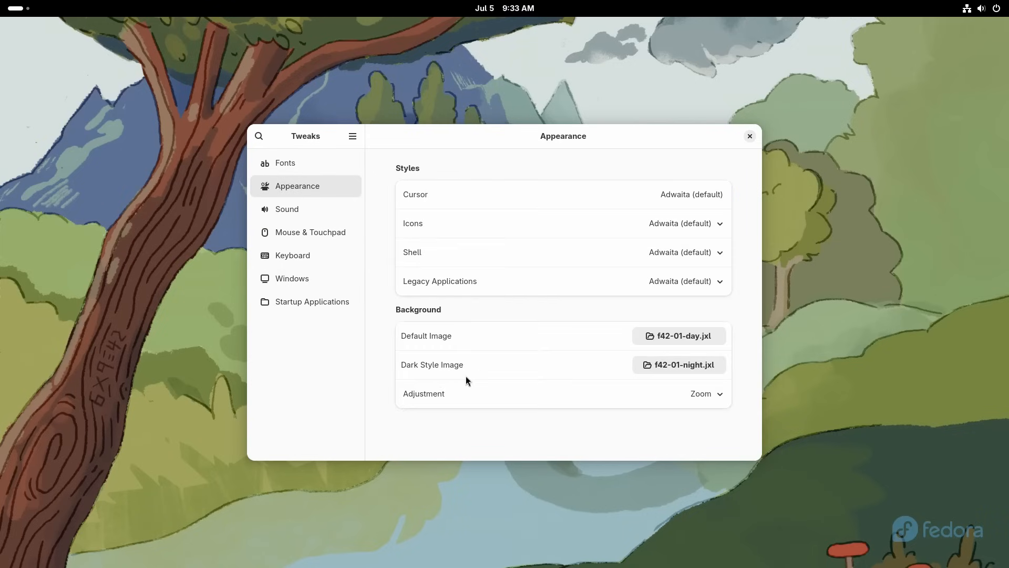
click(719, 251)
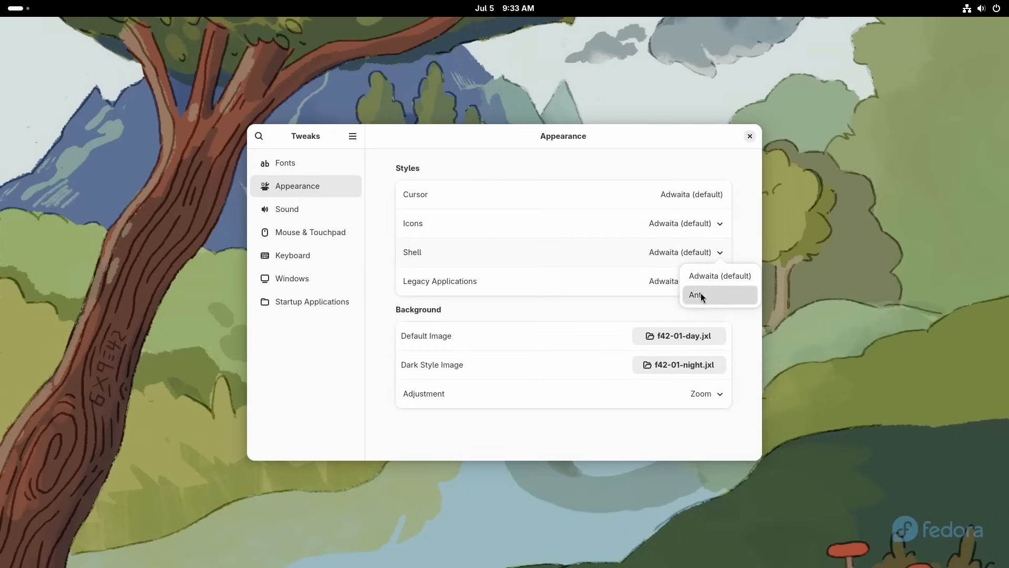
click(697, 294)
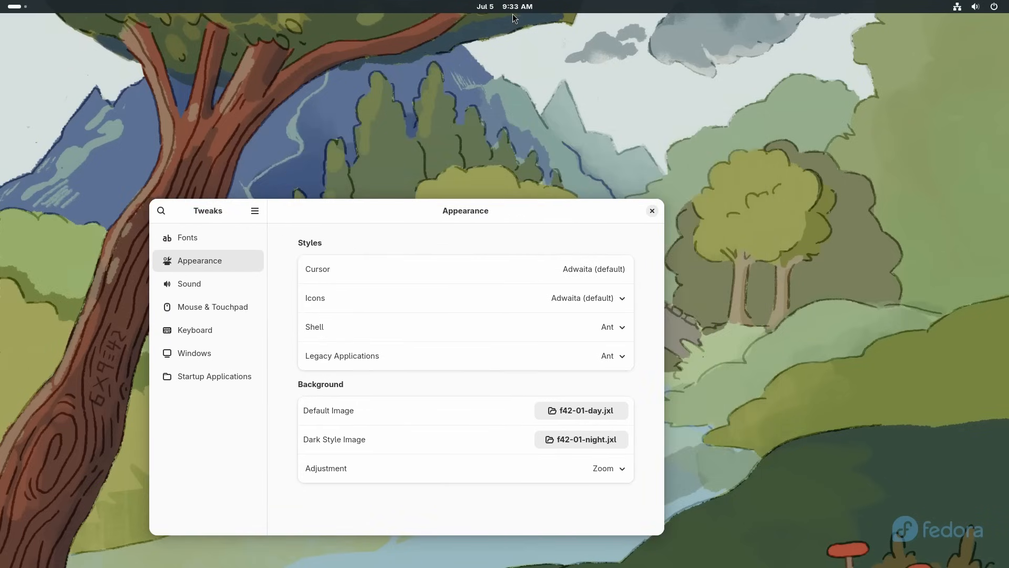
click(501, 6)
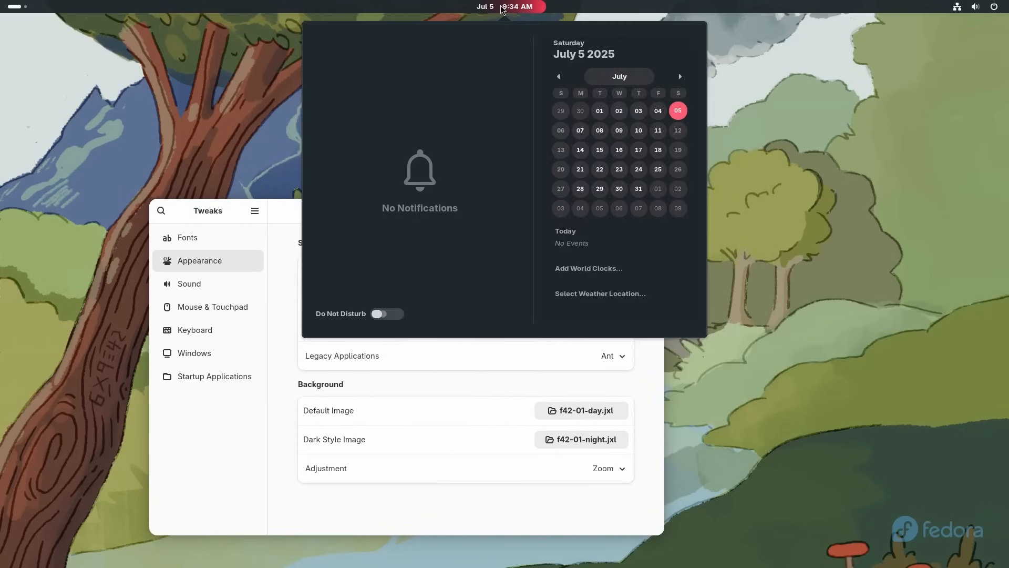
click(498, 7)
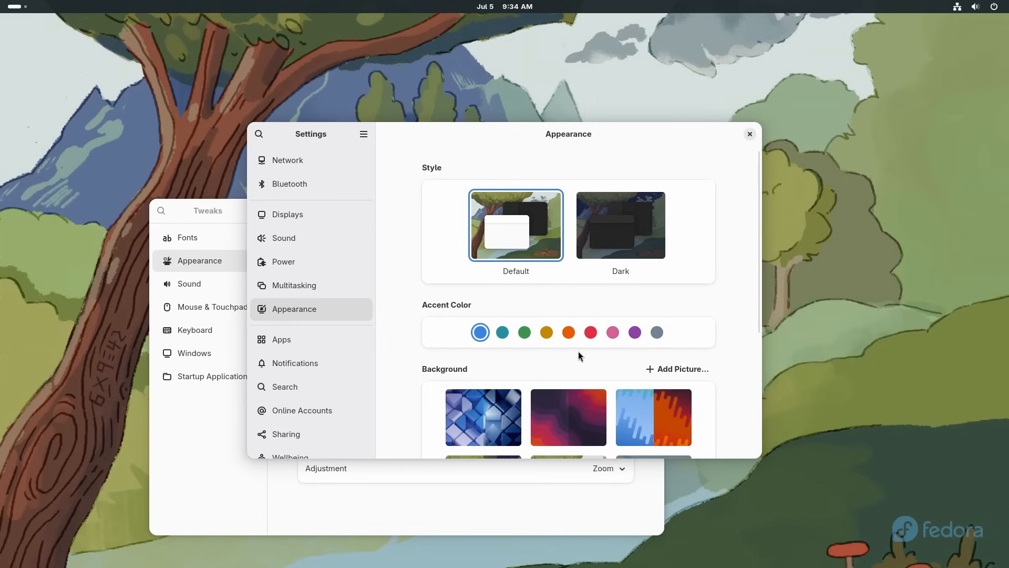
mouse_move(568, 380)
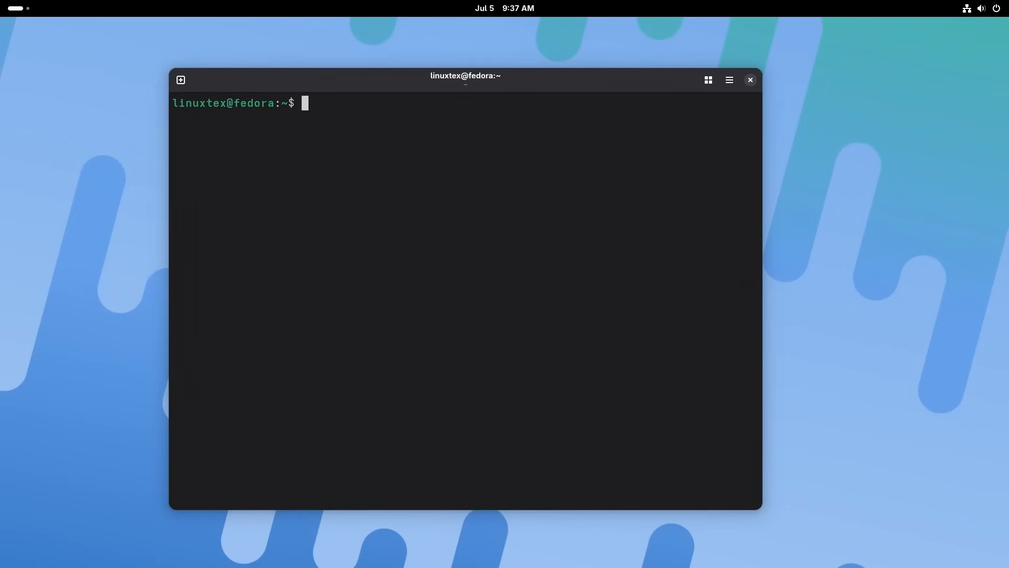
Step: Create the my-web-project toolbox container, answering y to the image download
text(toolbox cre)
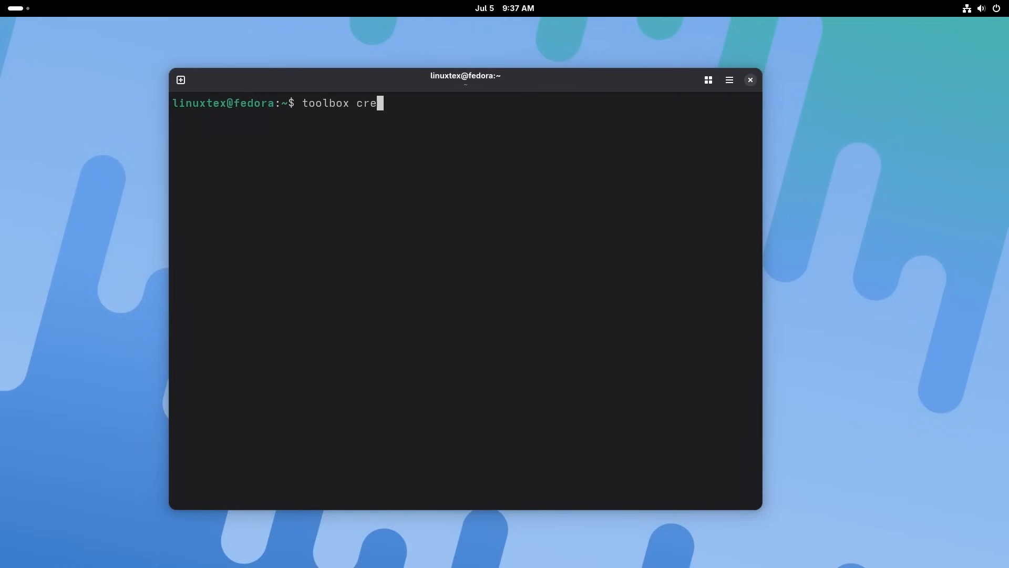
text(ate --co)
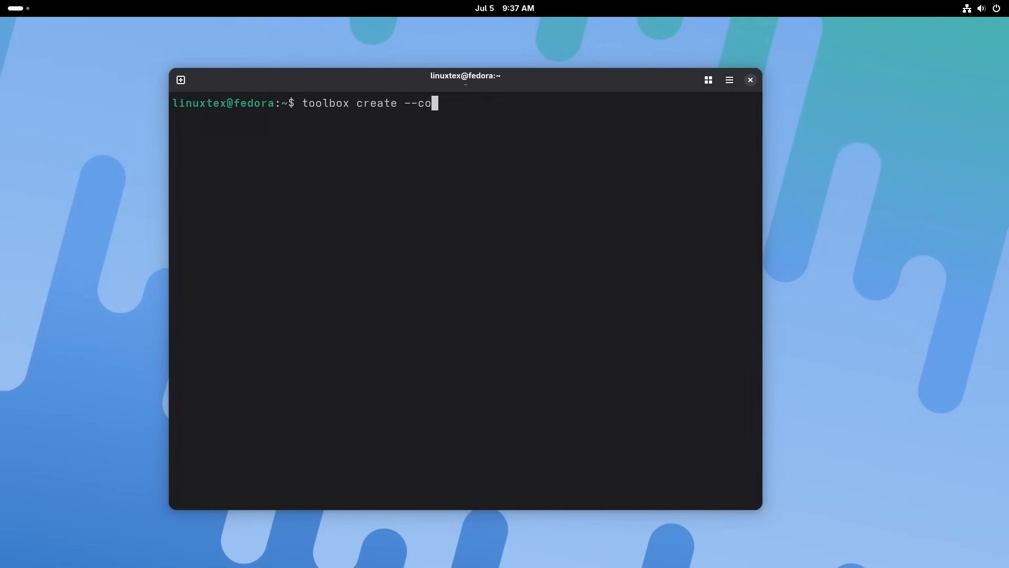
text(ntainer)
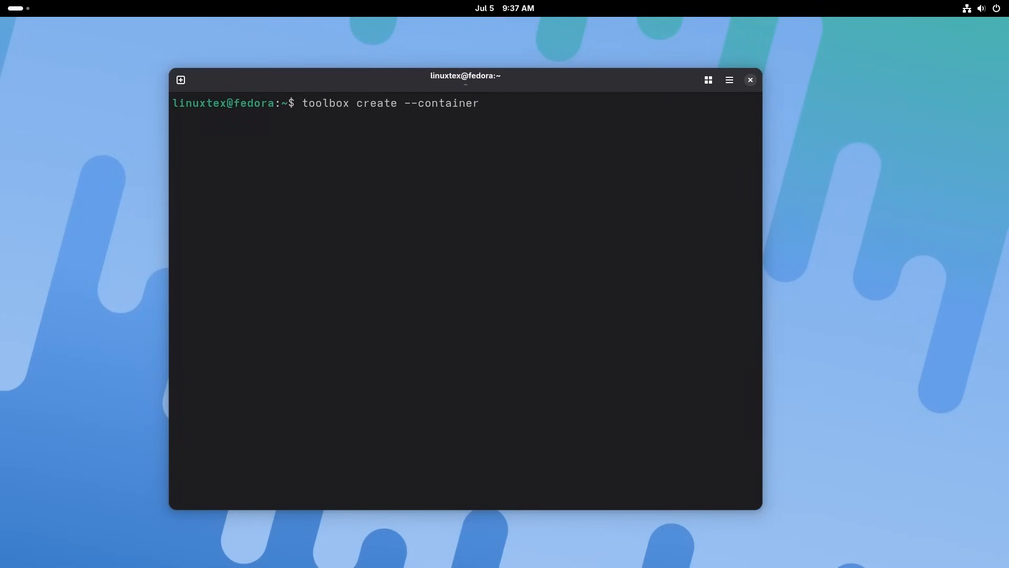
text(my-web)
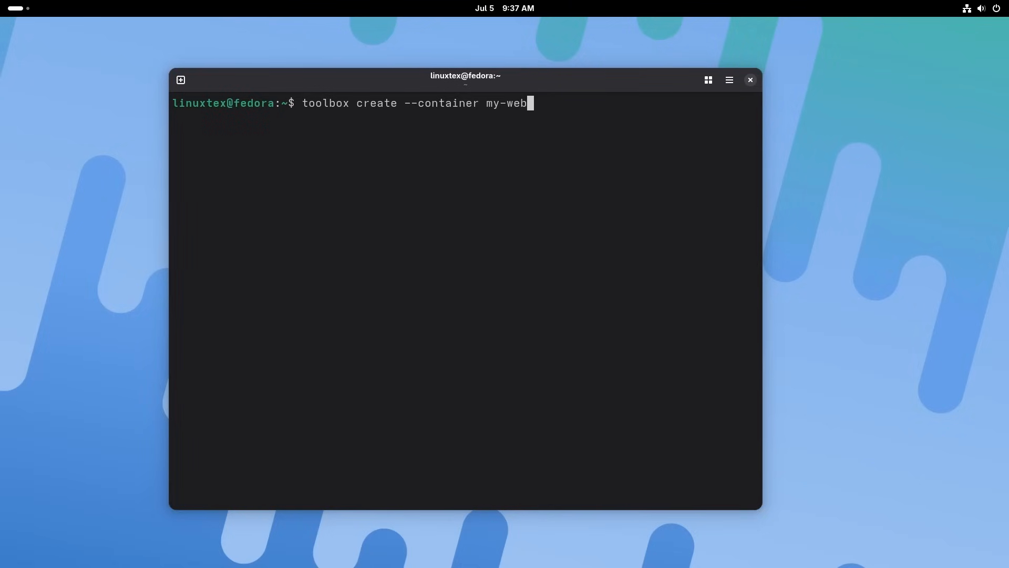
text(-pro)
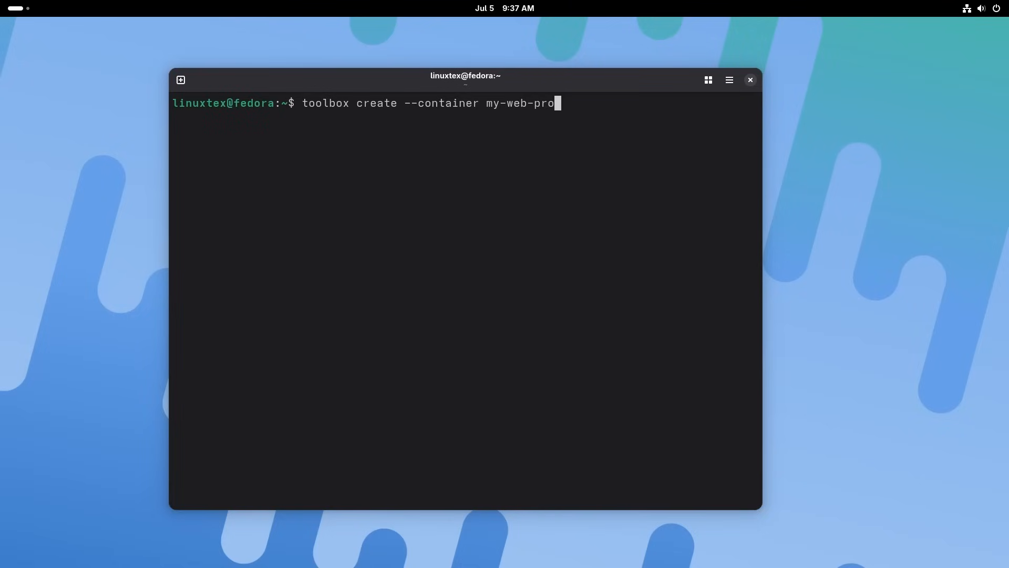
text(ject)
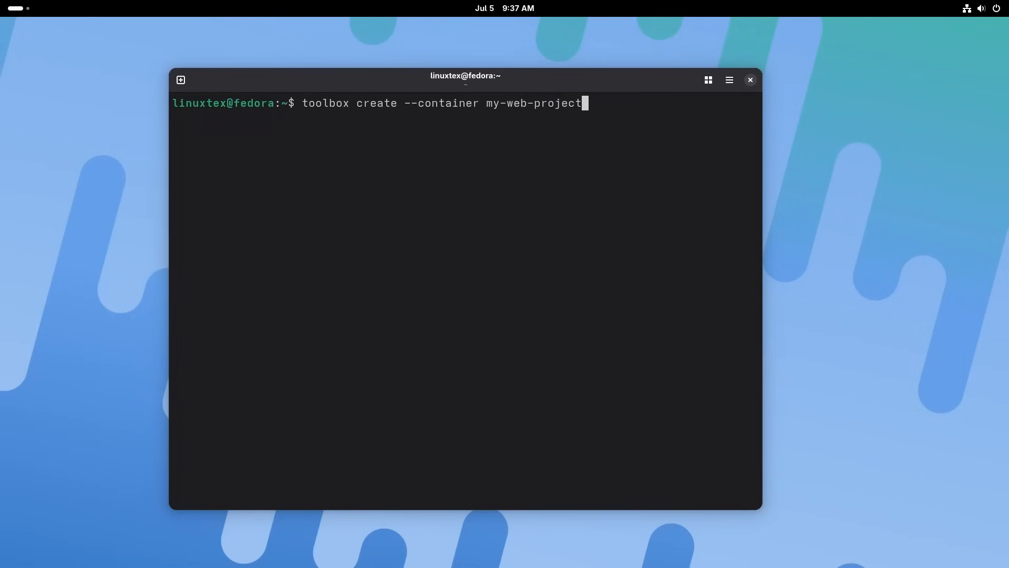
key(Return)
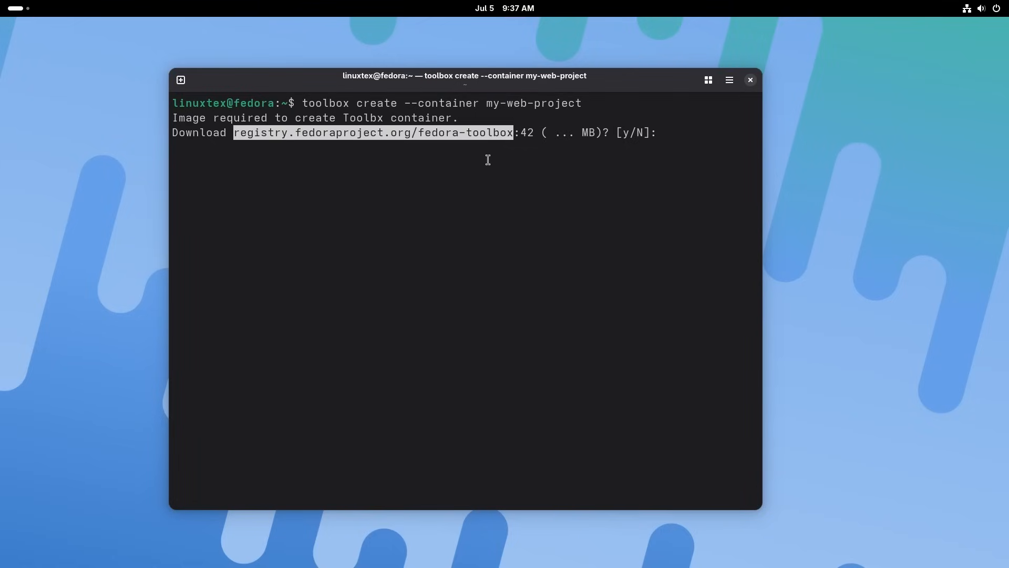
text(y)
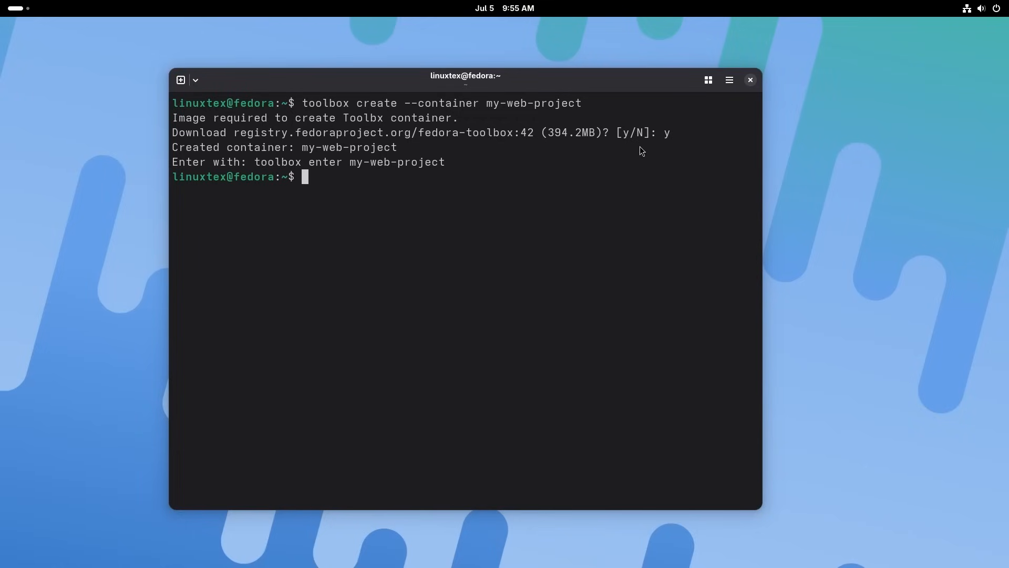
Step: Enter the my-web-project toolbox and start a sudo command inside it
text(too)
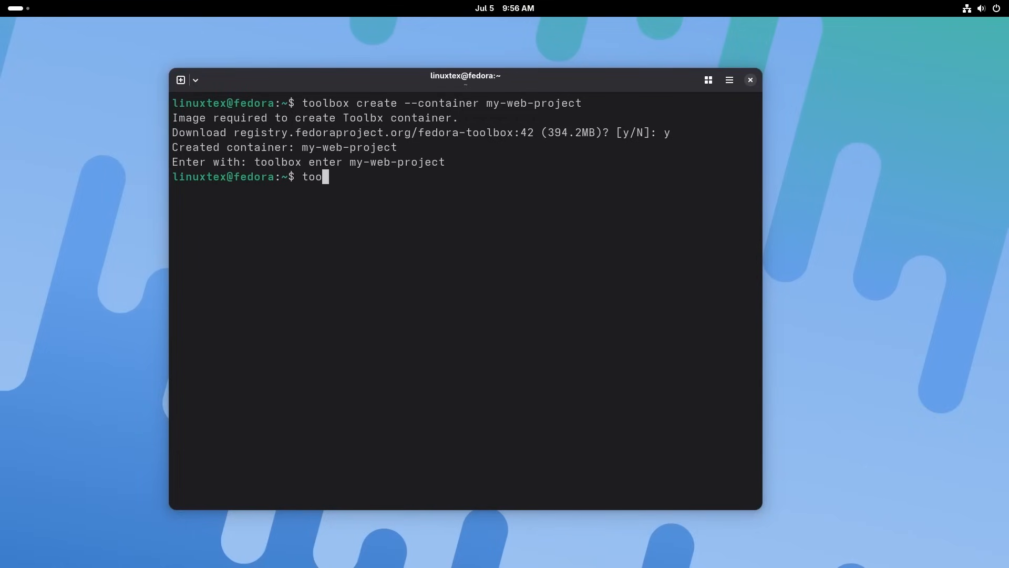
text(lbox ent)
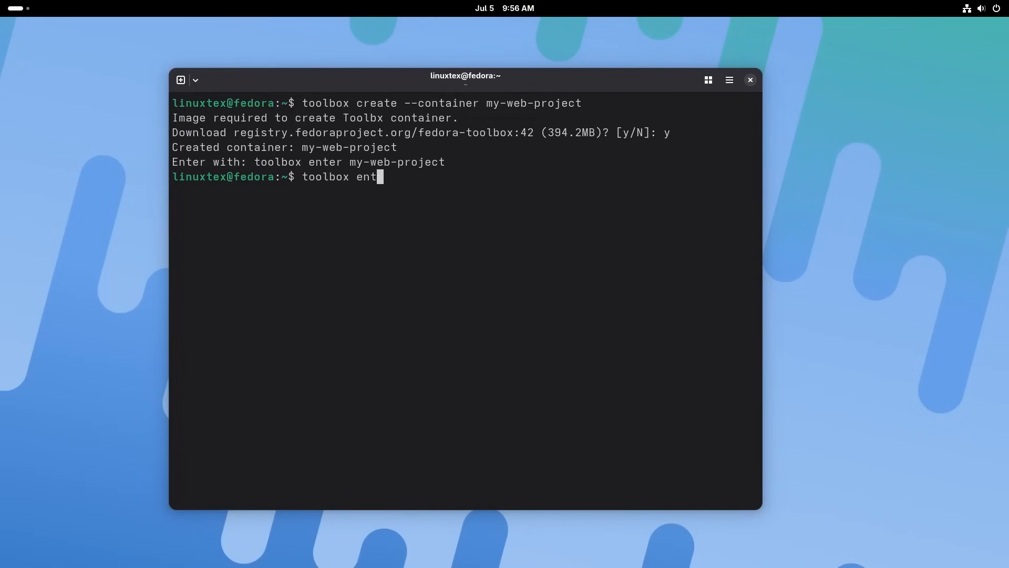
text(er my-web-project)
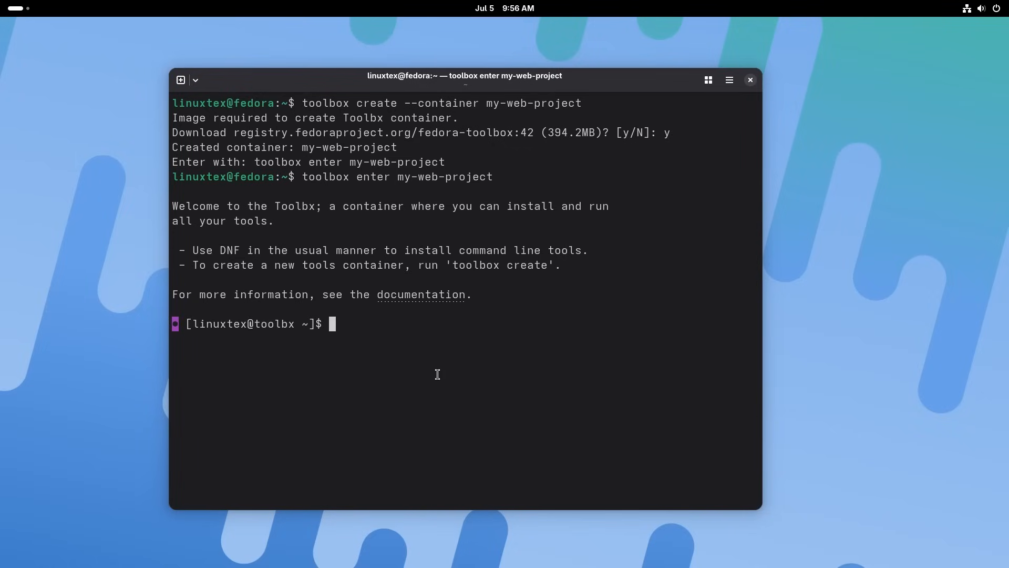
text(sudo)
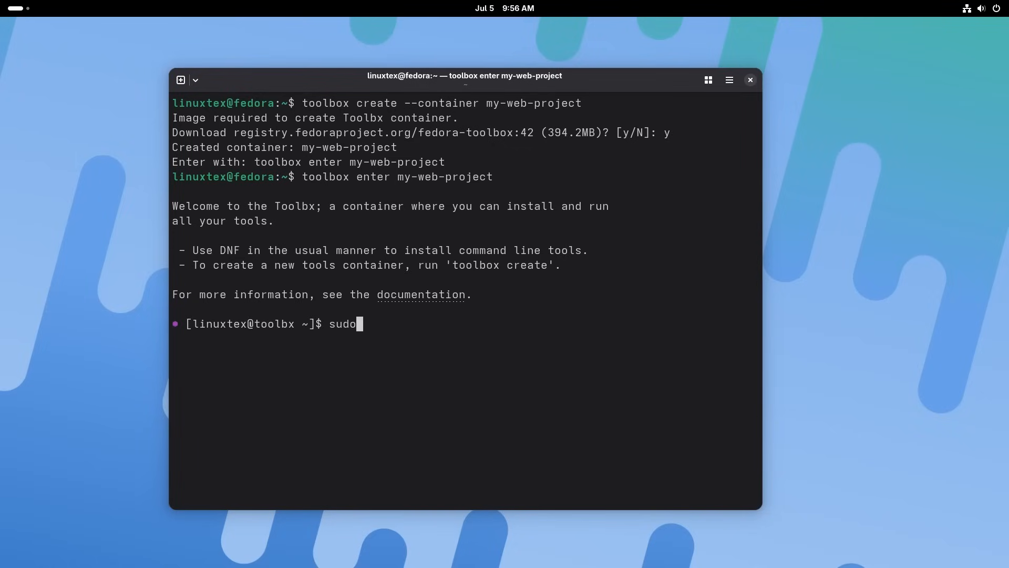
Step: Install golang and then nodejs with sudo dnf inside the toolbox, confirming each with y
text(dnf instal)
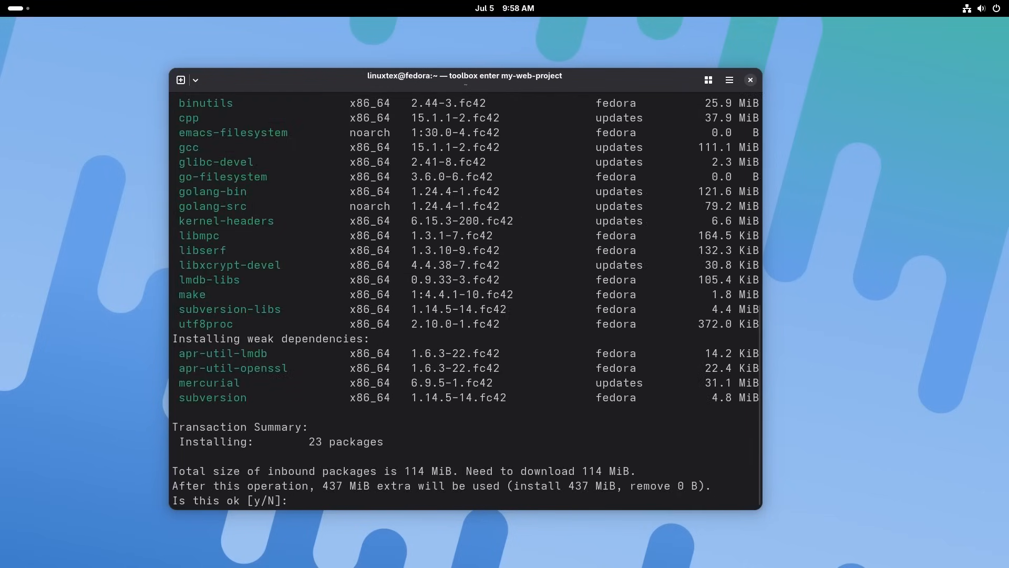
text(y)
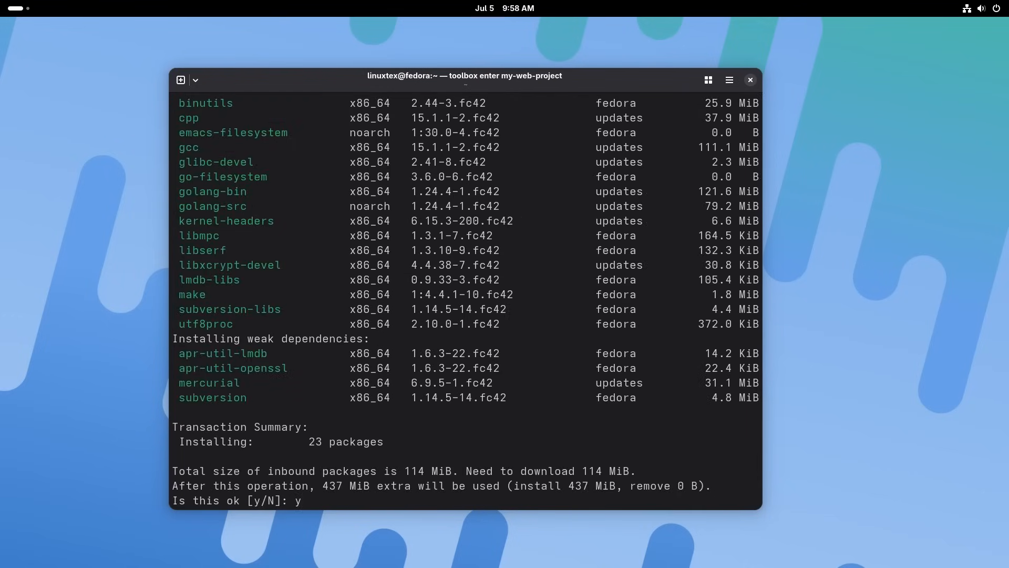
key(Return)
text(sudo dnf install go)
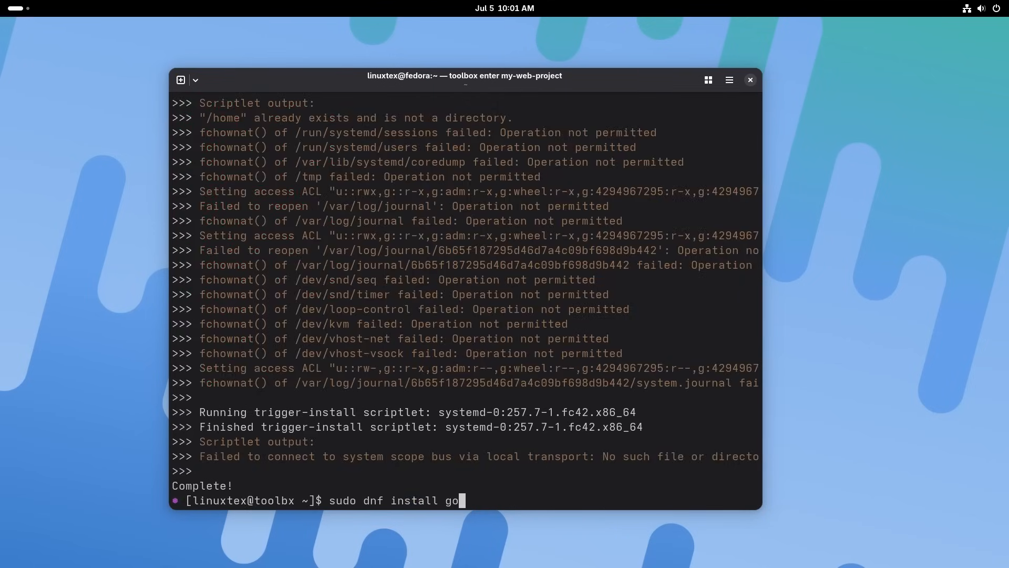
text(nodejs)
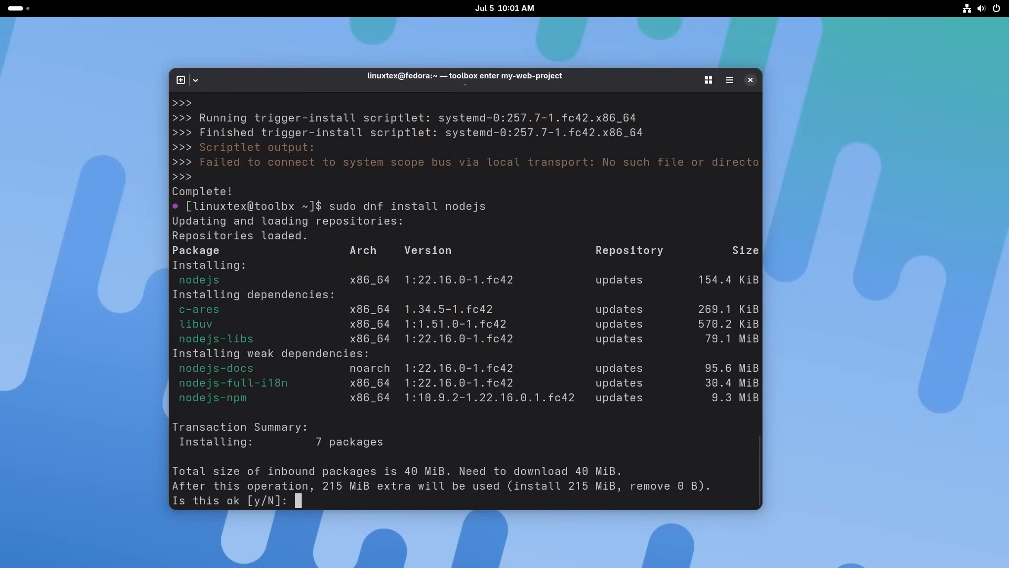
text(y)
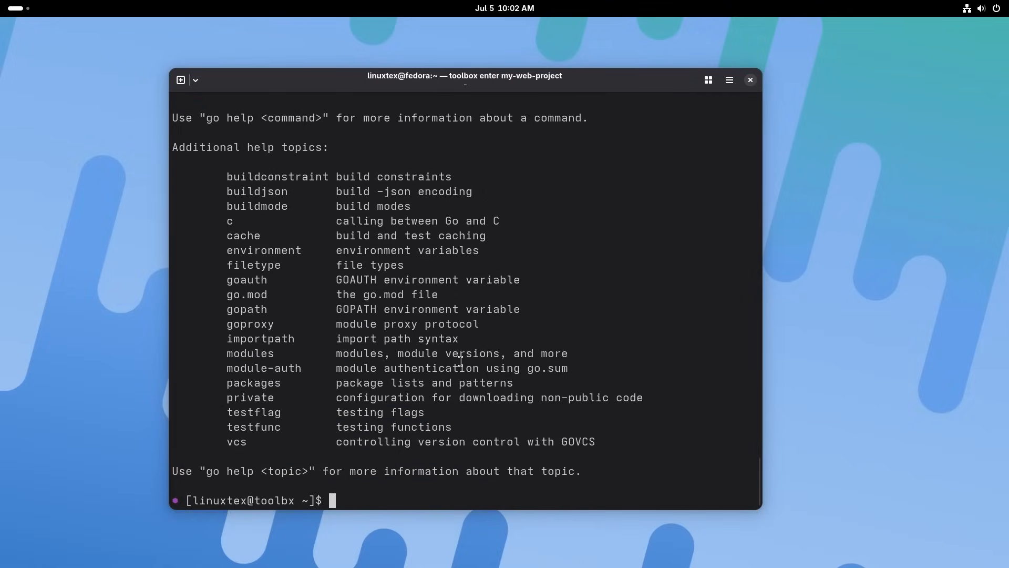
Step: Check the Go and Node versions in the toolbox, exit, and check node on the host
text(gp)
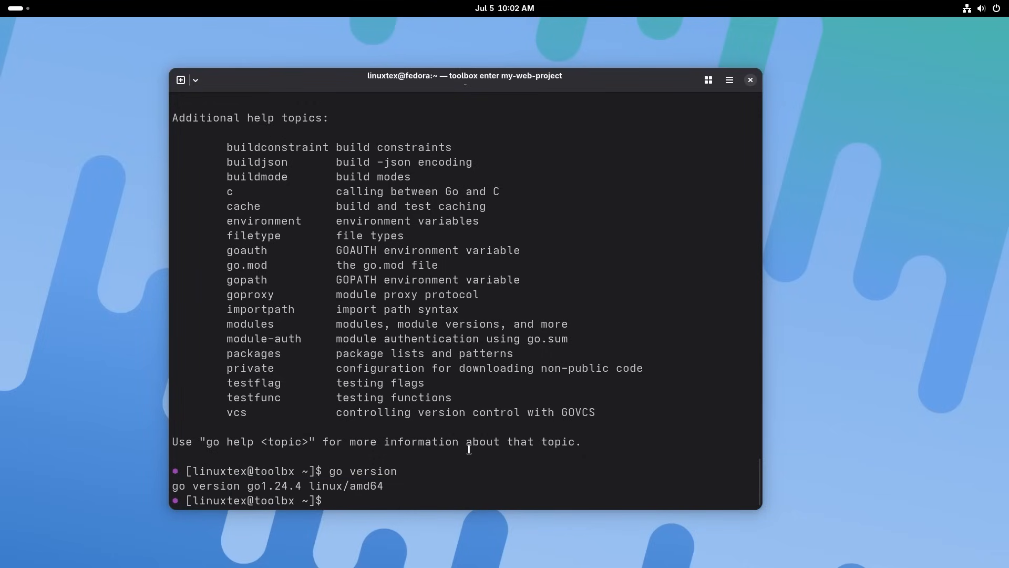
double_click(269, 485)
text(nod)
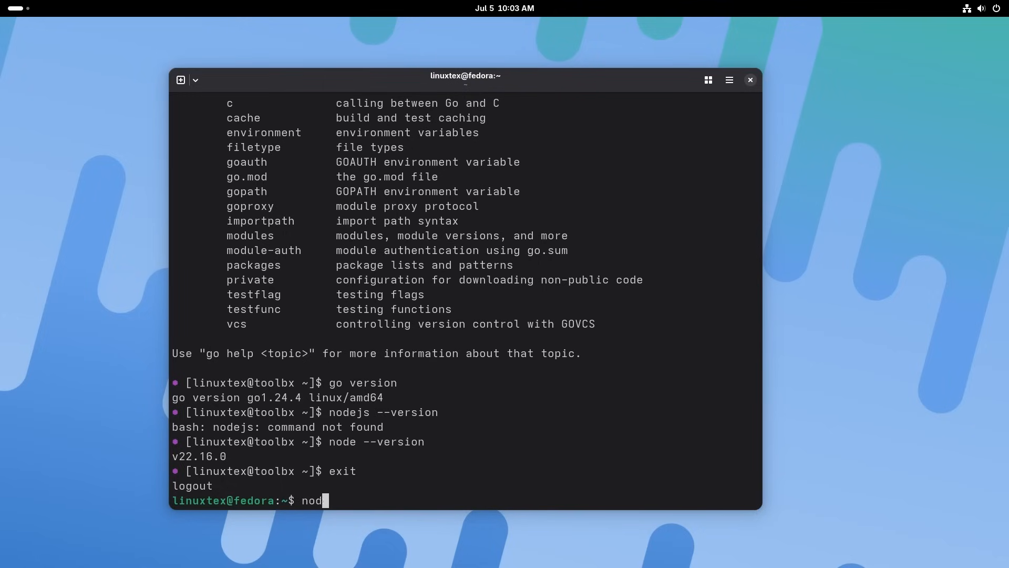
text(e --version)
key(Return)
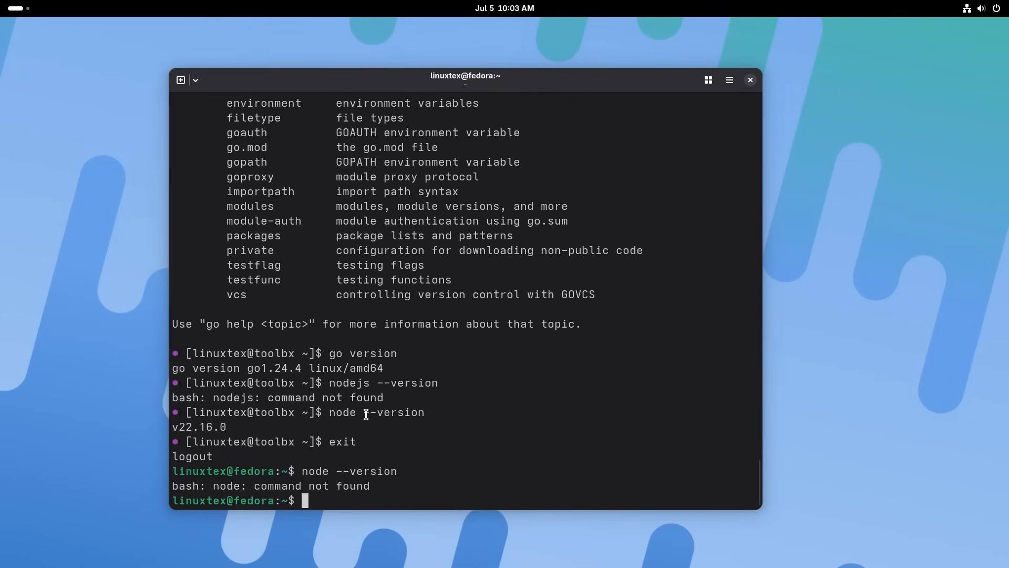
text(go)
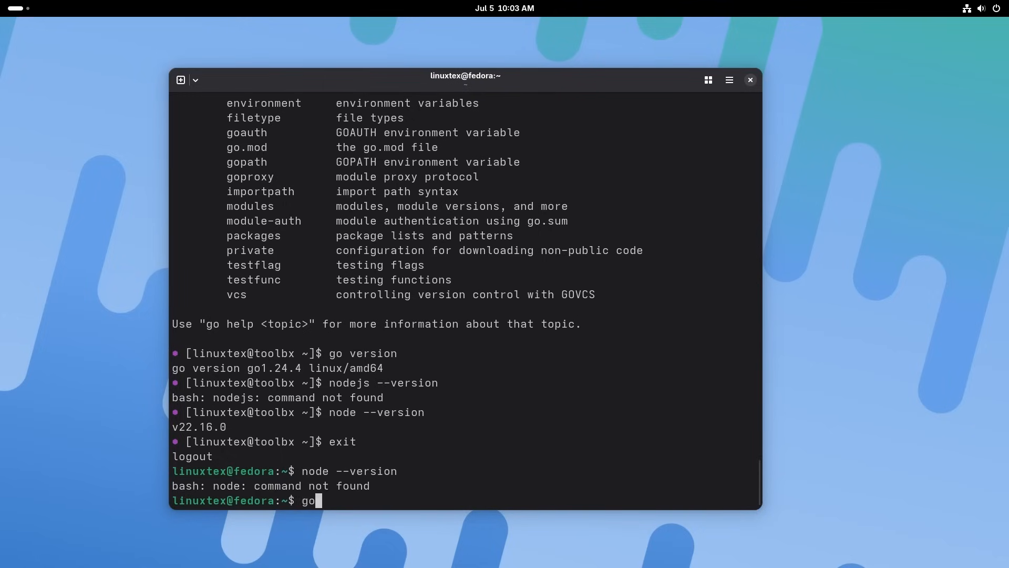
text(" ")
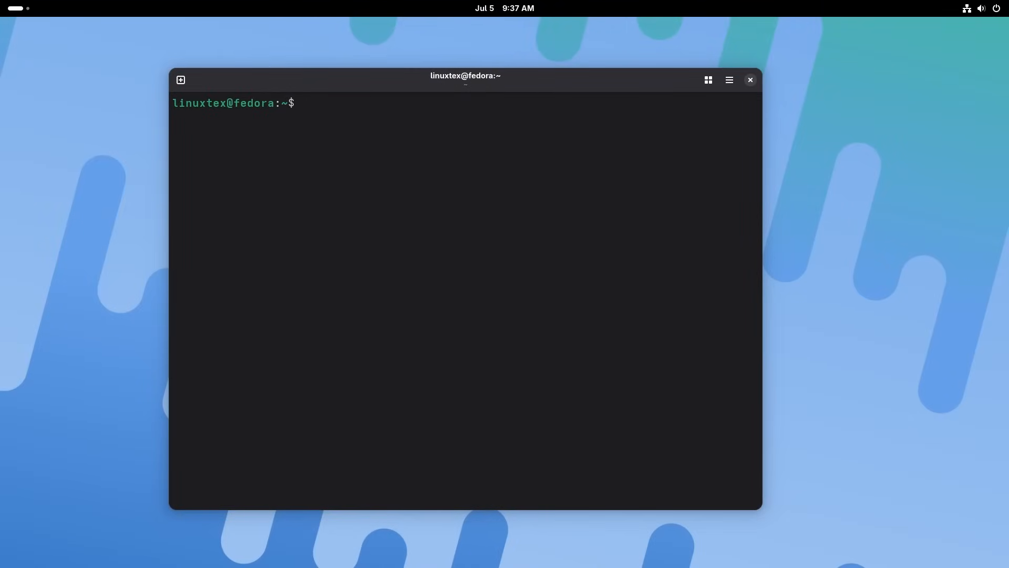
Step: Run 'toolbox create --container my-web-project' and accept the Fedora toolbox image download
text(toolb)
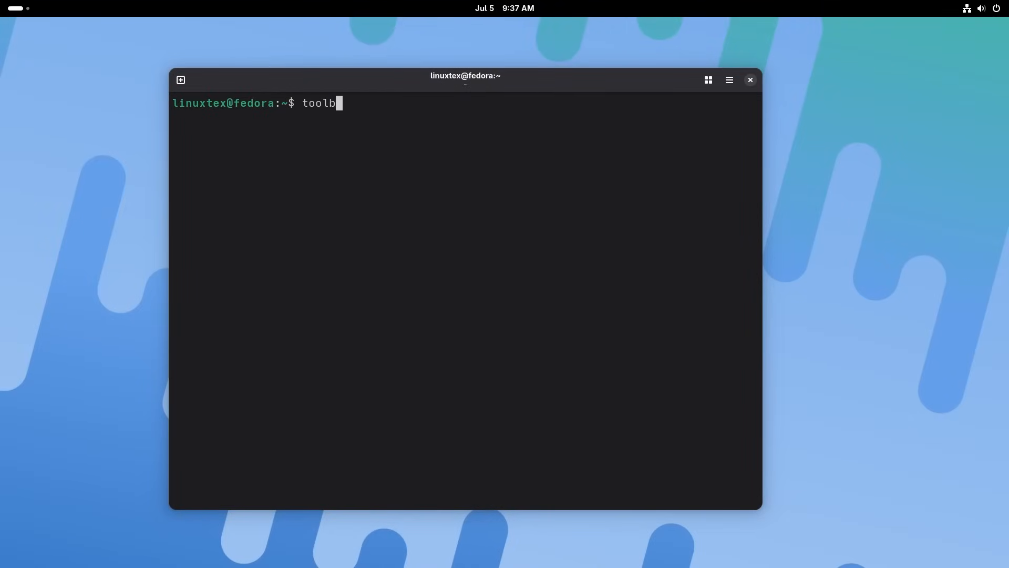
text(ox create)
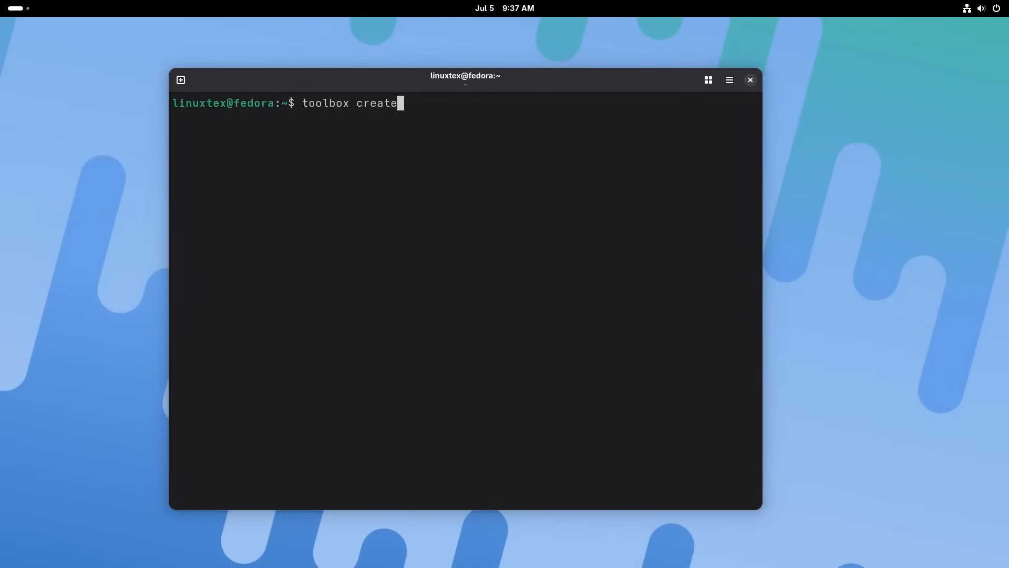
text(--conta)
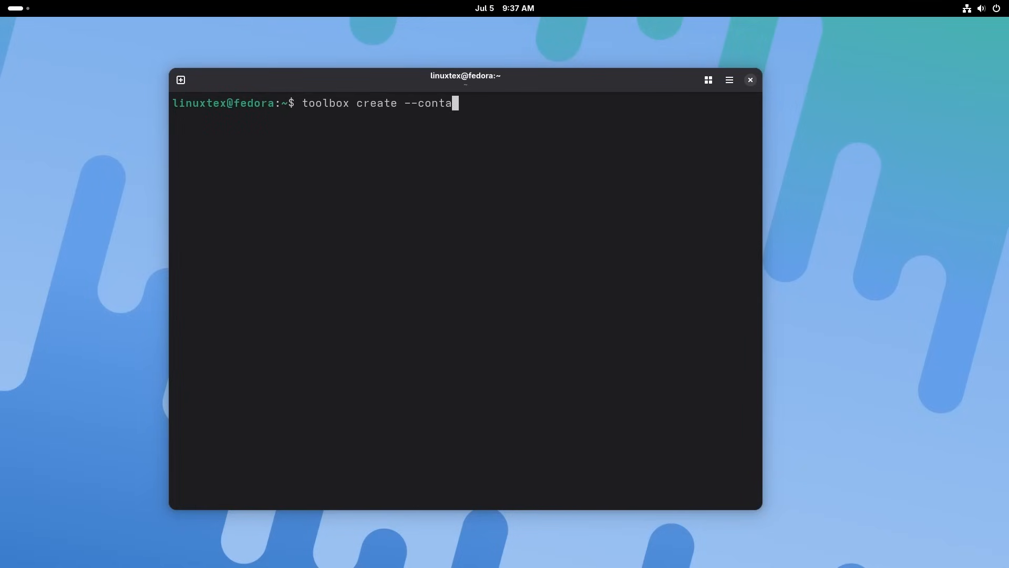
text(iner m)
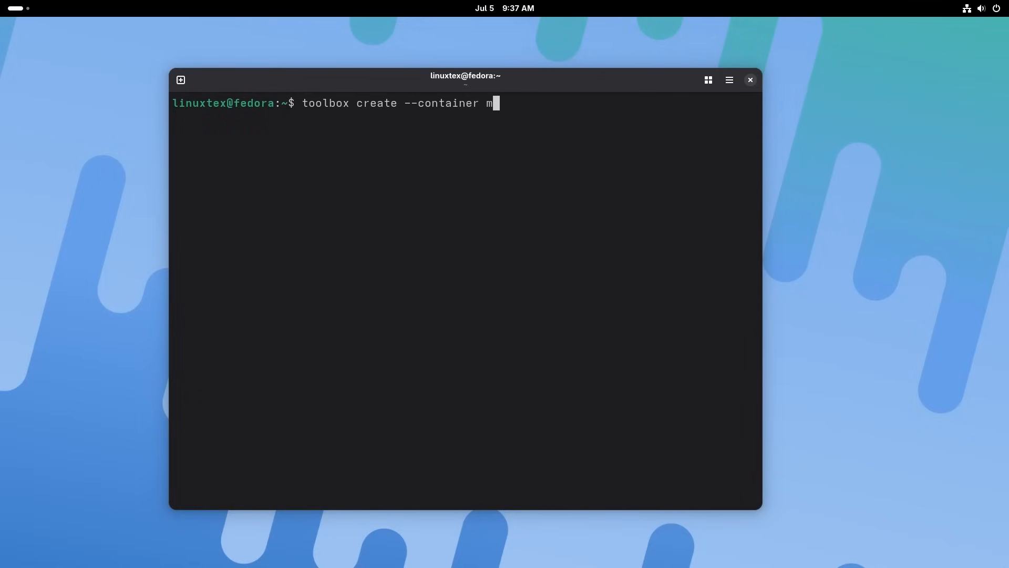
text(y-web)
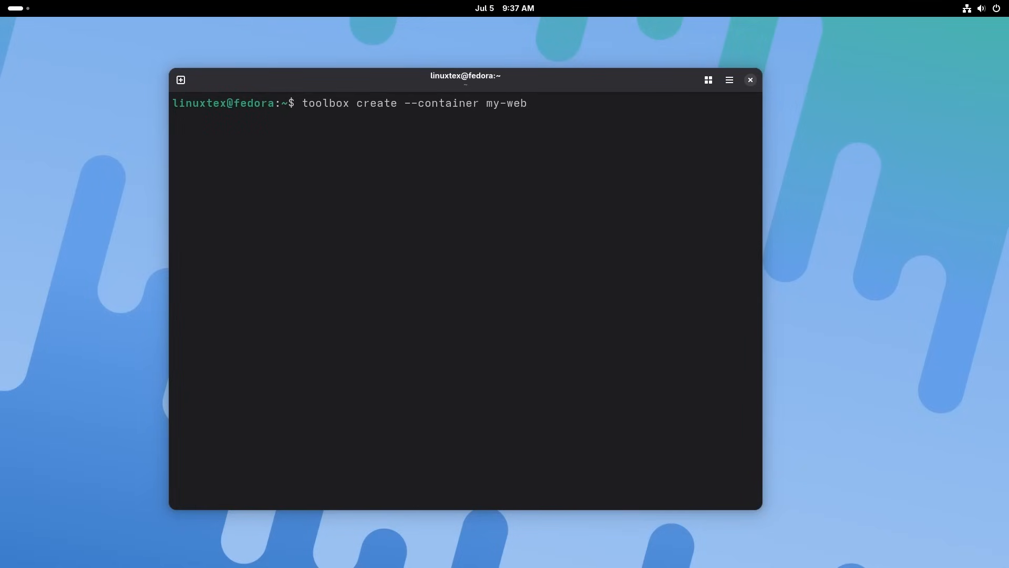
text(-project)
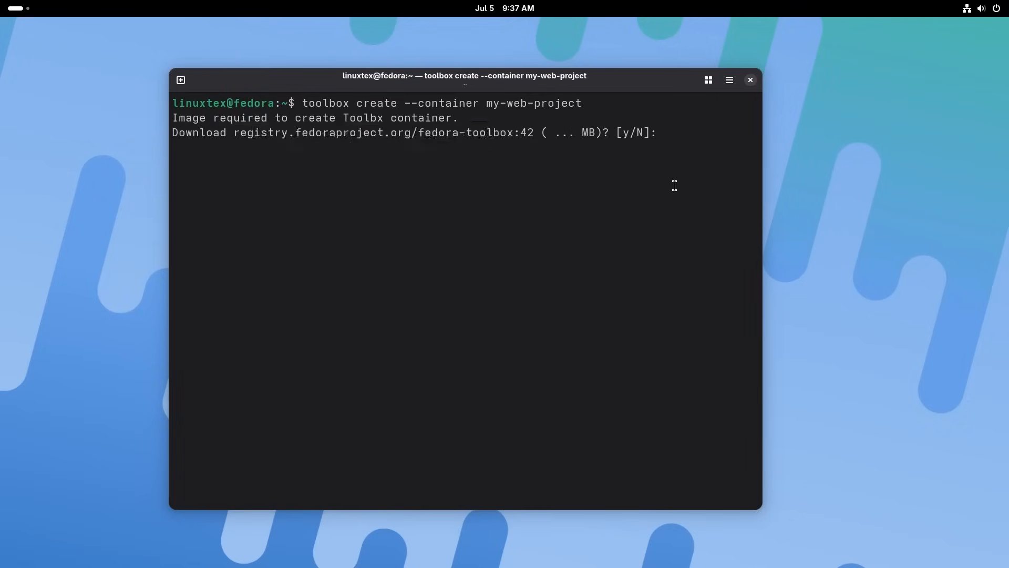
text(y)
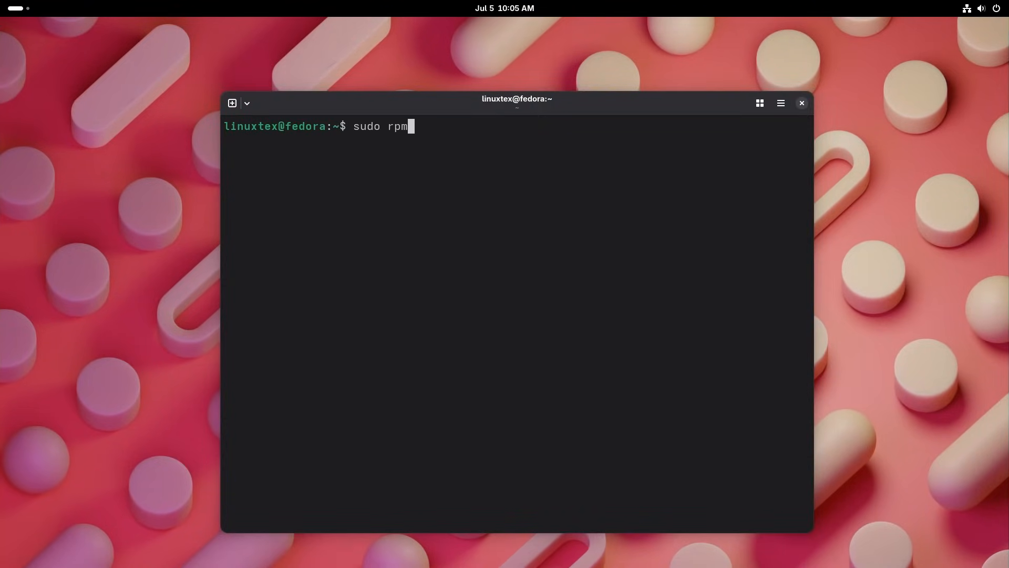
Step: Layer distrobox with sudo rpm-ostree install, then reboot the system
text(-ostree install)
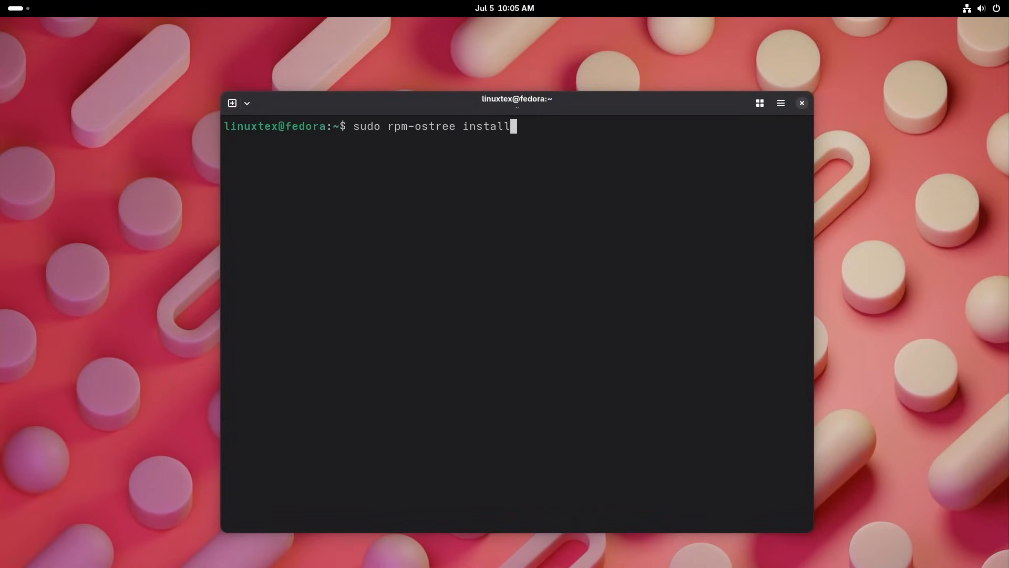
text(distrobox)
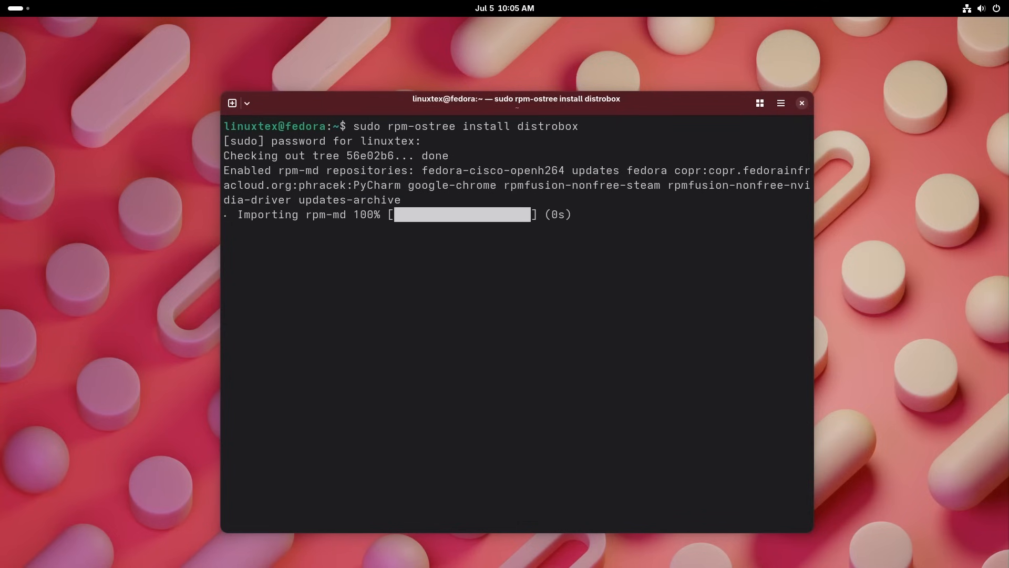
text(reboot)
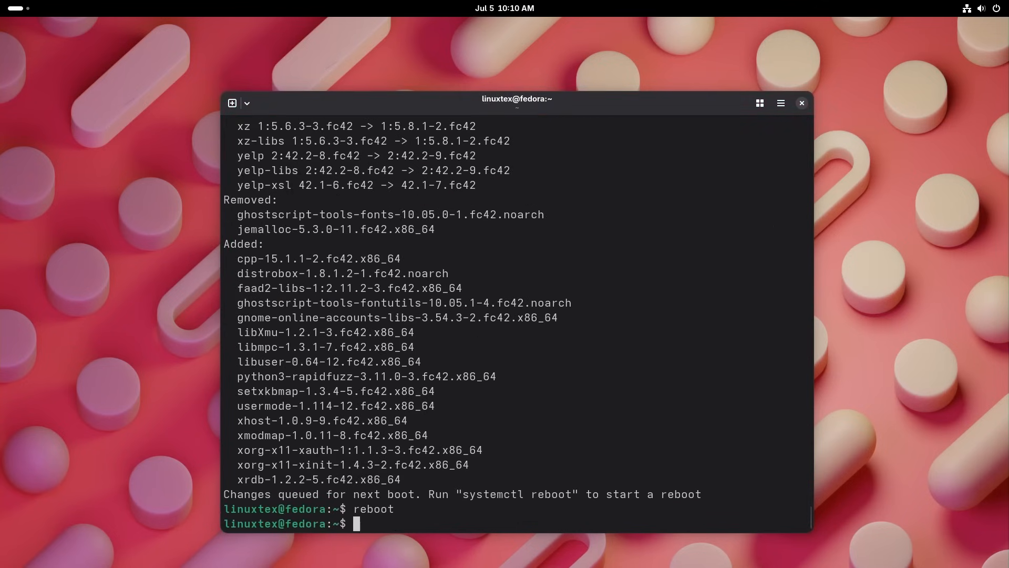
key(Return)
text(distrob)
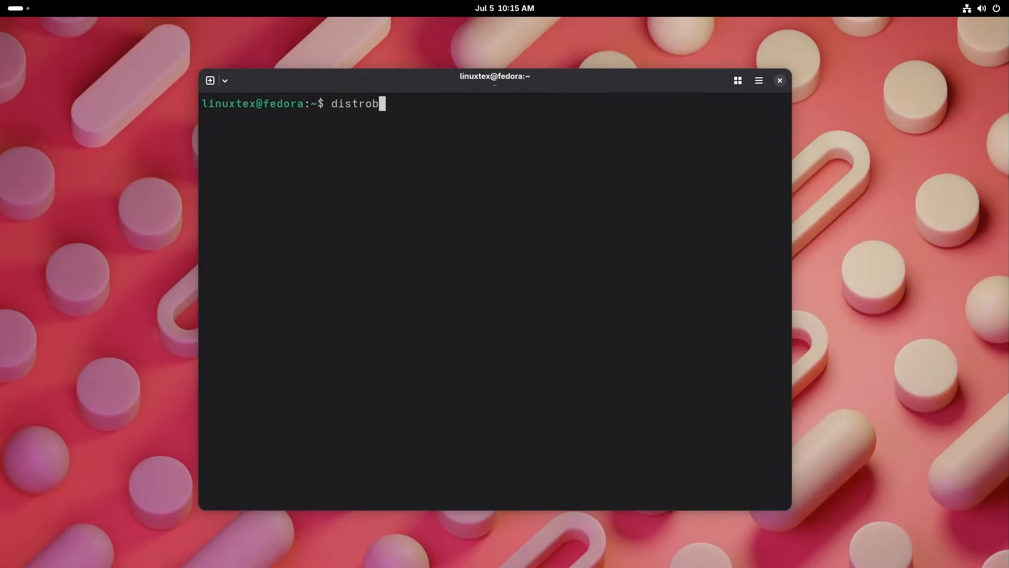
Step: Check the distrobox version and create an 'arch-box' container from archlinux:latest
text(ox --version)
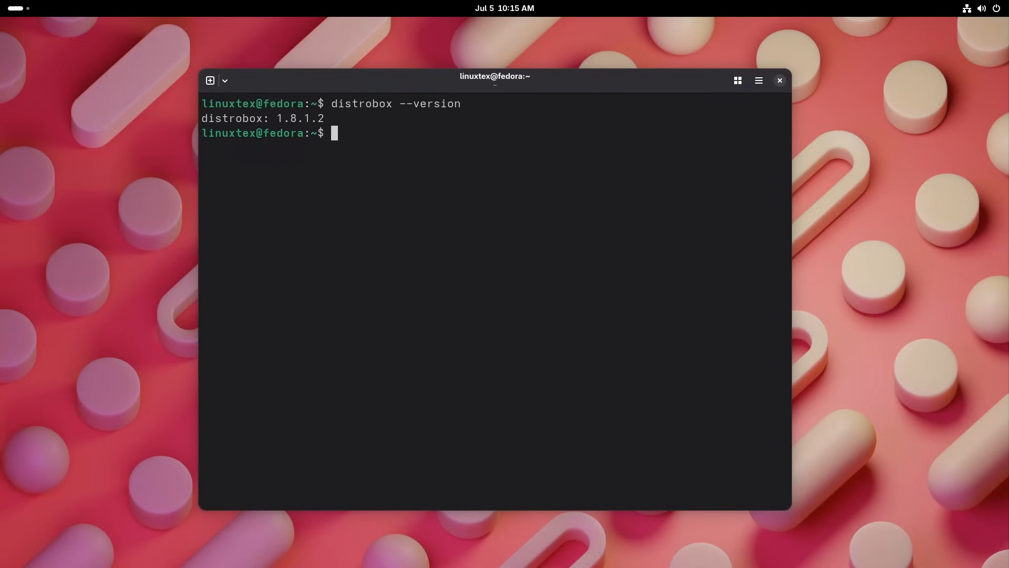
text(distrobox)
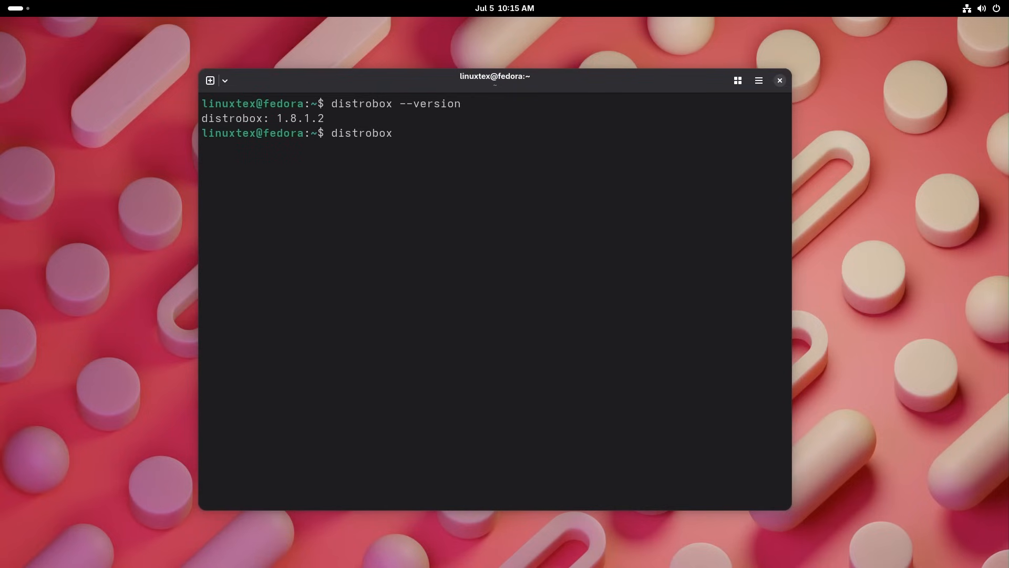
text(create --)
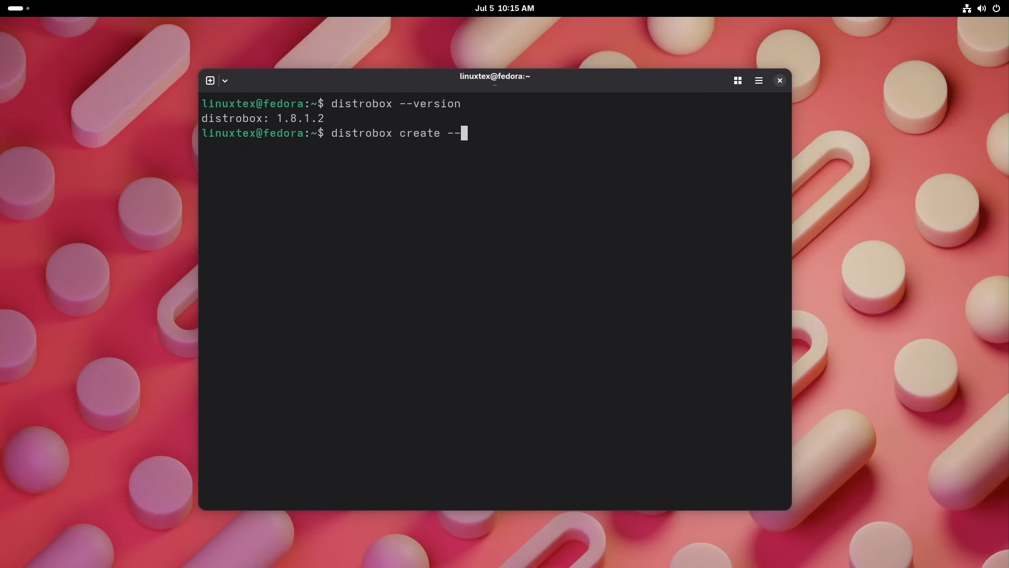
text(name)
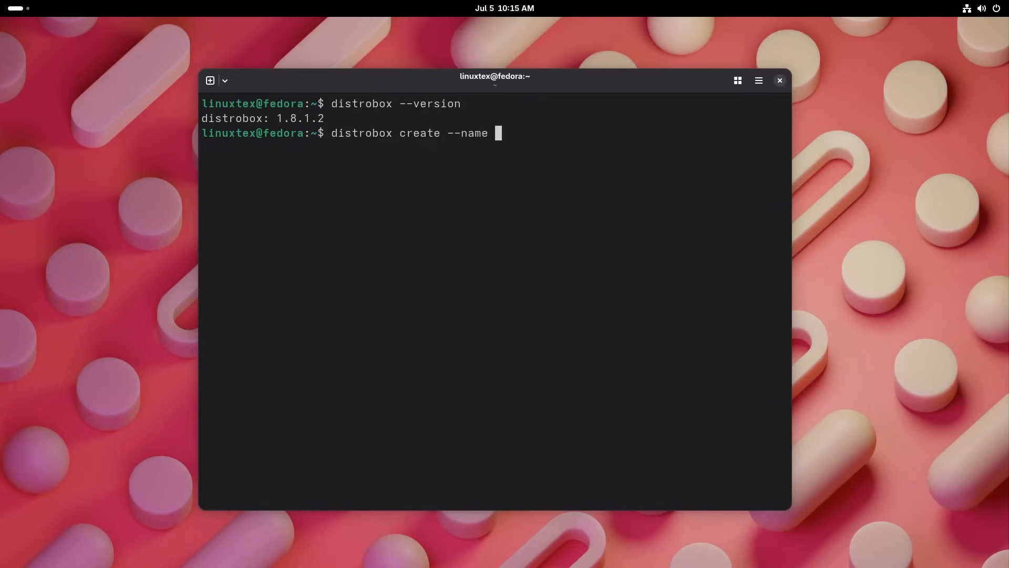
text(arch-box)
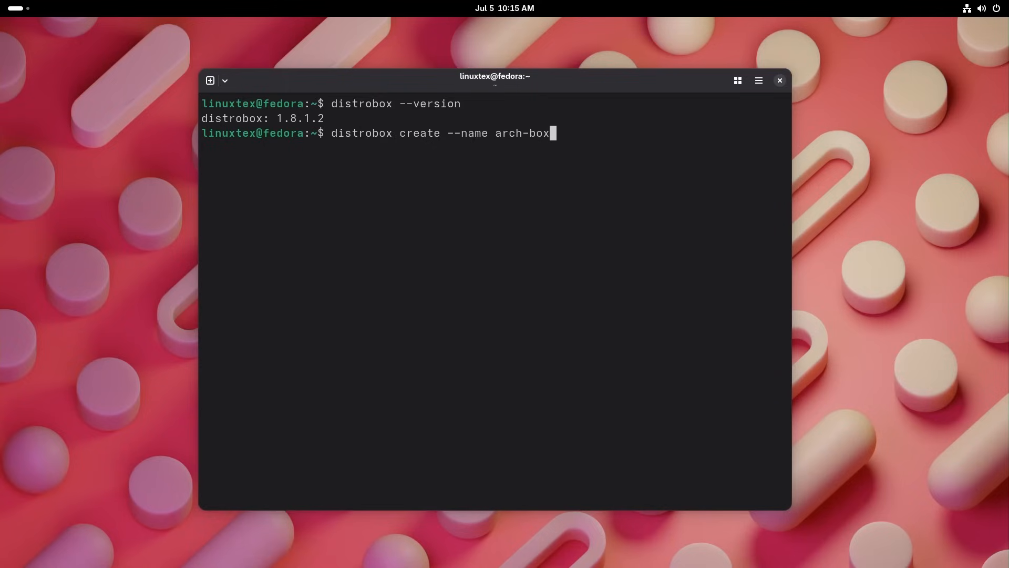
text(--image)
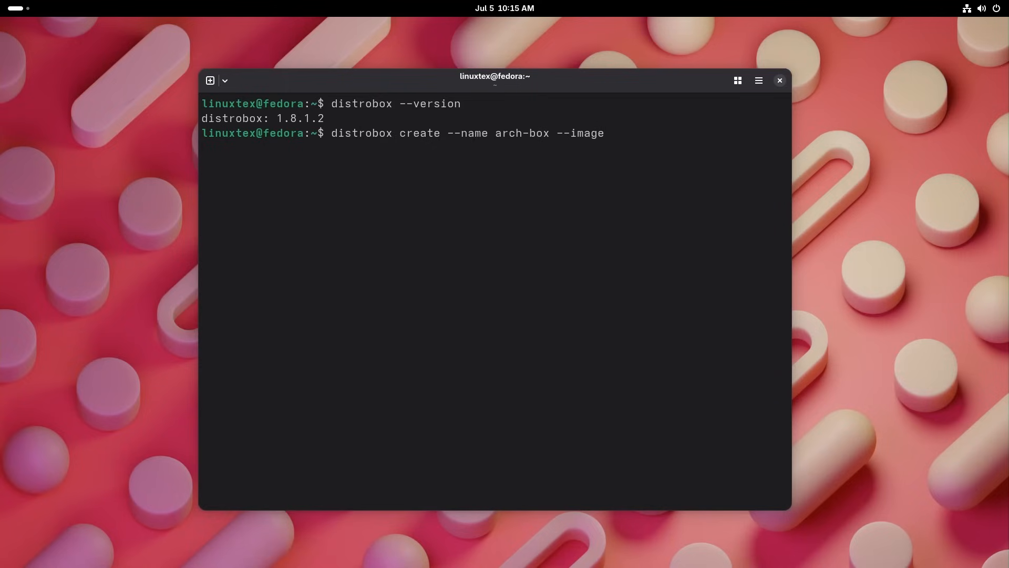
text(archlin)
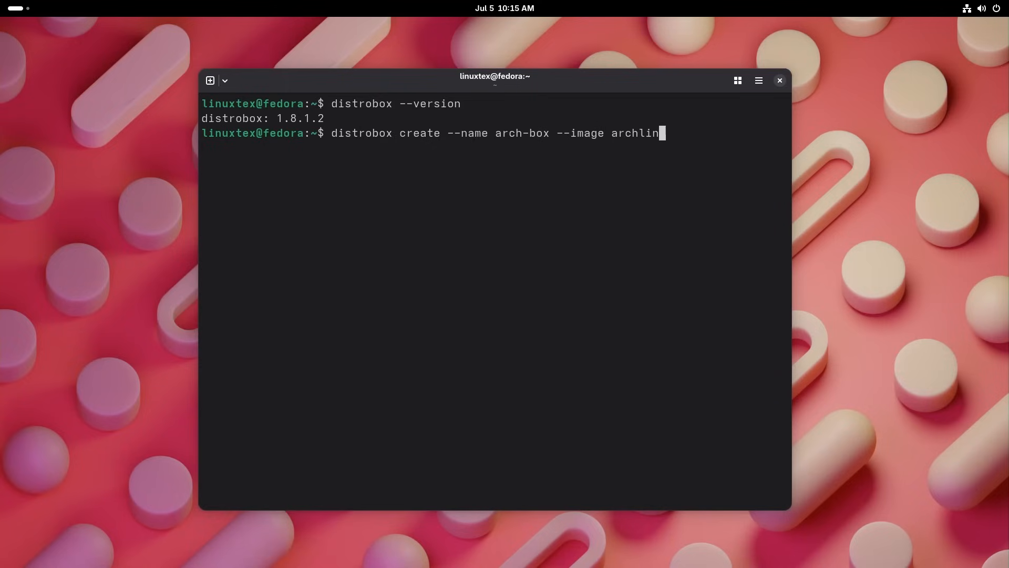
text(ux:latest)
text(y)
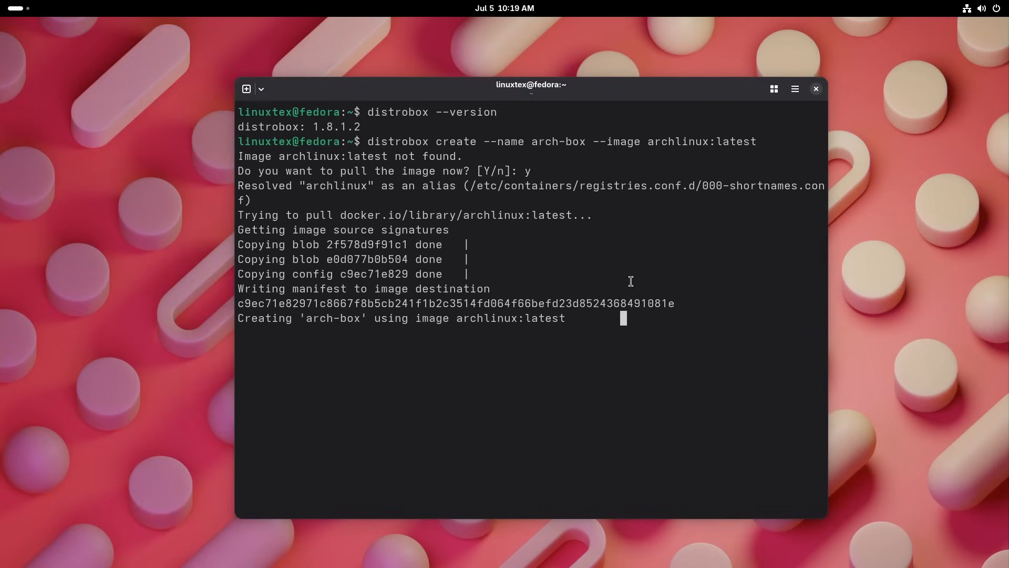
Step: Enter the arch-box container so it begins installing basic packages
text(distrobox ent)
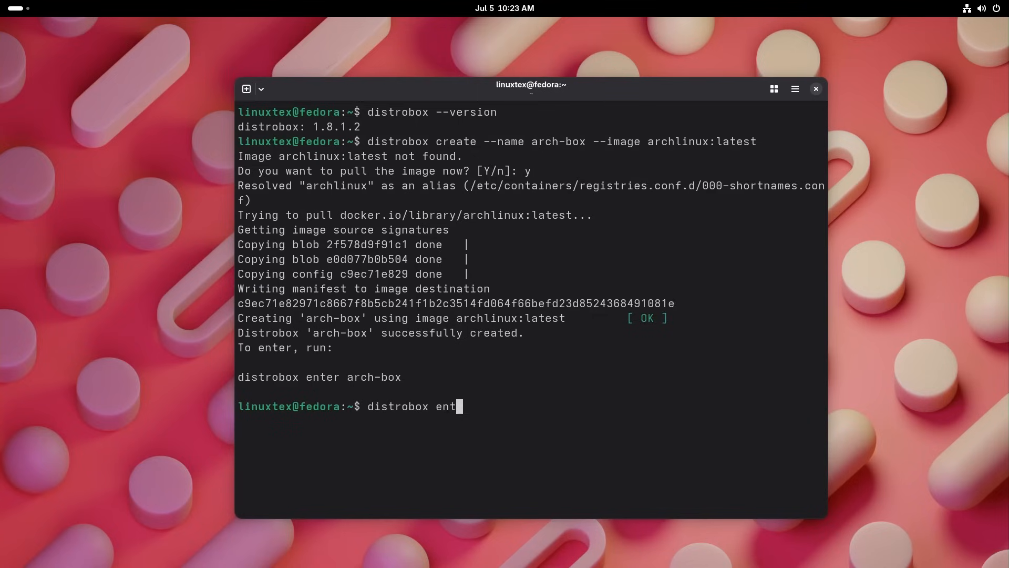
text(er arch-bo)
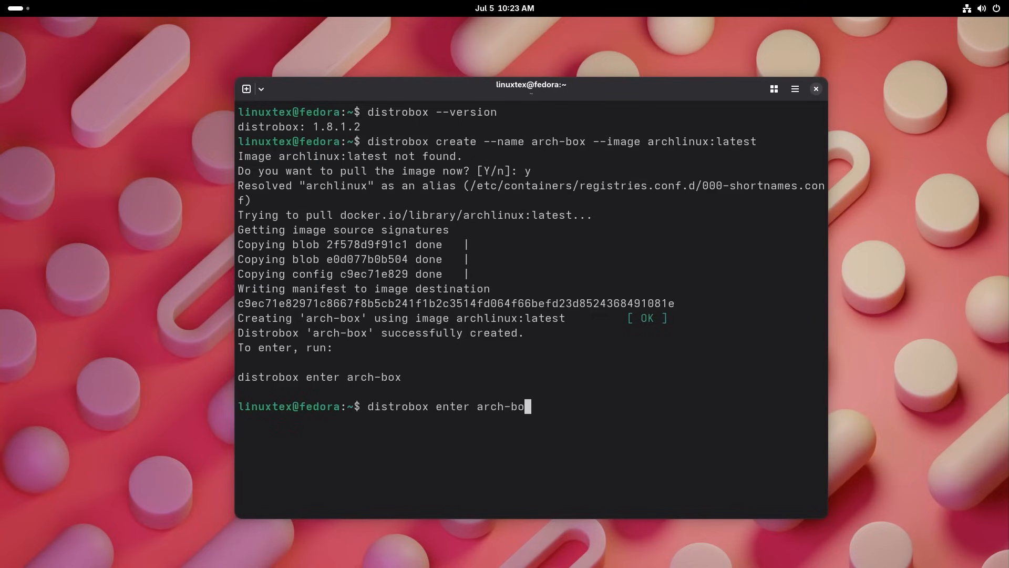
text(x)
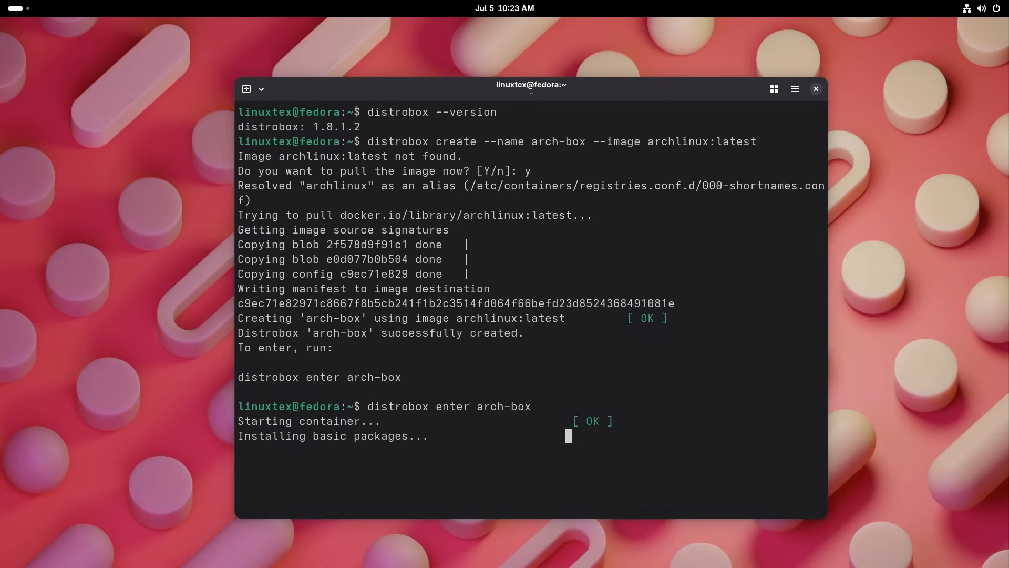
key(Super)
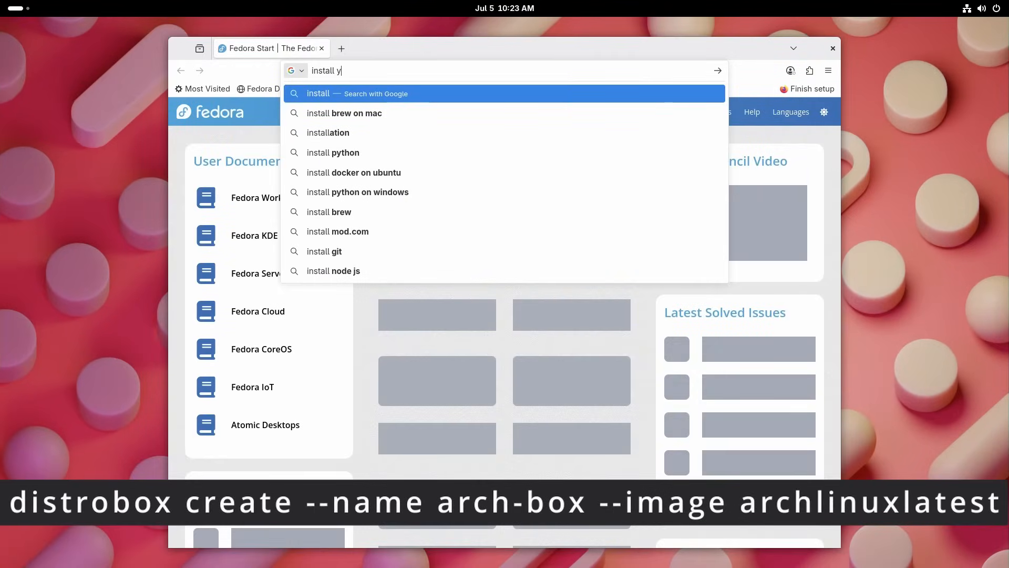
Step: Search 'install yay on arch' and read the Jguer/yay GitHub README
text(ay)
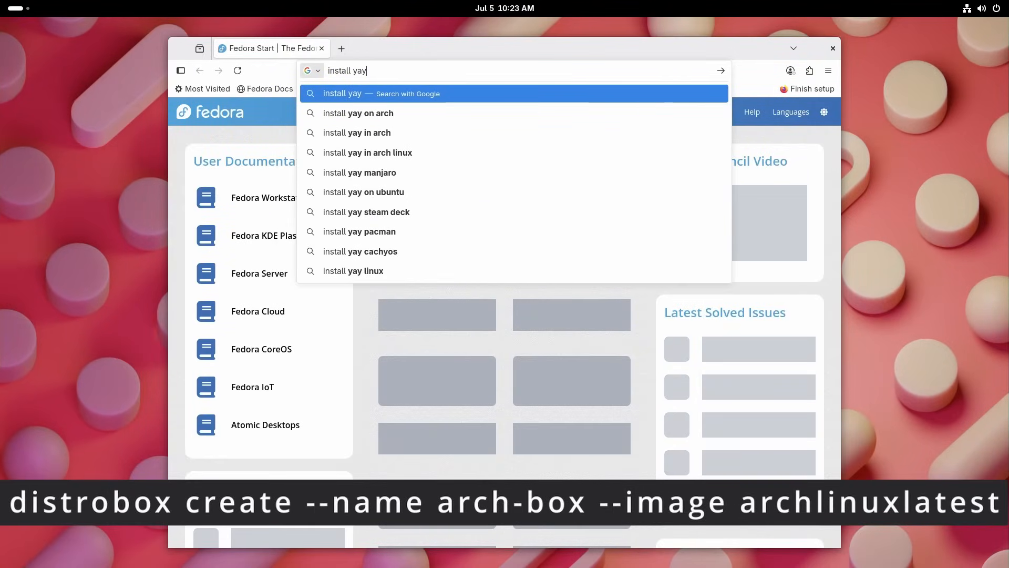
click(358, 112)
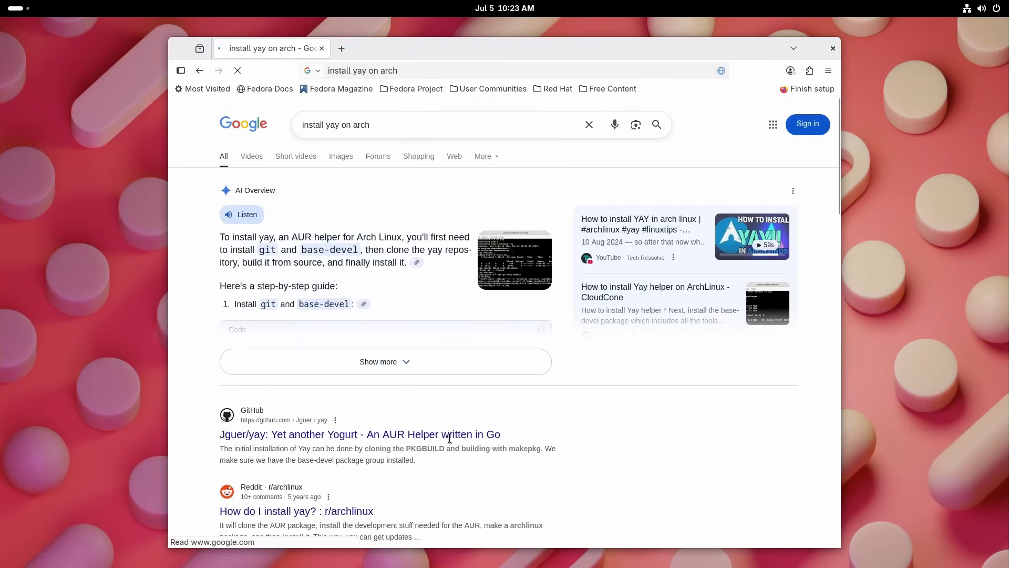
click(359, 434)
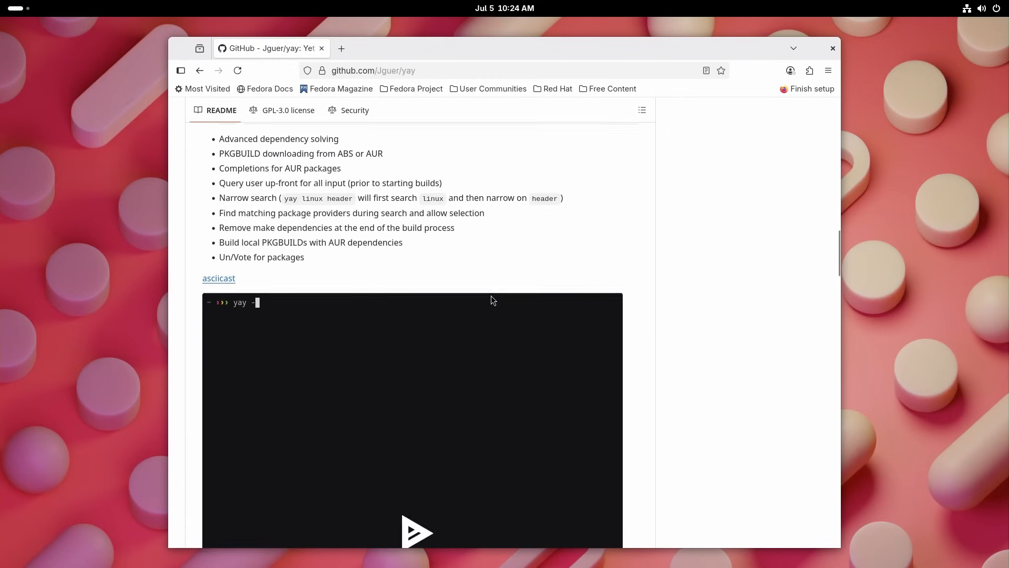
scroll(down, 3)
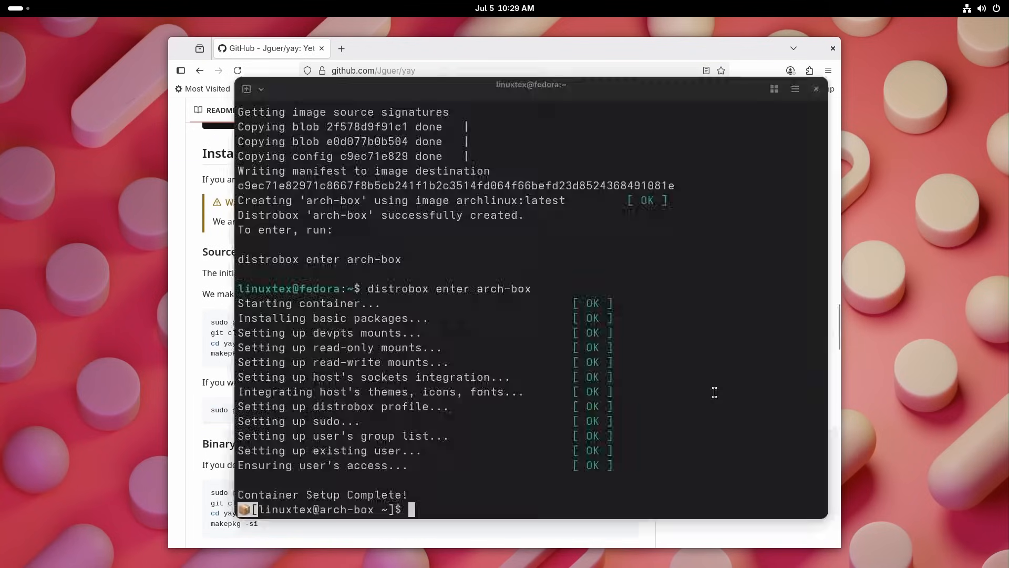
Step: In arch-box, install git and base-devel, build yay, then install Bottles
text(sudo pacman -S --needed git base-devel && git clone https://aur.archlinux.org/yay.git && cd yay && makepkg -si)
text(yay -S b)
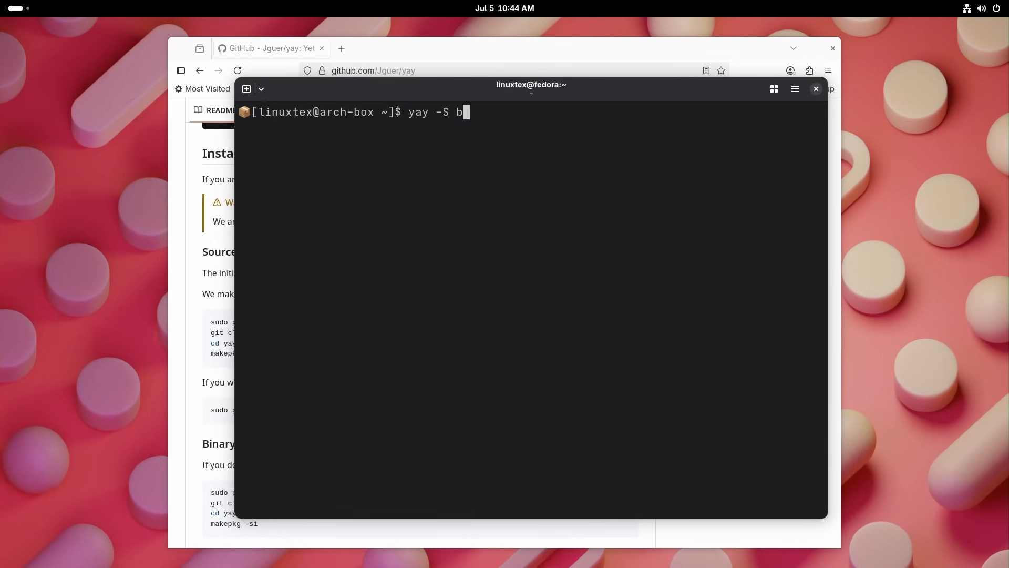
key(Return)
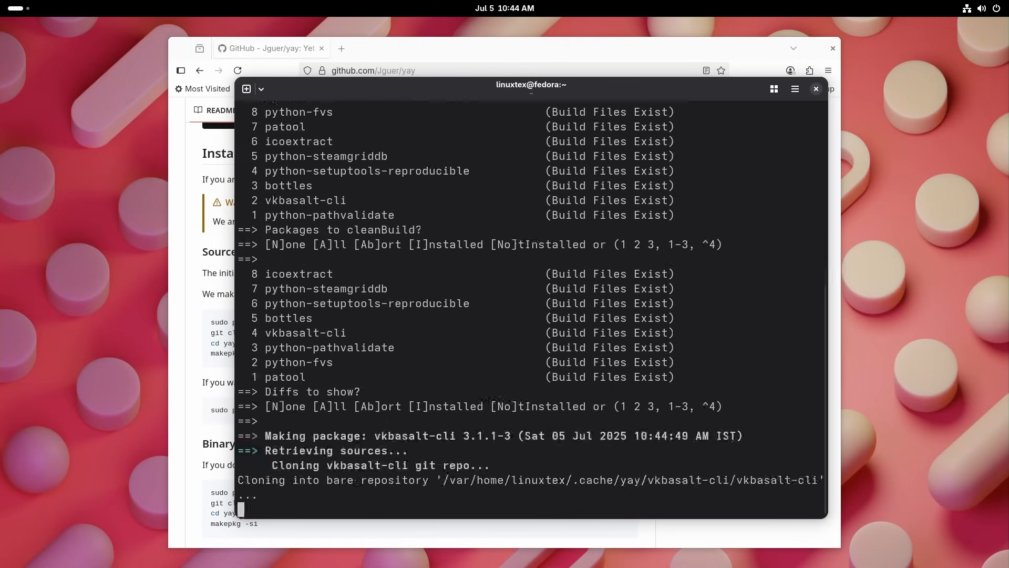
click(816, 89)
text(bott)
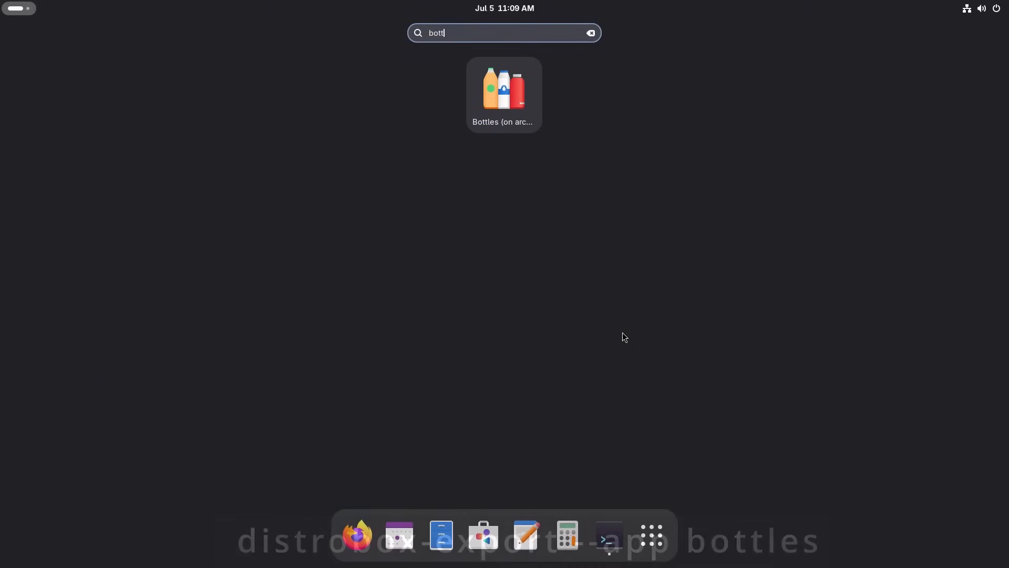
Step: Check the exported Bottles app's software details, then launch Bottles to its welcome screen
right_click(504, 88)
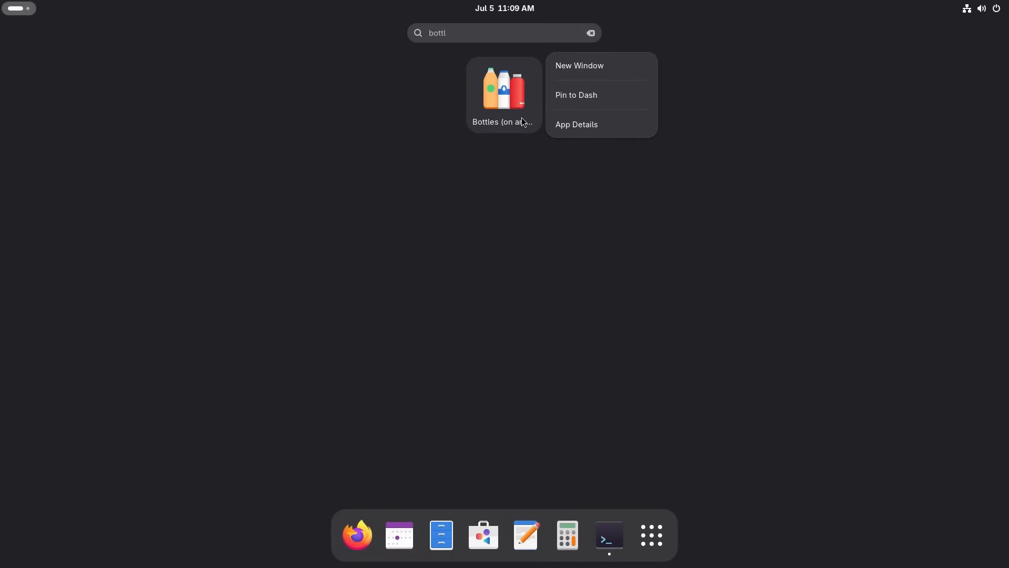
click(576, 124)
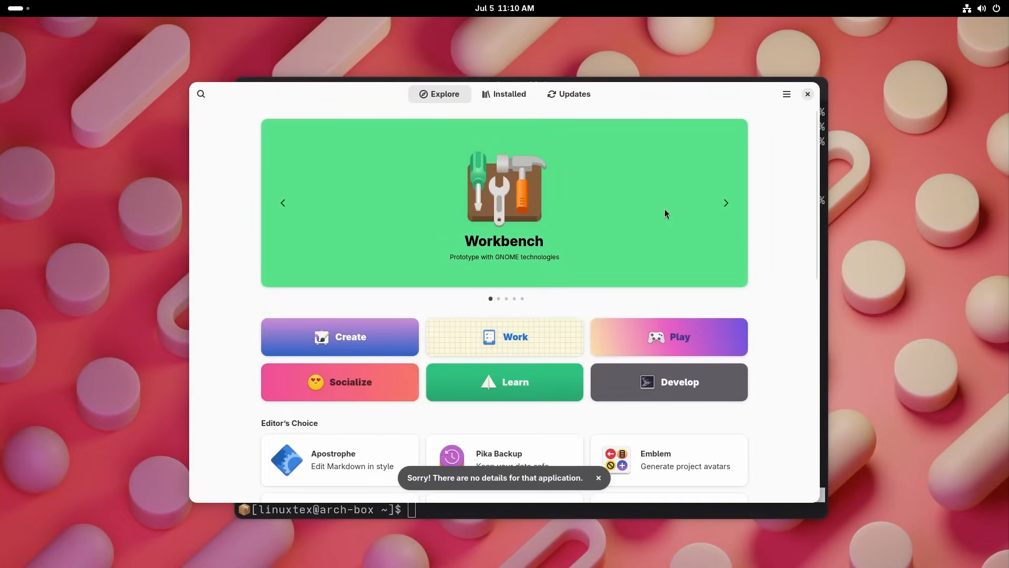
mouse_move(681, 212)
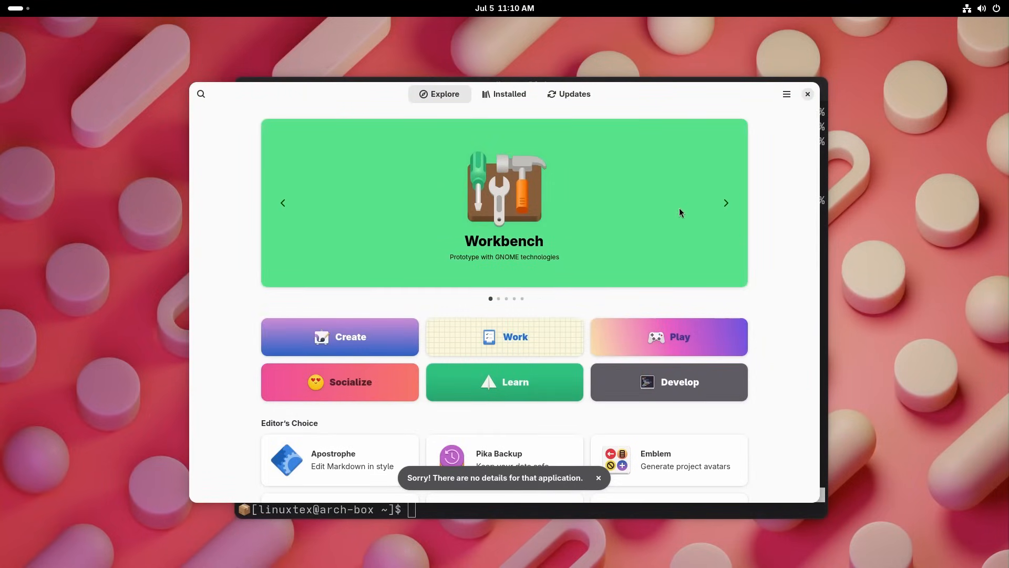
click(807, 94)
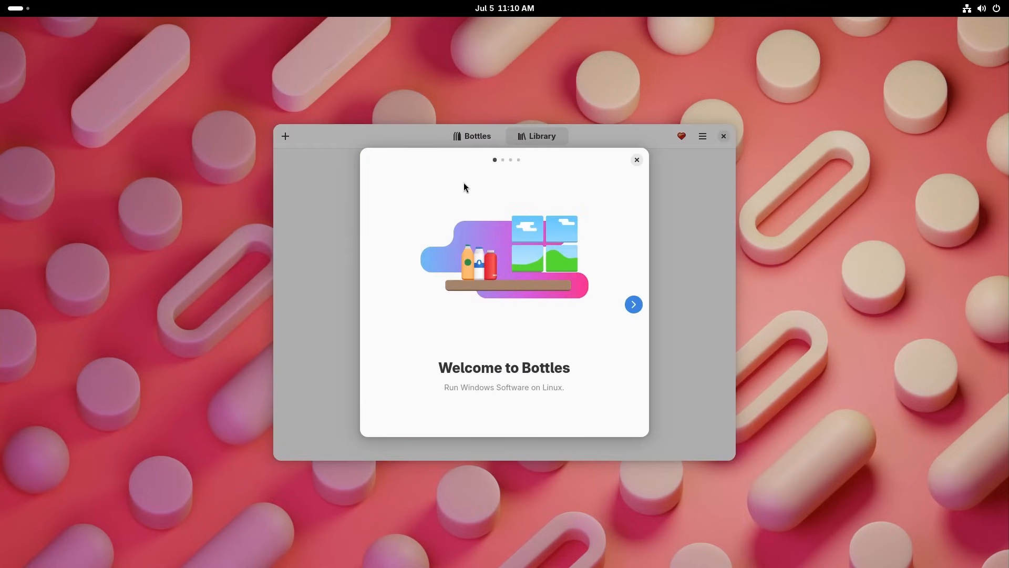
mouse_move(674, 120)
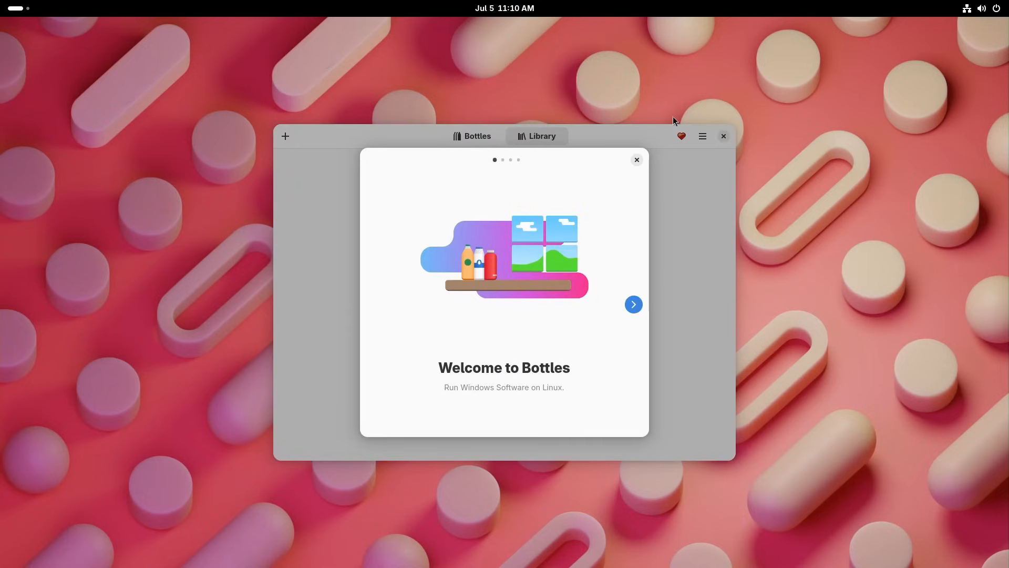
Step: Advance through the Bottles welcome carousel toward the Almost Done page
click(633, 303)
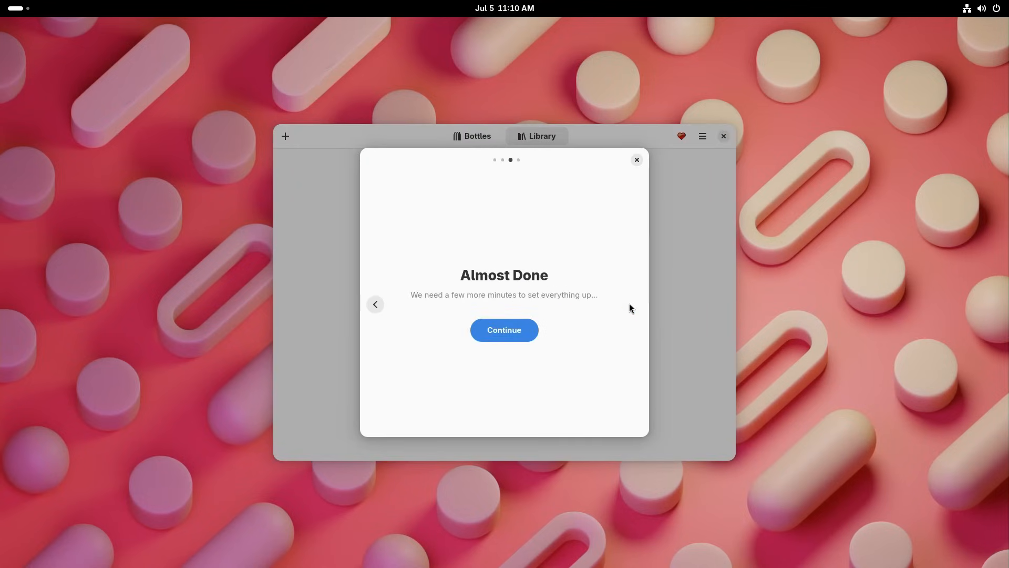
click(504, 329)
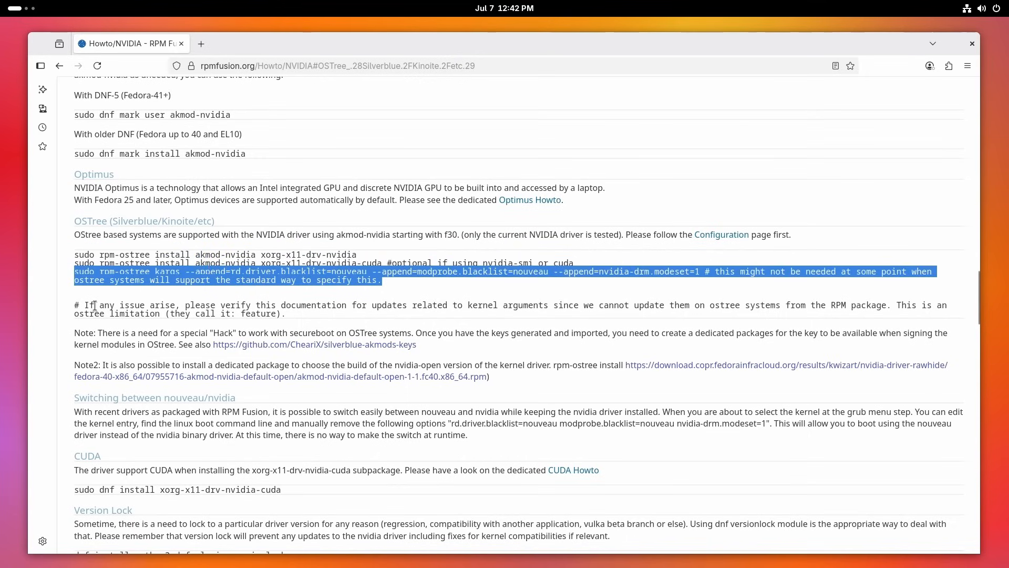
mouse_move(757, 316)
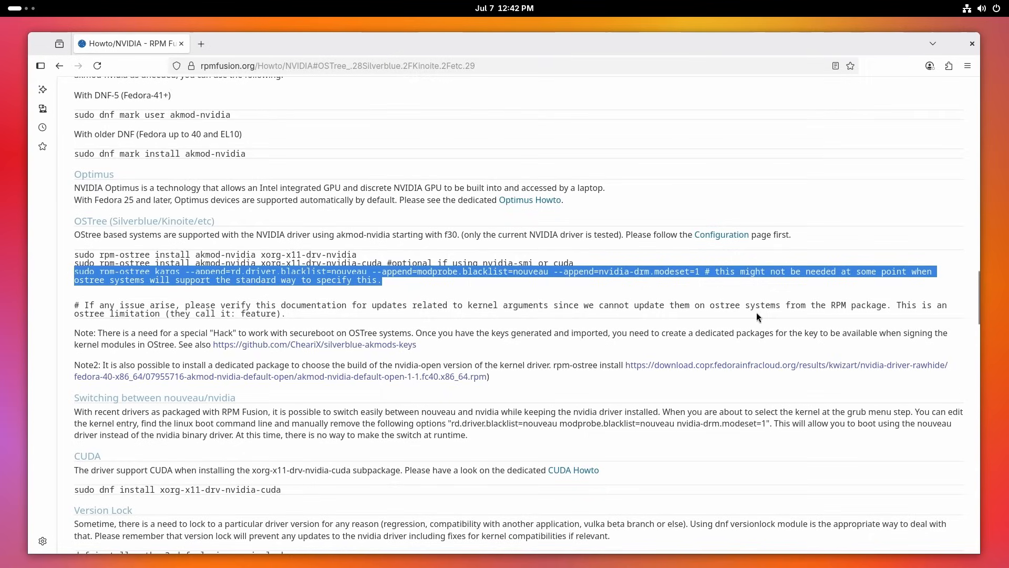
click(112, 258)
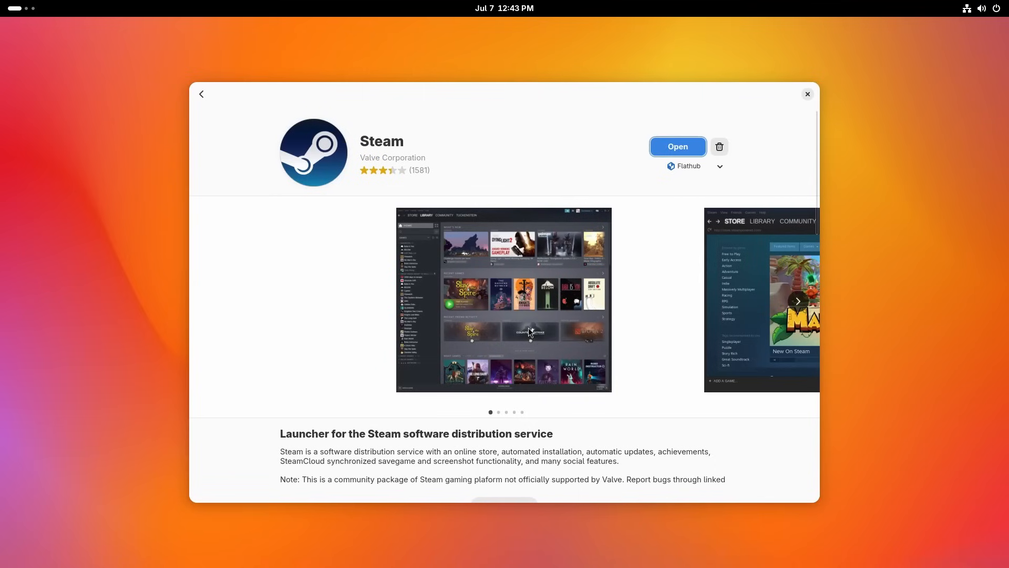
Step: Browse Steam's screenshots in GNOME Software, then open the installed Steam client
click(798, 300)
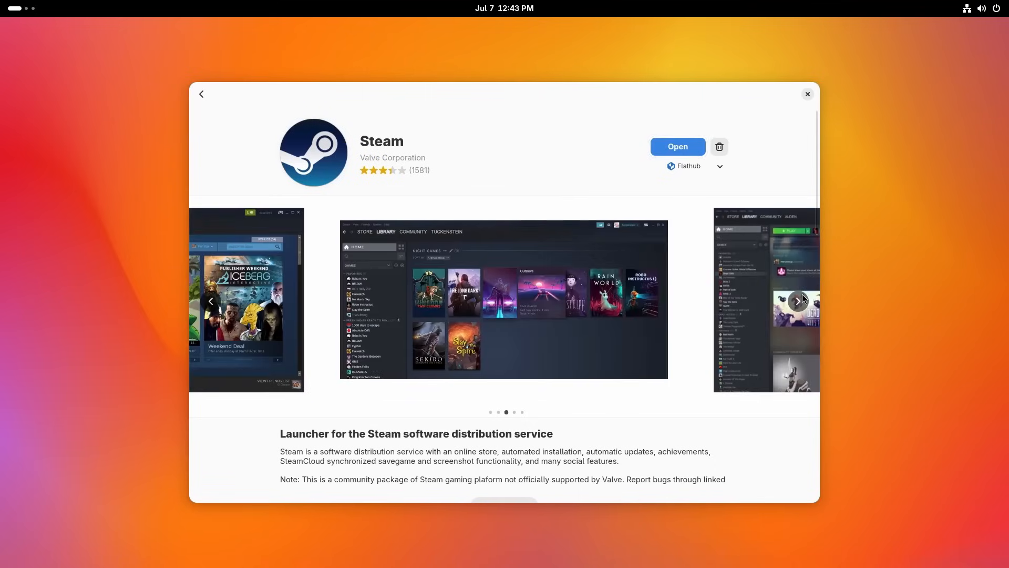
click(719, 166)
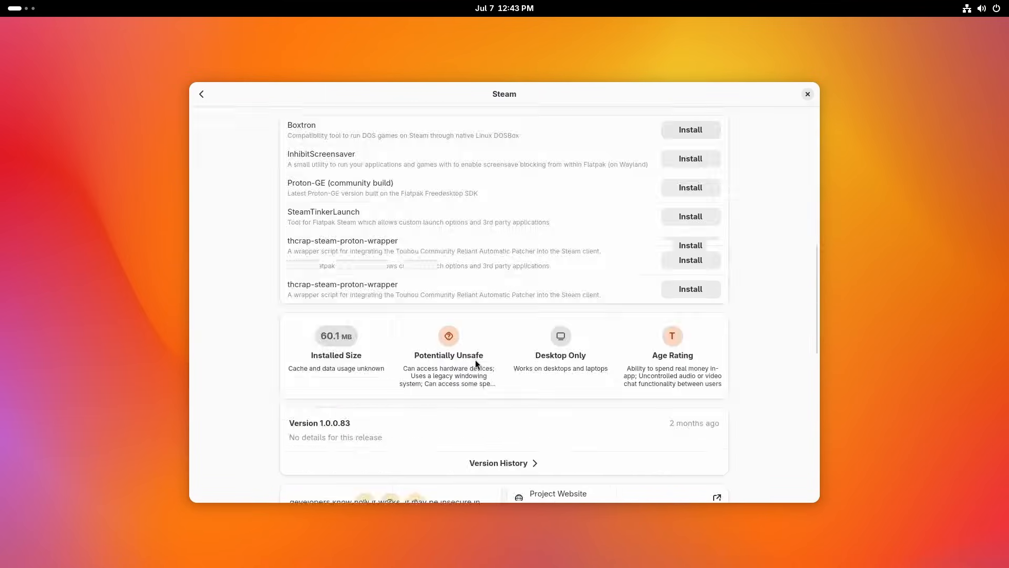
scroll(up, 3)
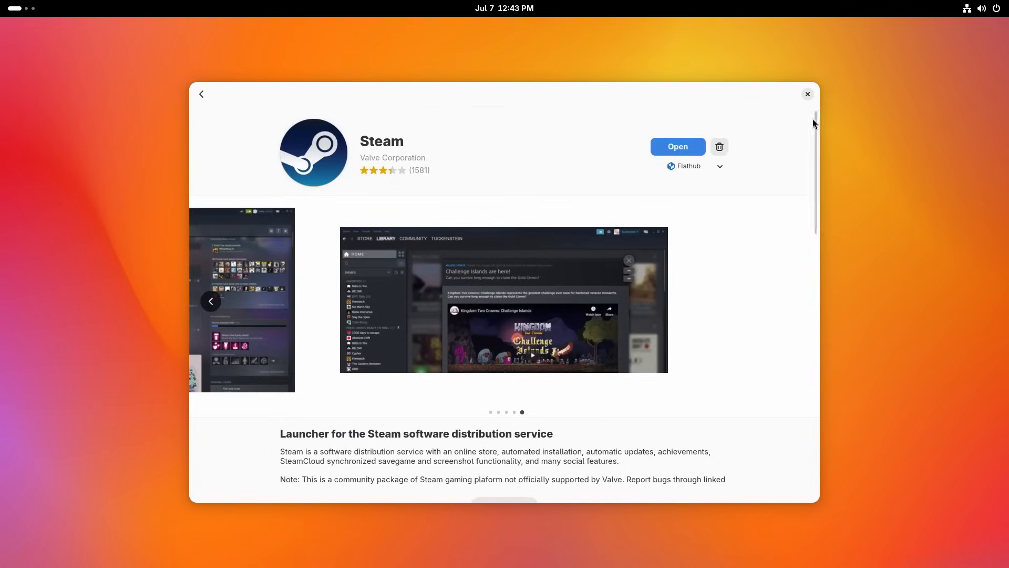
click(677, 146)
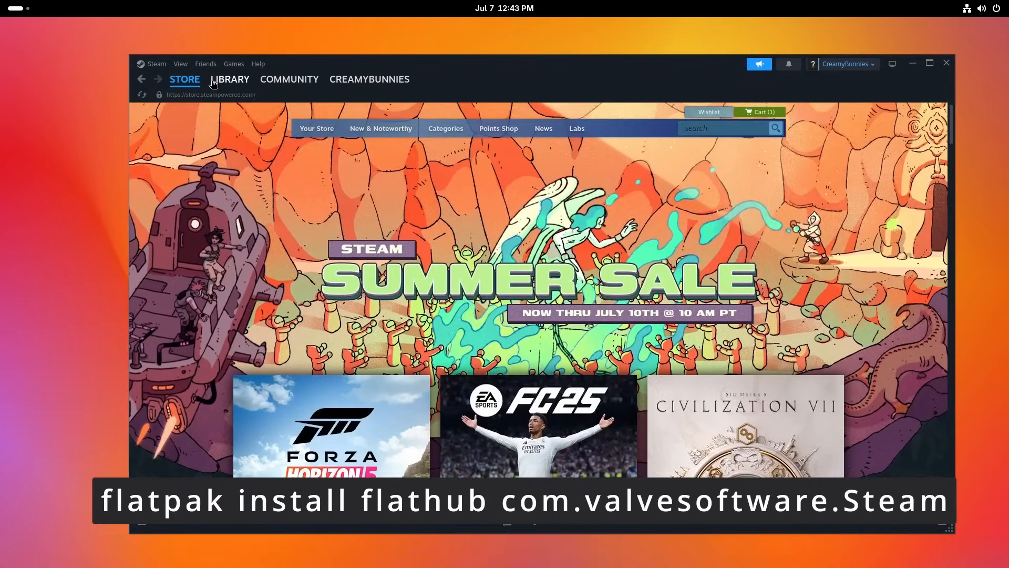
Step: View Steam's Compatibility settings: Steam Play for all titles, Proton Experimental default
click(229, 78)
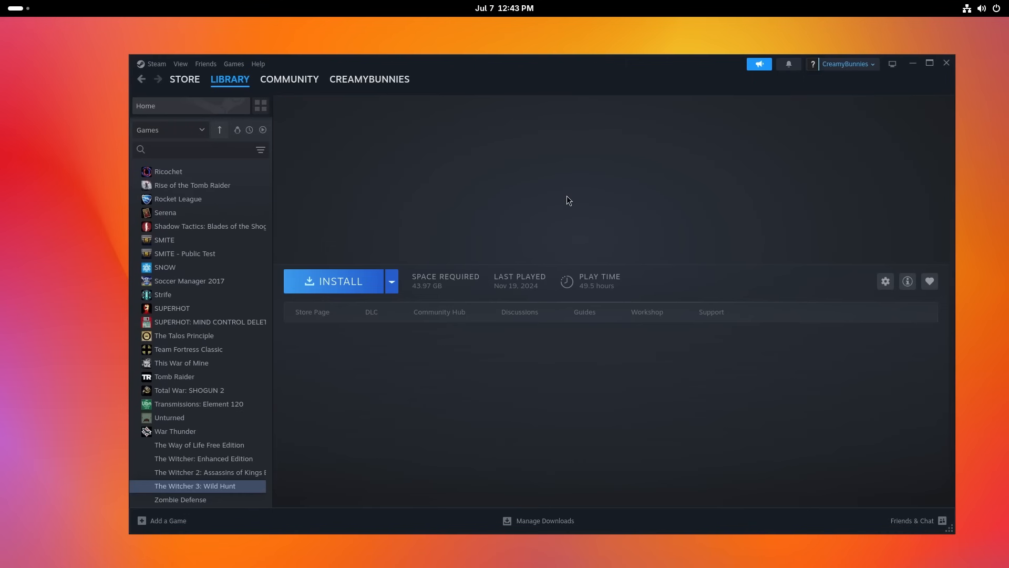
click(156, 63)
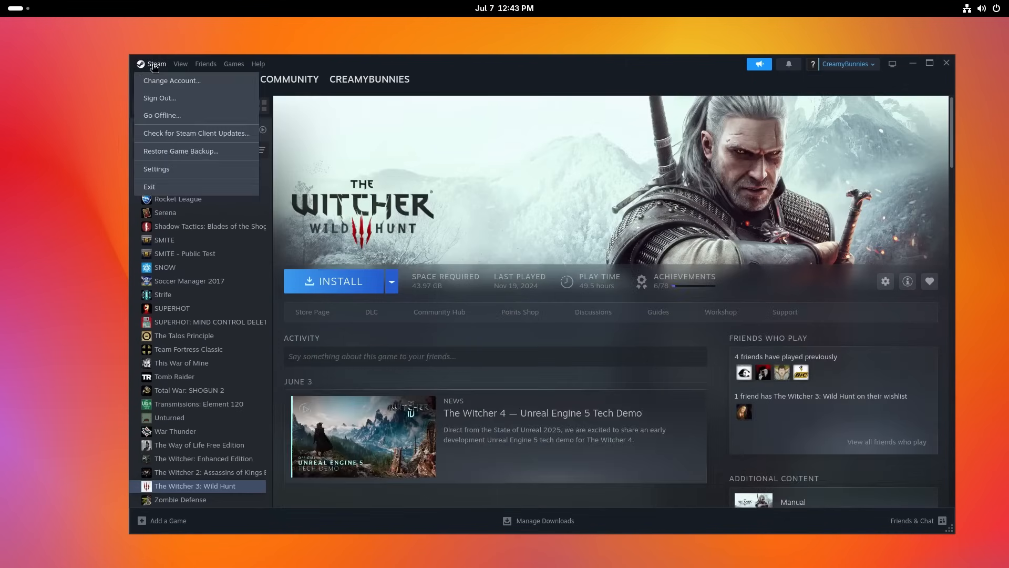
click(155, 169)
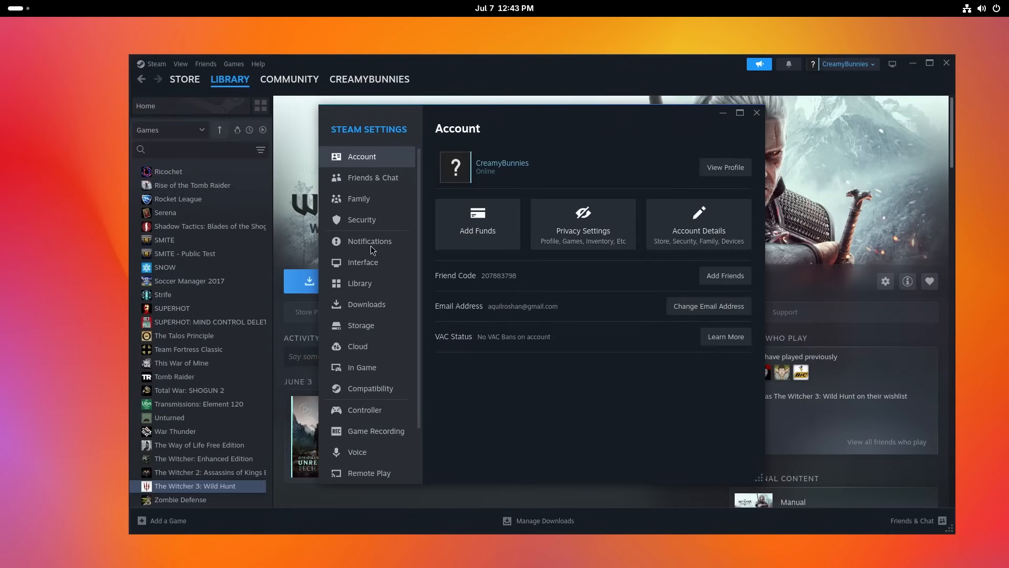
click(370, 387)
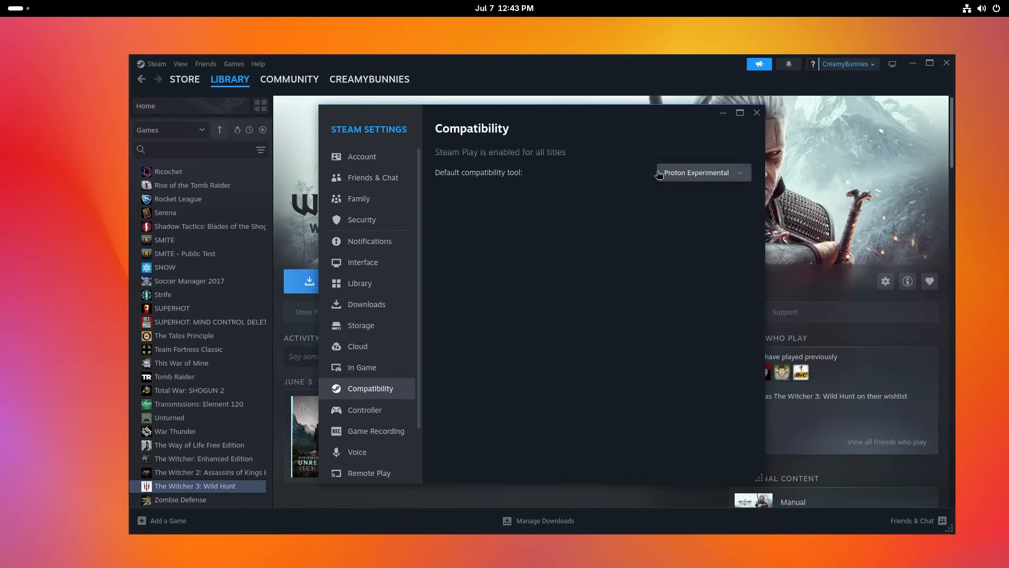
mouse_move(480, 173)
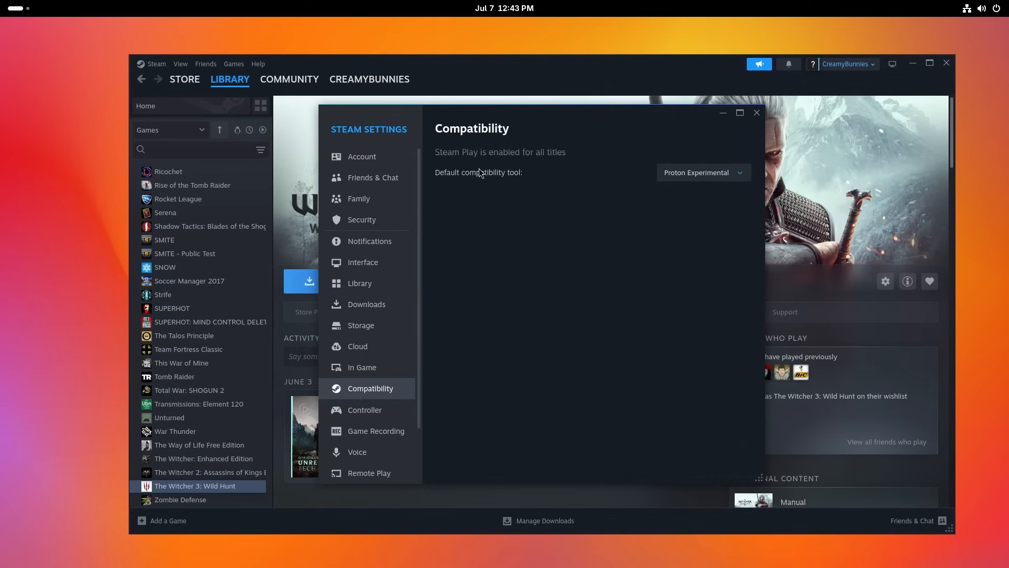
click(700, 172)
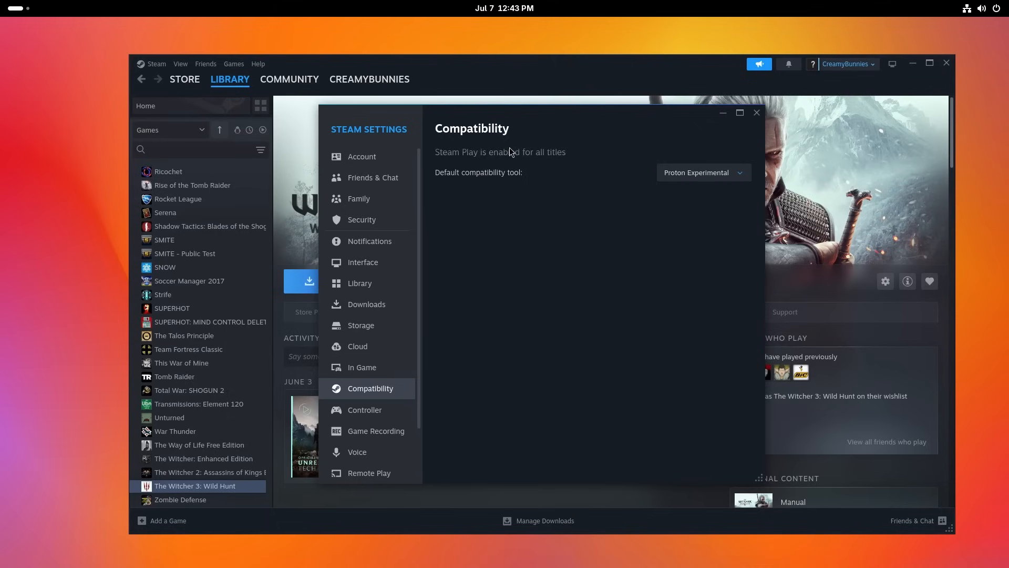
click(757, 112)
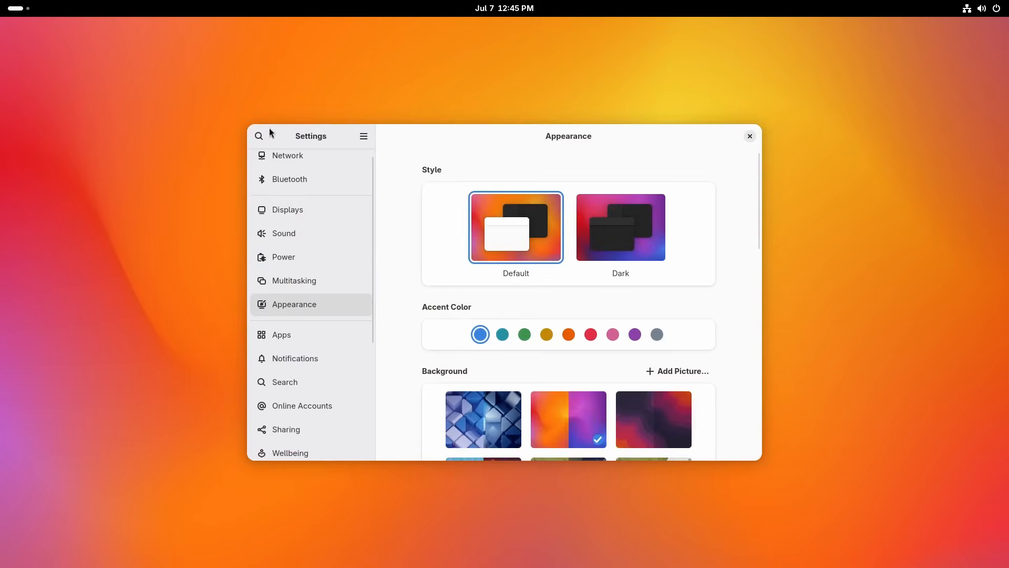
Step: View the Network, Bluetooth and Displays panels, including scale options and Night Light
click(287, 161)
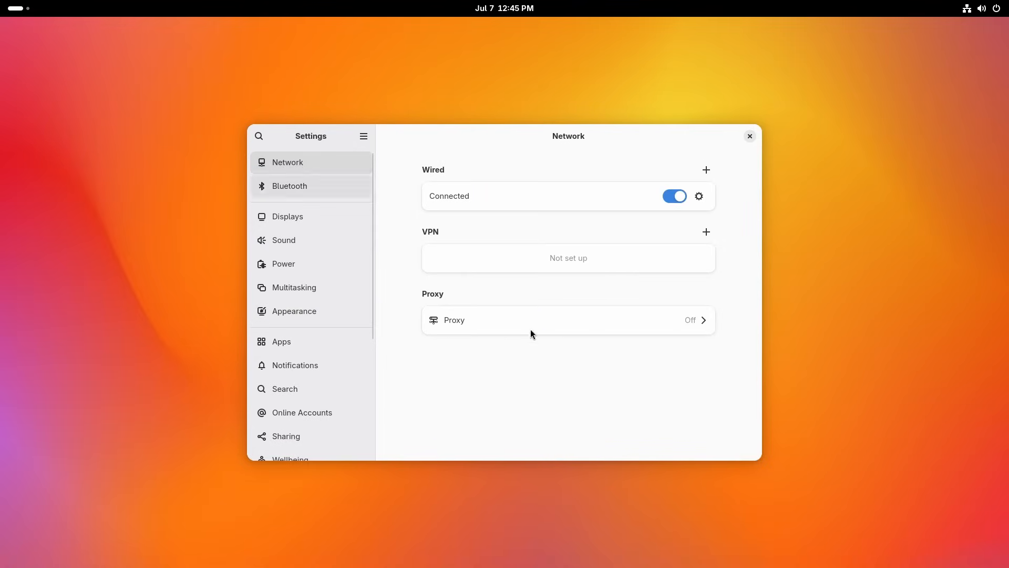
mouse_move(324, 196)
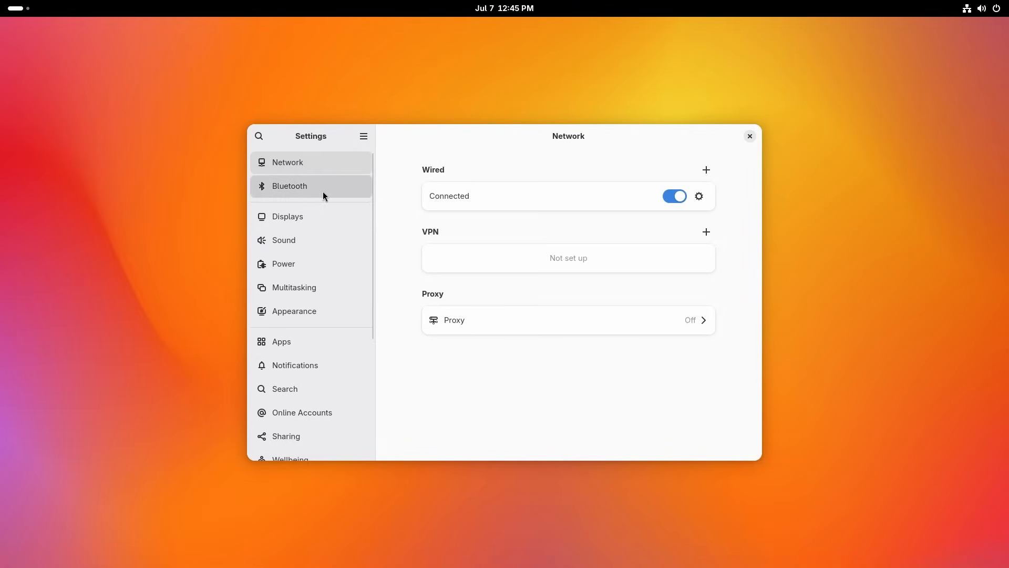
click(289, 187)
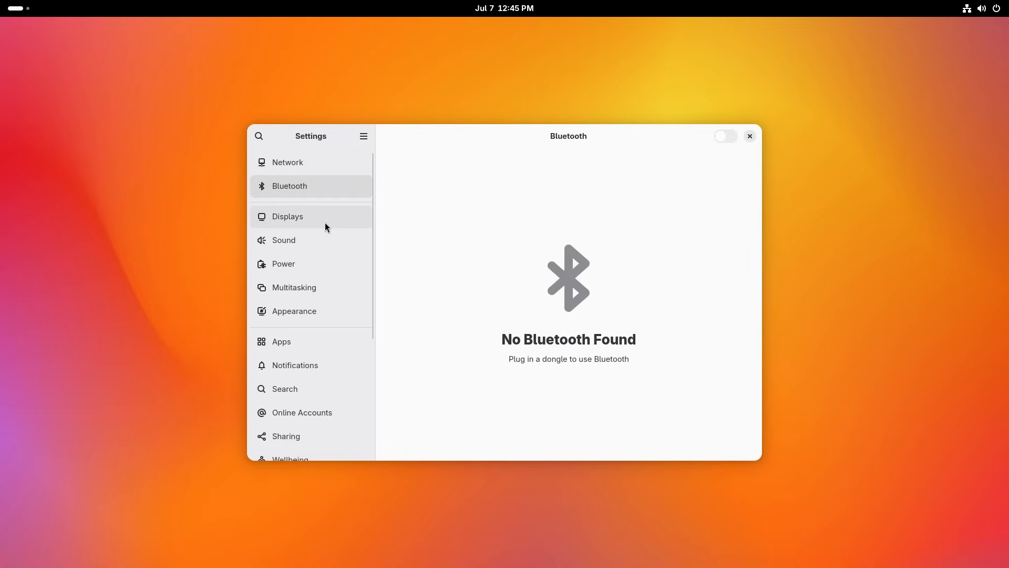
click(288, 216)
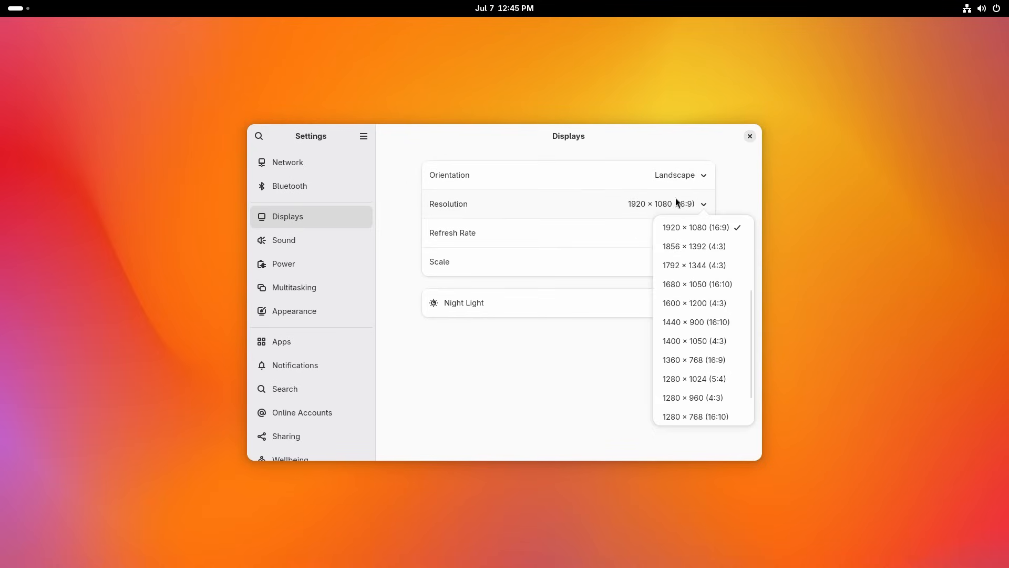
click(689, 261)
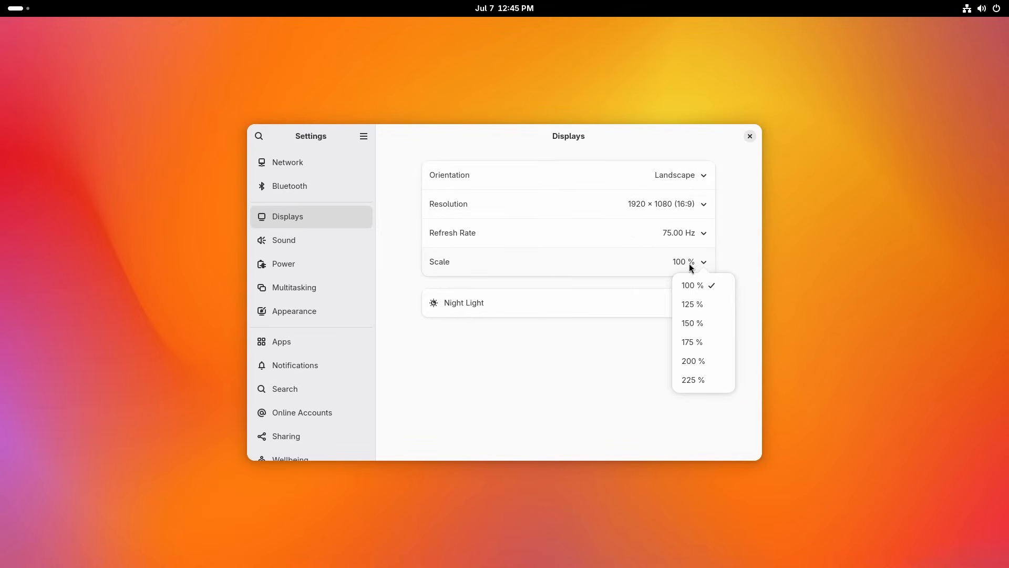
click(462, 303)
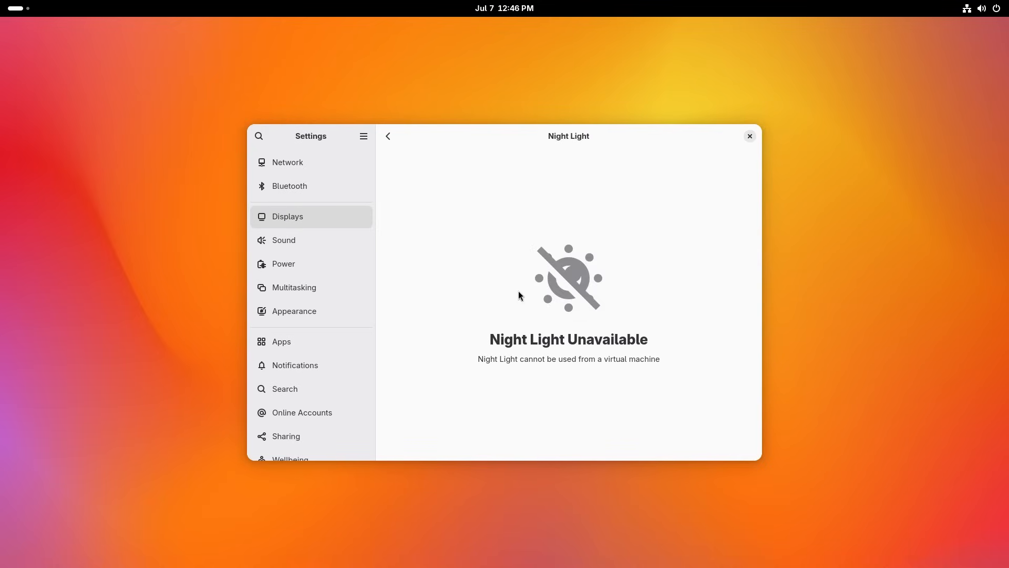
click(388, 135)
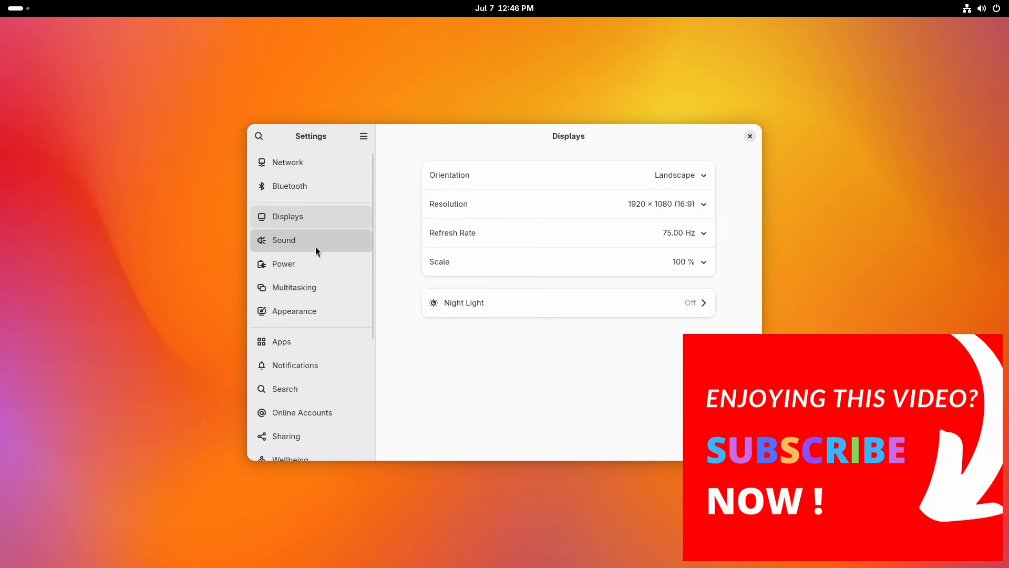
Step: View the Sound and Power panels, then move on to Multitasking
click(284, 240)
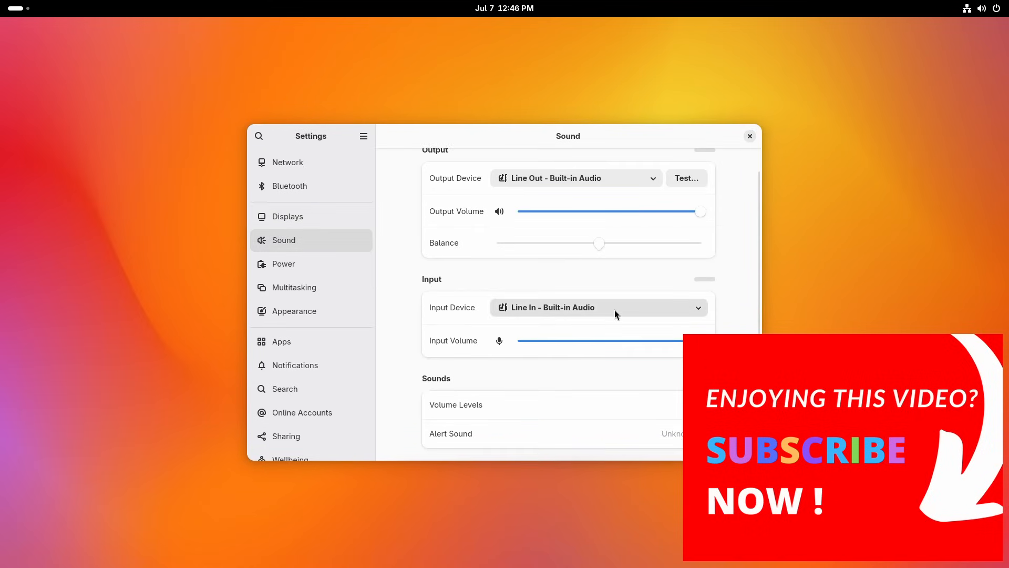
click(283, 263)
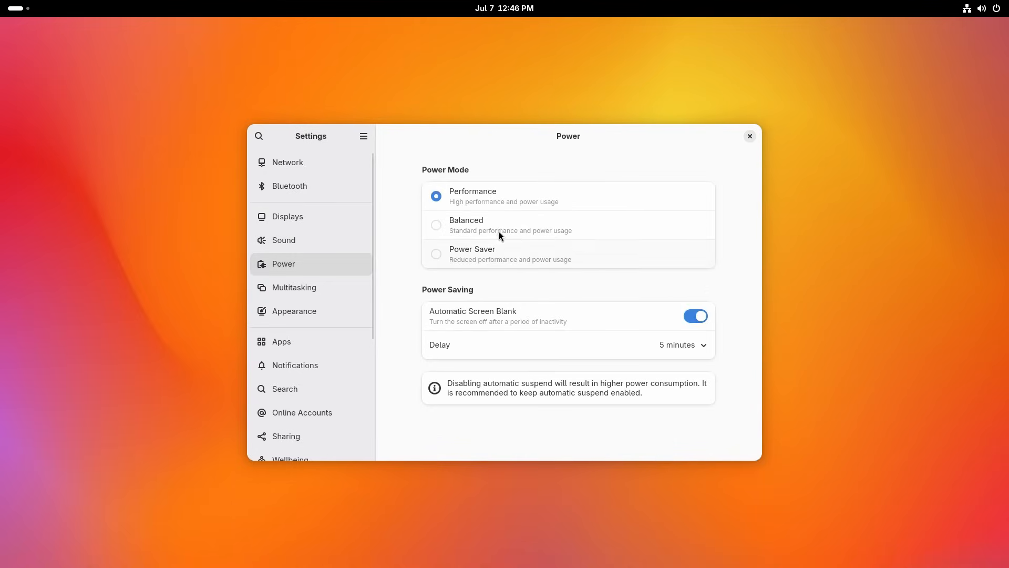
mouse_move(480, 328)
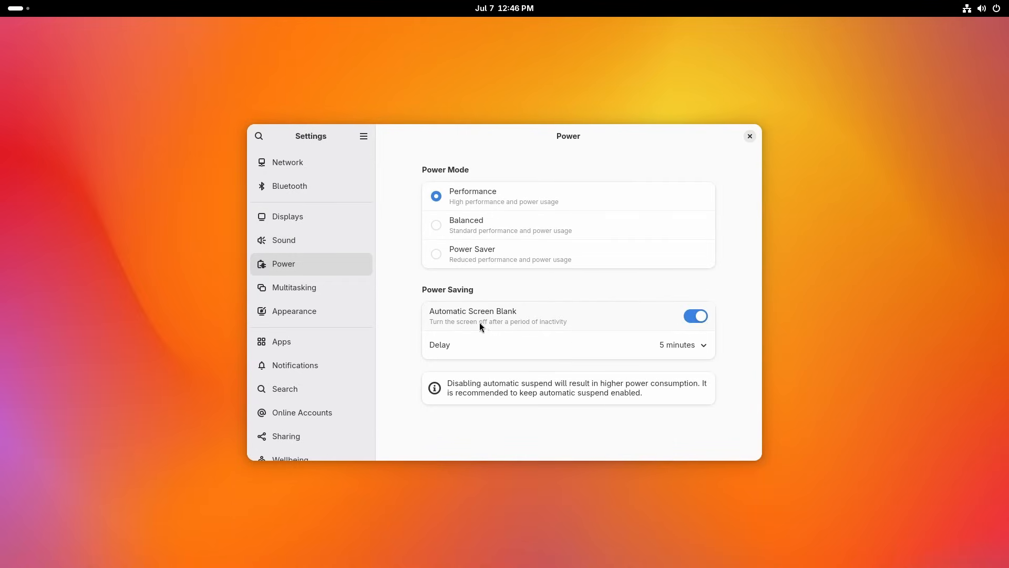
click(295, 287)
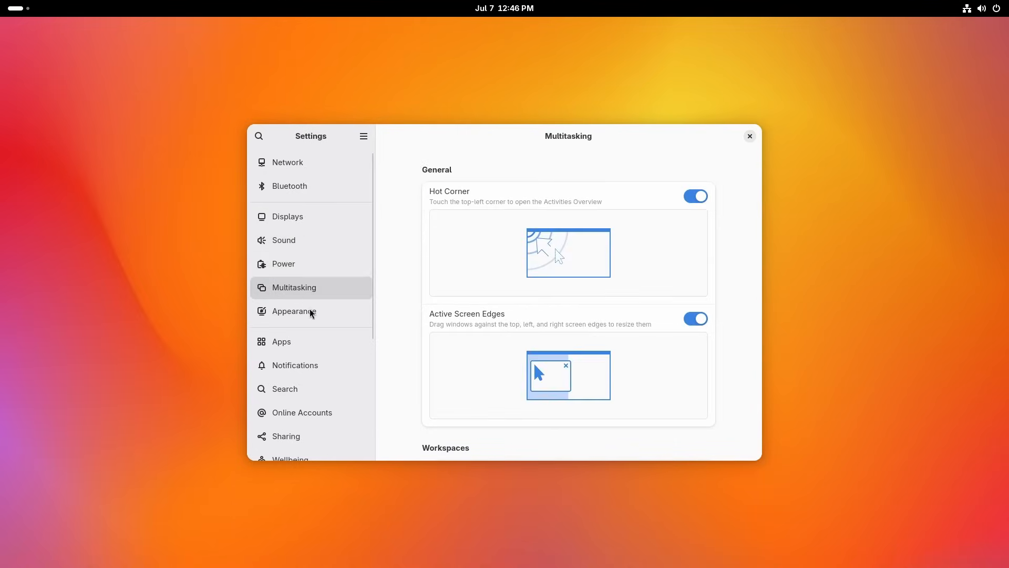
Step: Scroll the Multitasking settings and browse wallpapers on the Appearance page
key(Super)
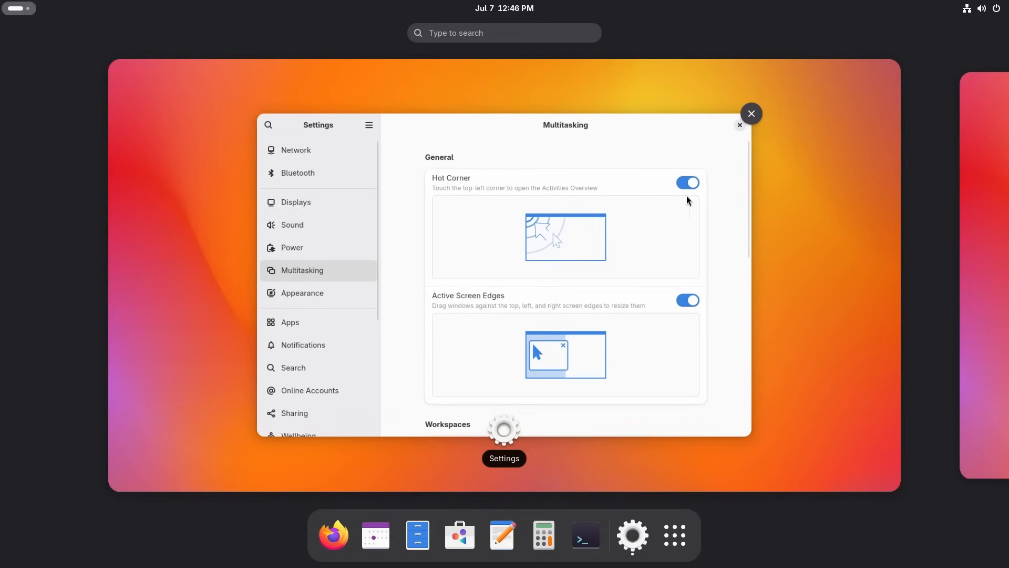
scroll(down, 3)
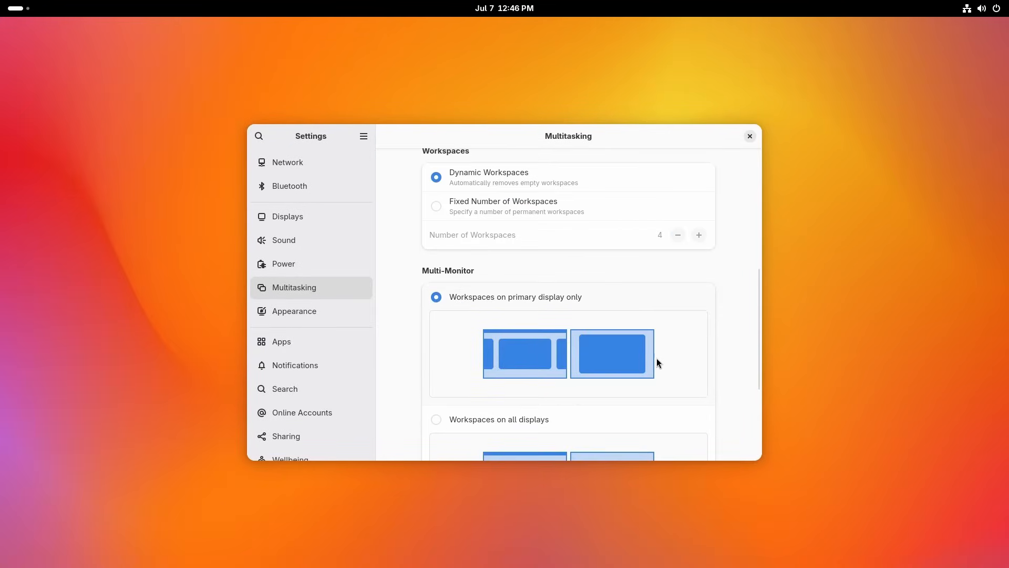
click(293, 311)
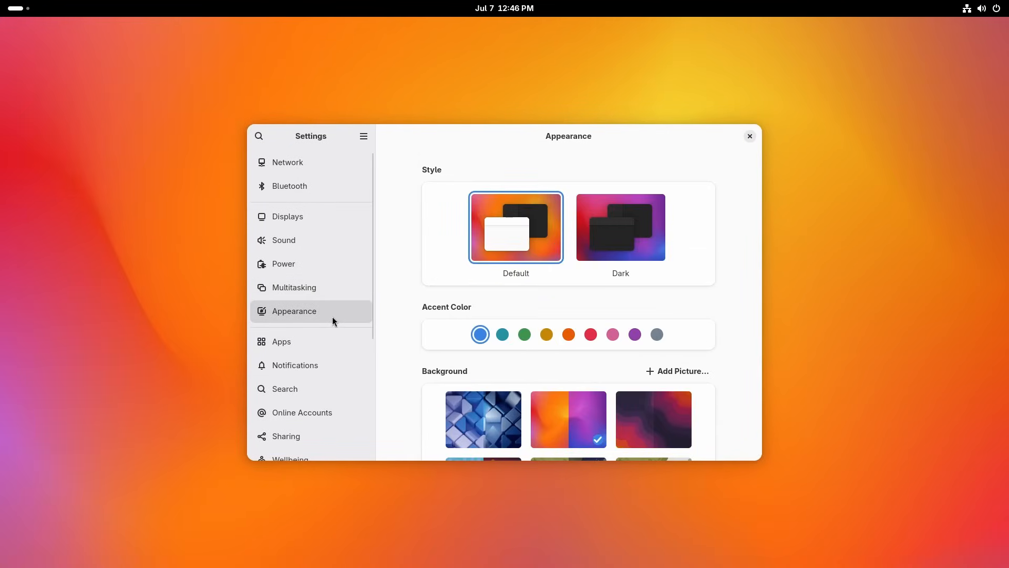
scroll(down, 3)
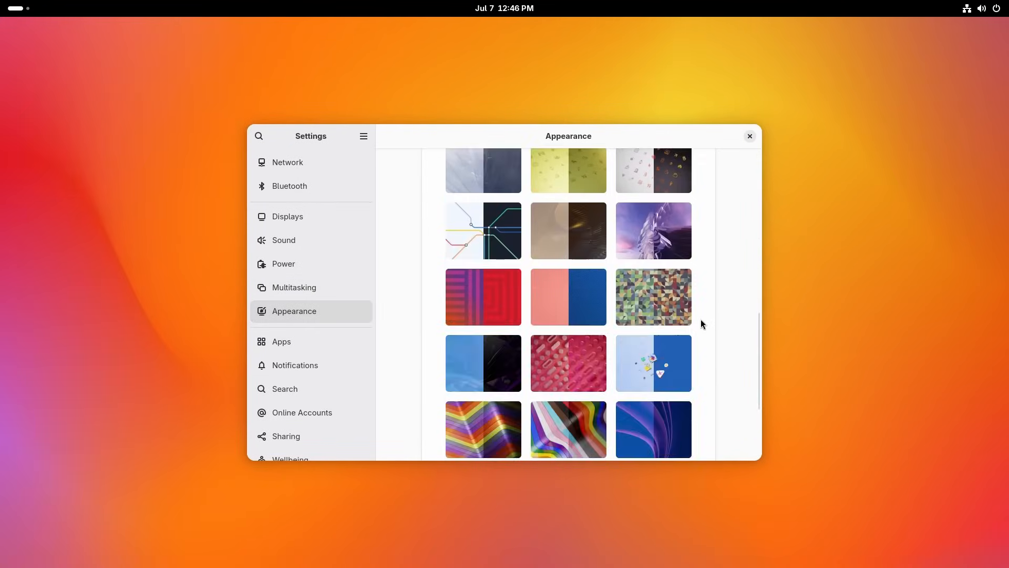
scroll(down, 3)
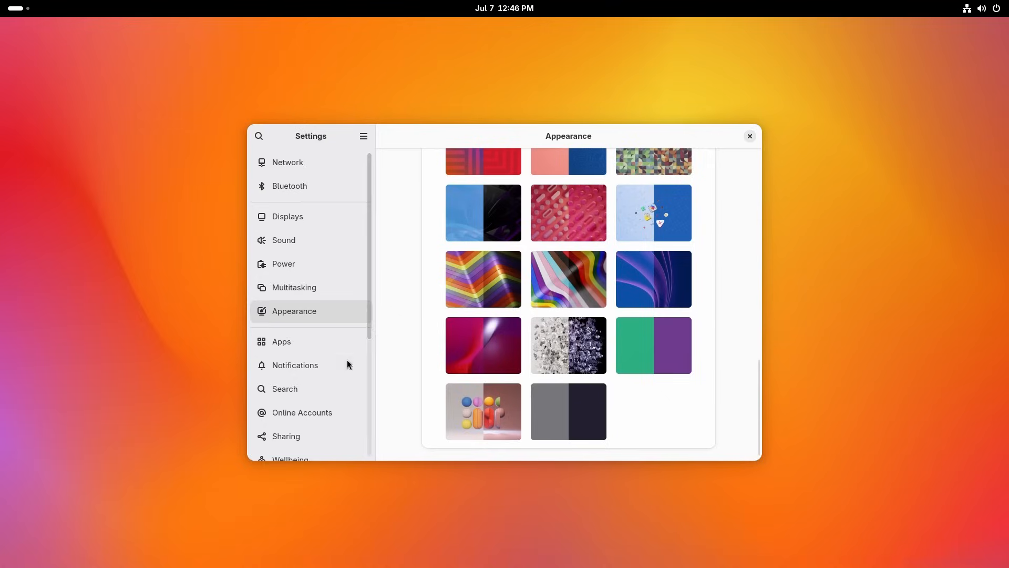
Step: Tour the Apps, Notifications and Search pages, then go to Online Accounts
click(281, 341)
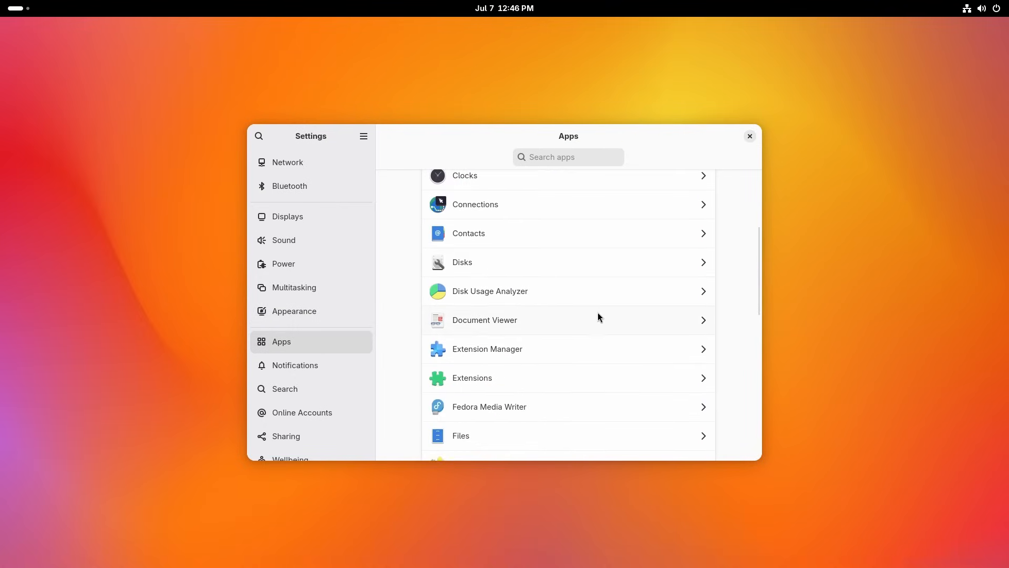
scroll(down, 3)
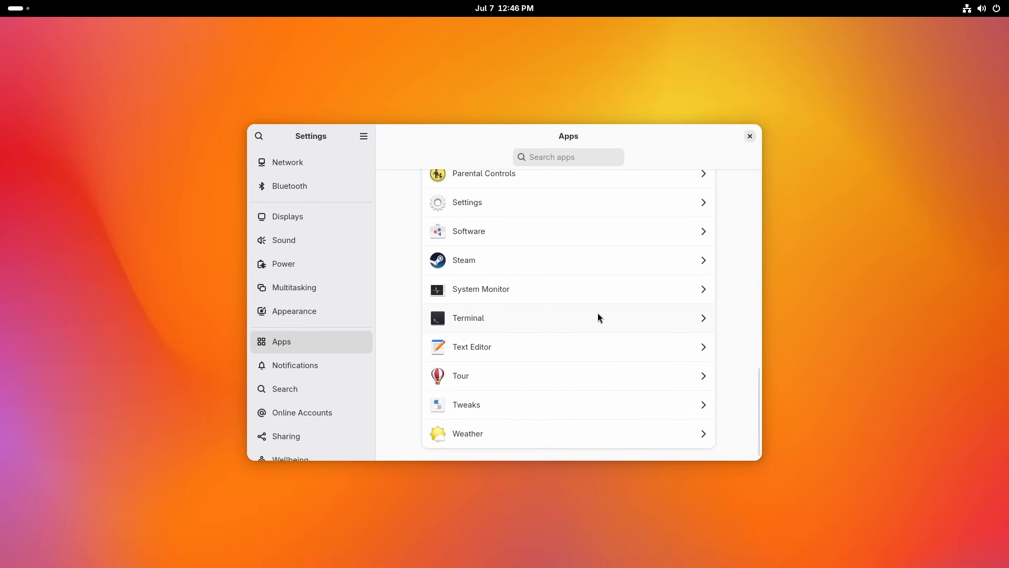
click(294, 365)
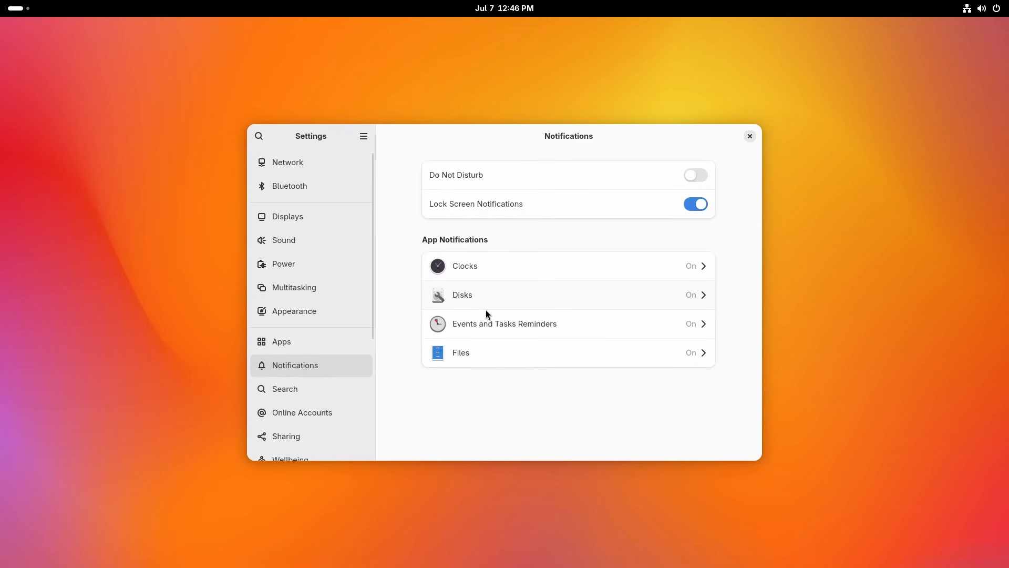
click(285, 388)
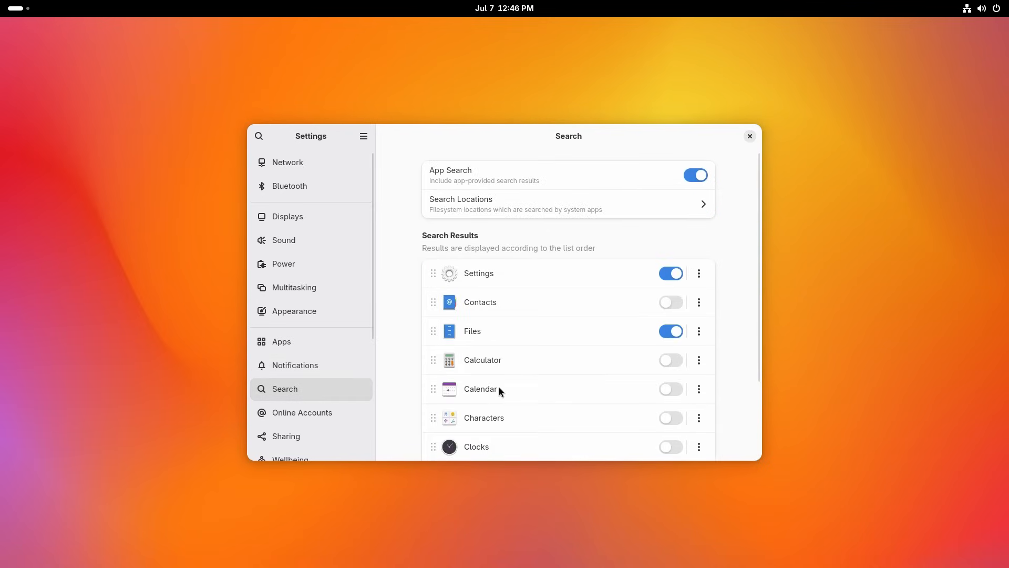
scroll(down, 3)
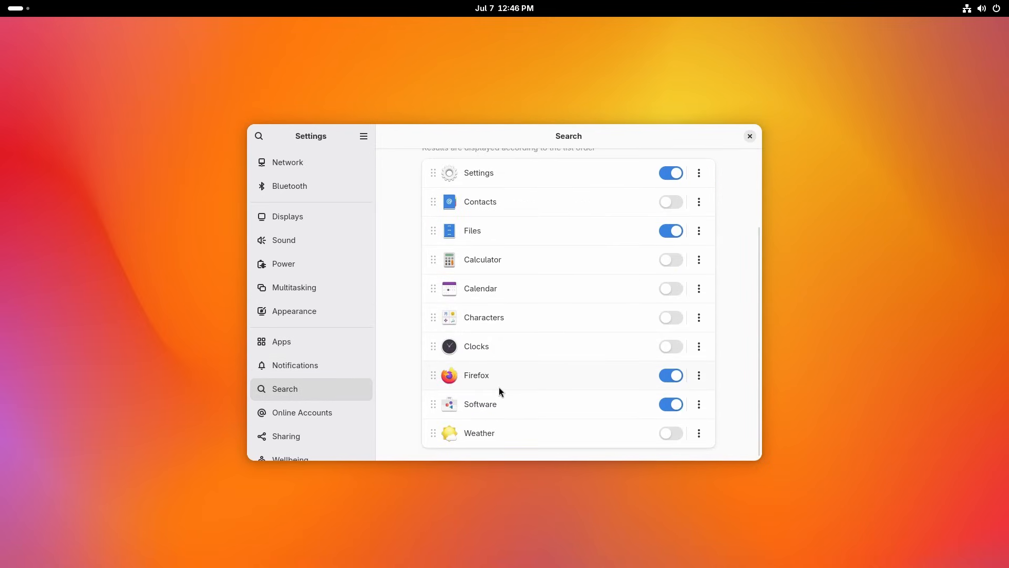
click(302, 412)
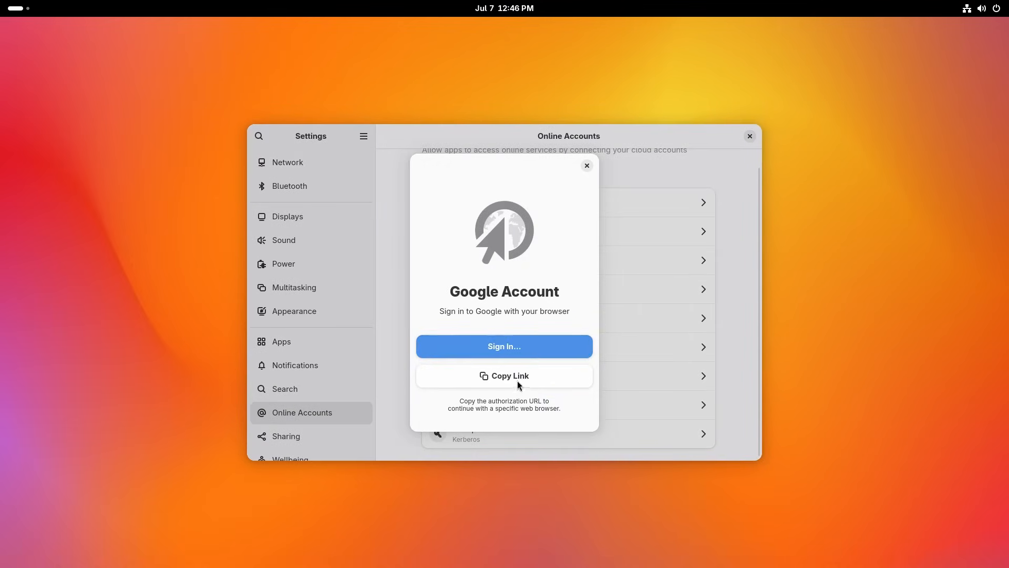
Step: Dismiss the Google sign-in, view Sharing, and check the previous week's screen time
click(585, 165)
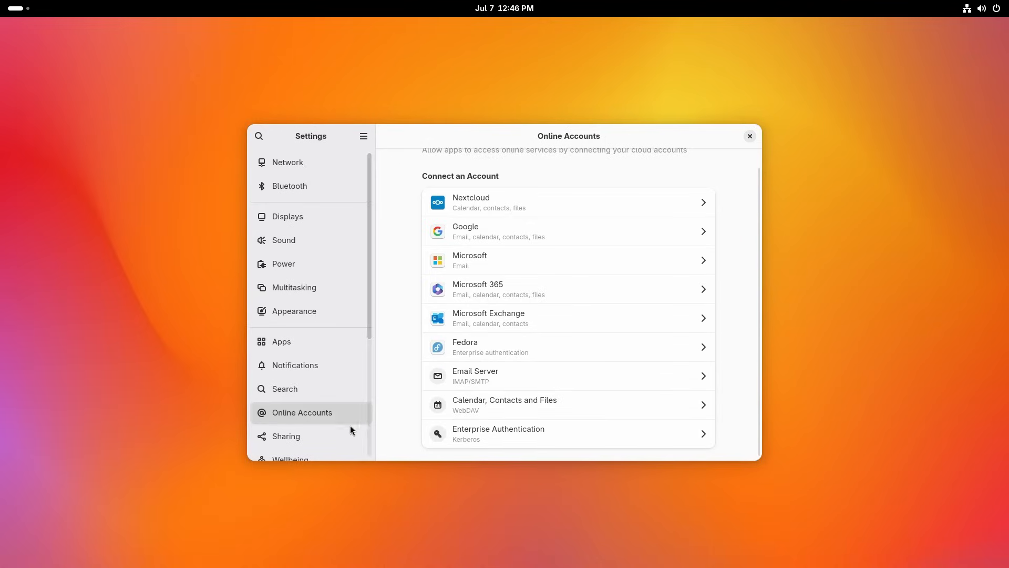
click(286, 436)
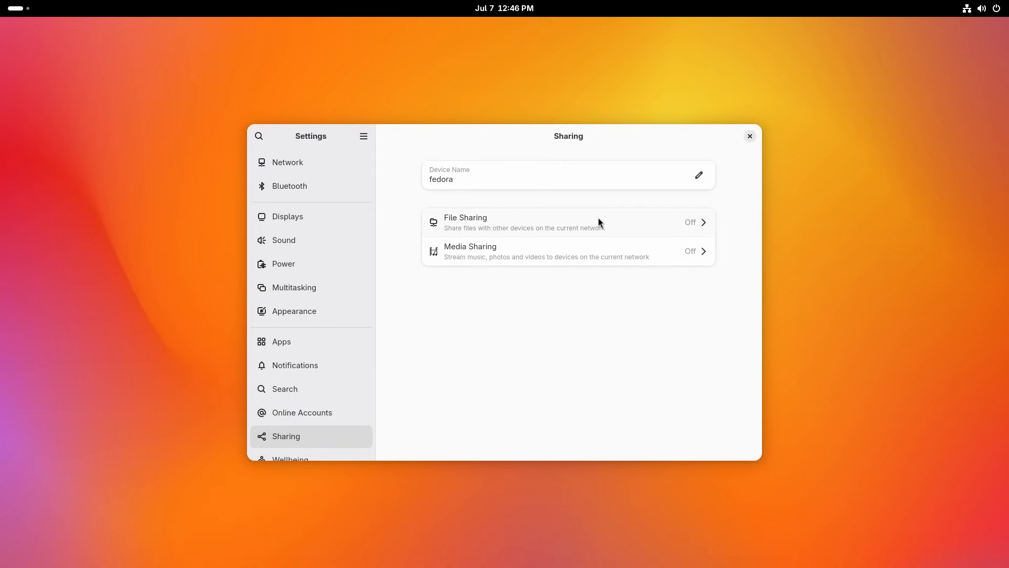
mouse_move(509, 250)
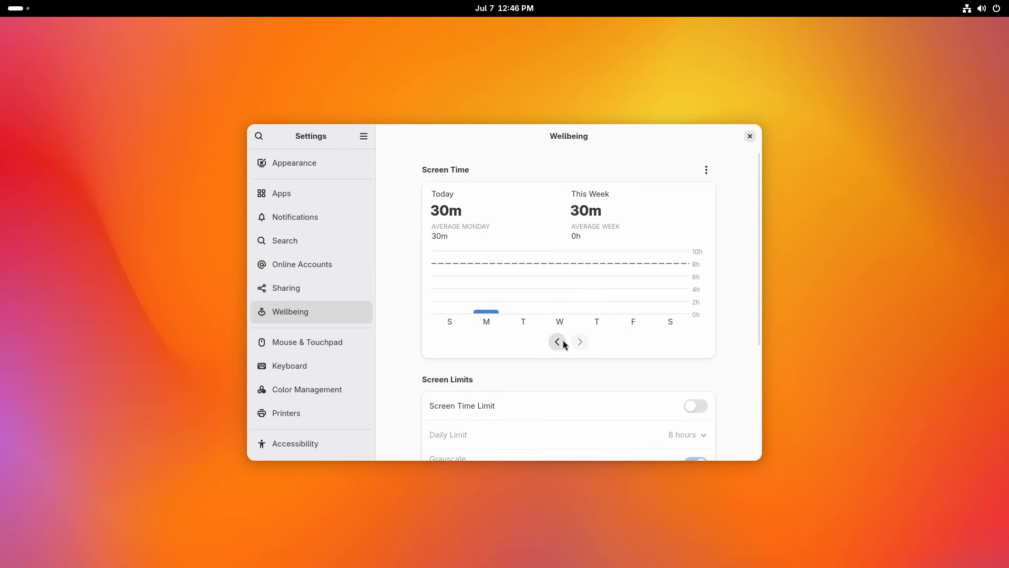
click(557, 341)
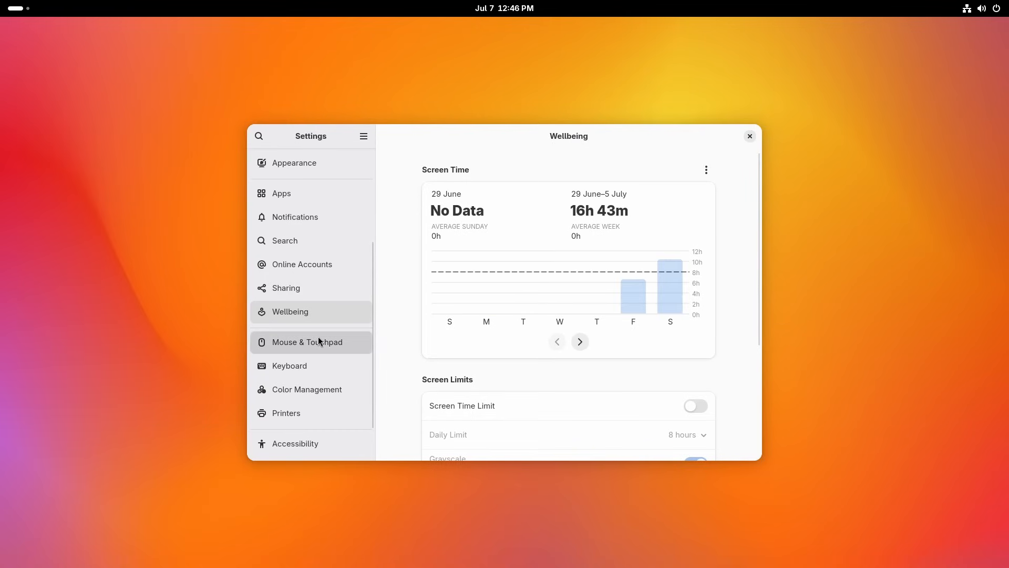
Step: Tour Mouse & Touchpad, Keyboard and Color Management, ending on the empty Printers page
click(307, 341)
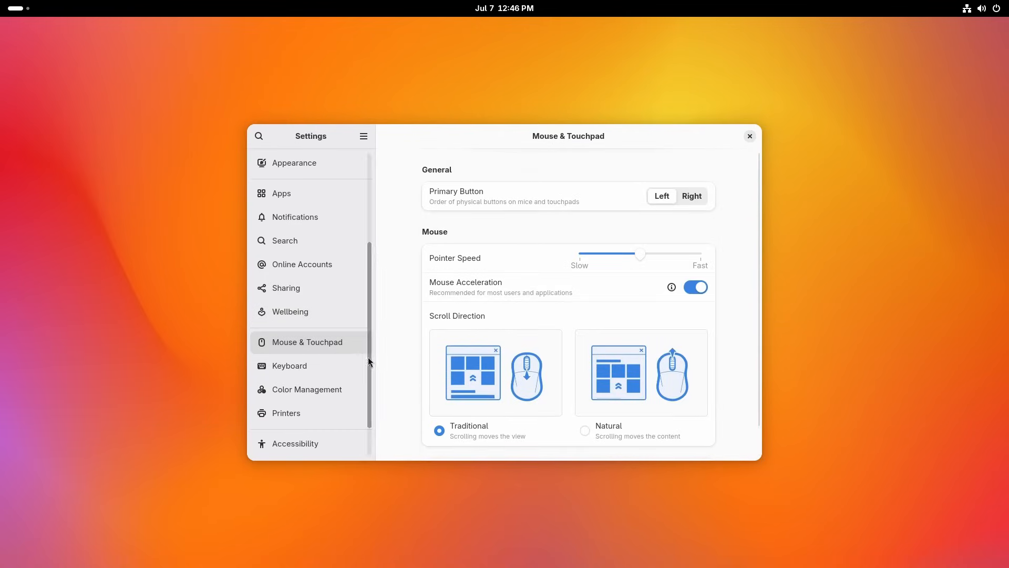
click(290, 366)
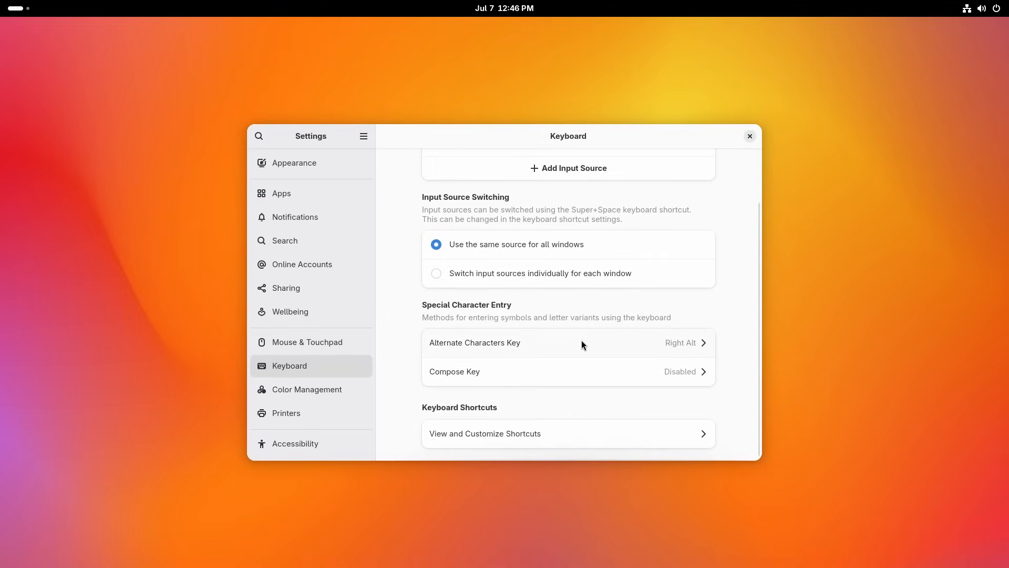
click(307, 389)
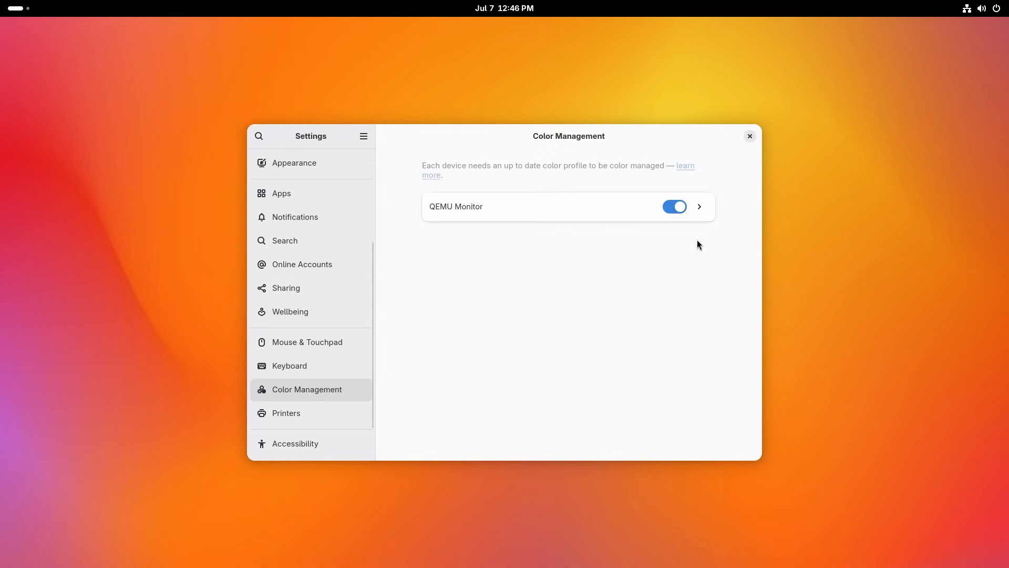
mouse_move(252, 423)
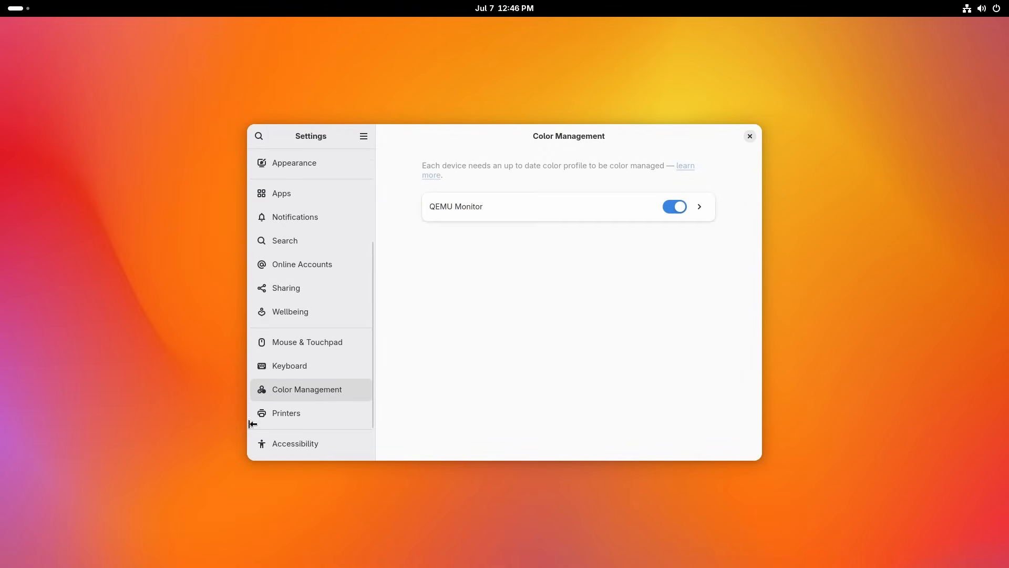
click(286, 412)
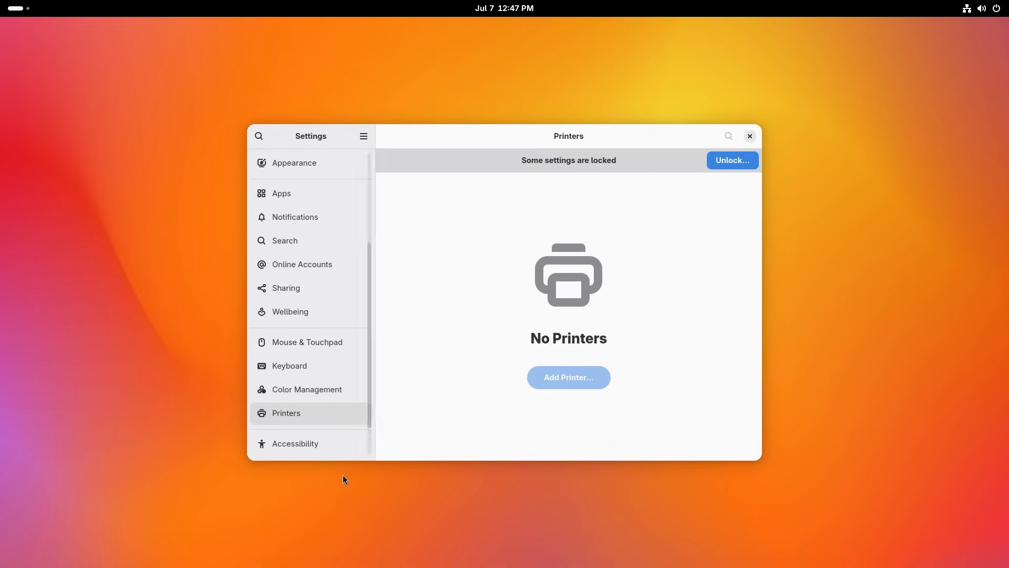
Step: Browse the Seeing, Hearing and Typing accessibility pages, then view Privacy & Security settings
click(295, 443)
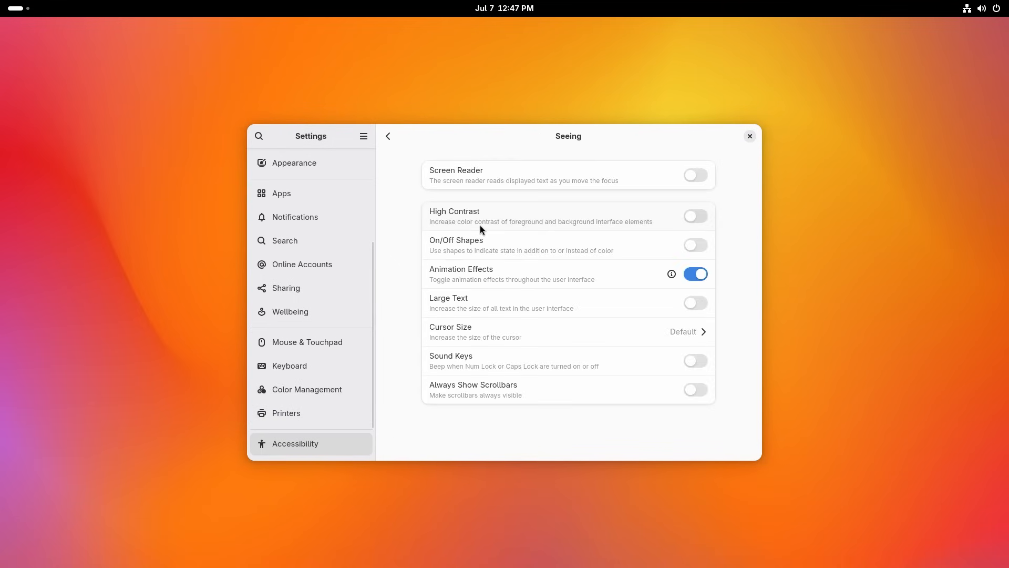
click(387, 135)
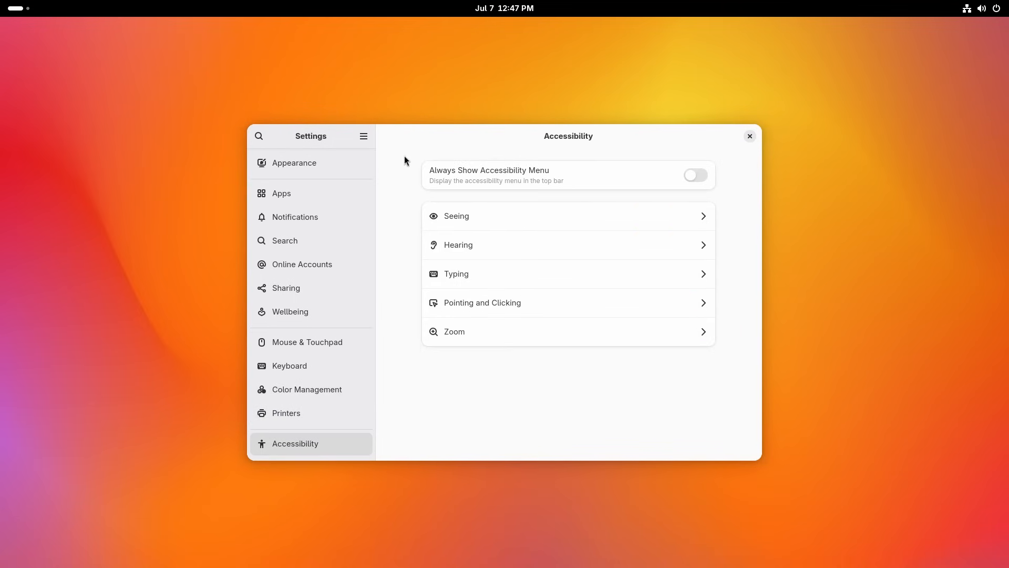
click(568, 245)
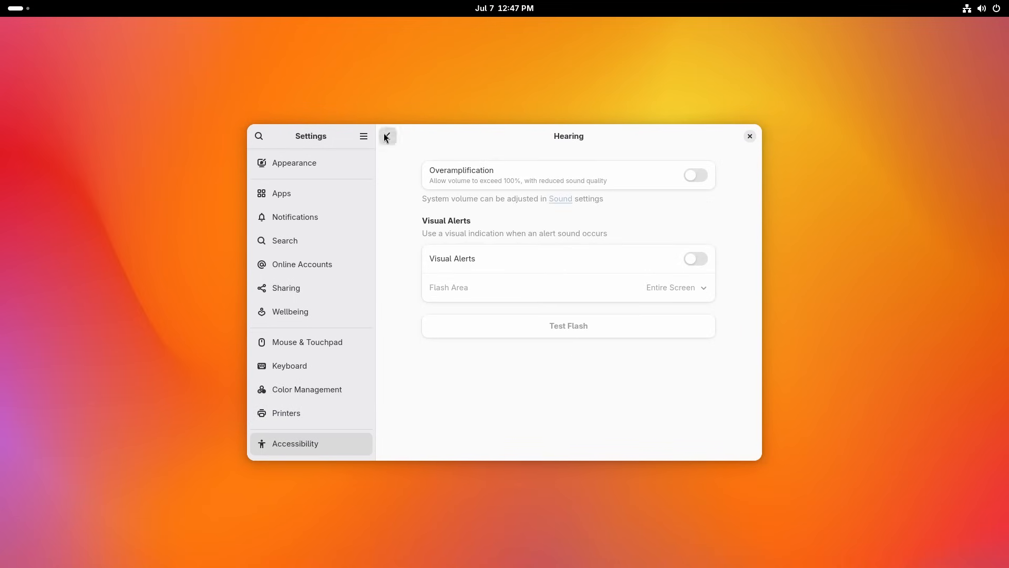
click(387, 135)
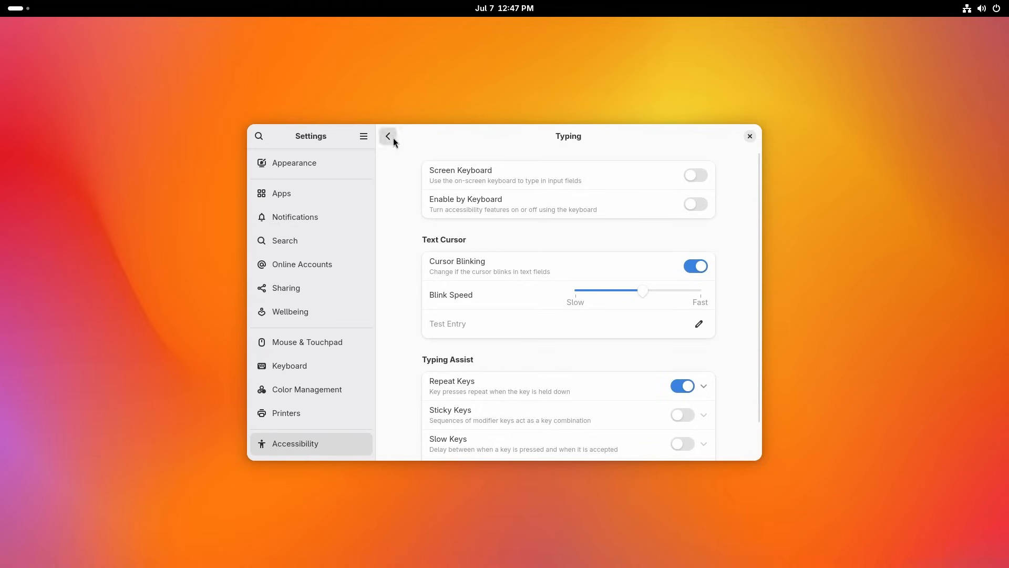
click(305, 420)
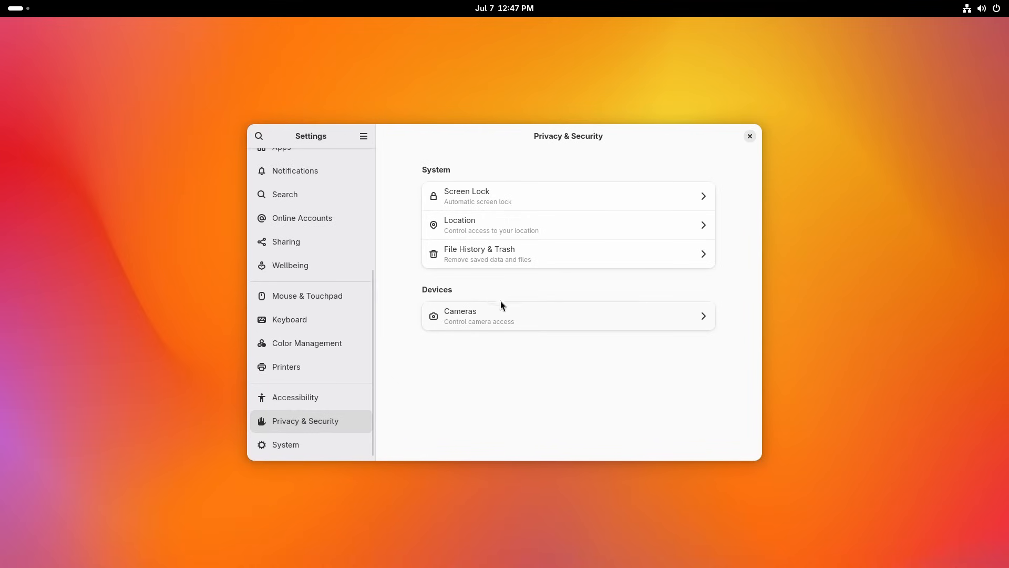
mouse_move(681, 304)
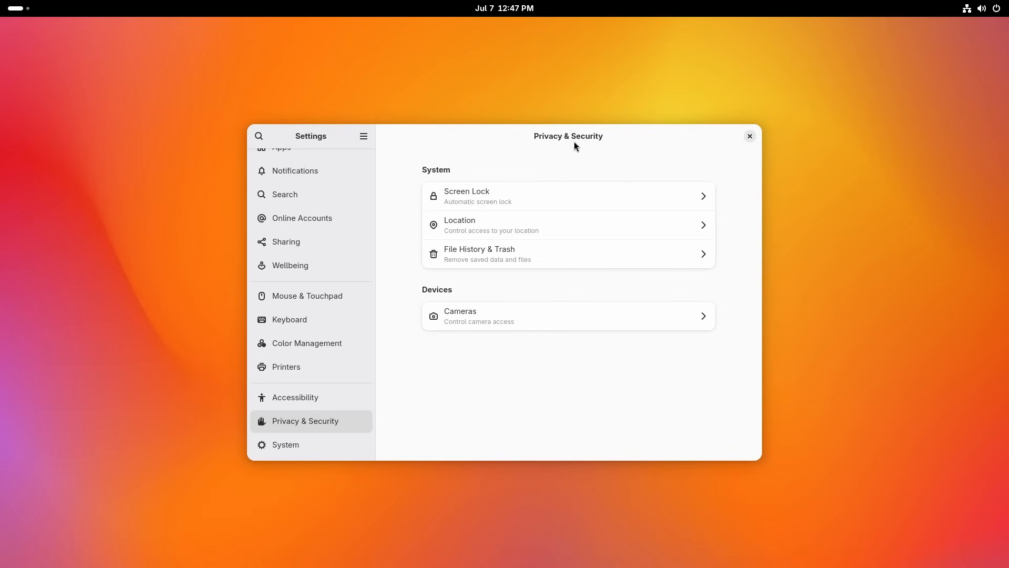
click(285, 444)
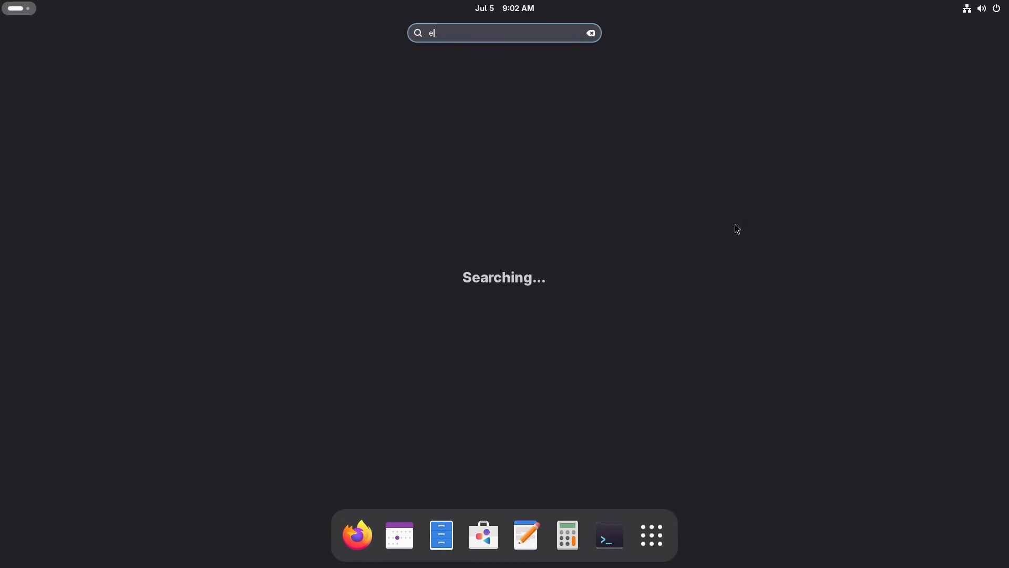
Step: Dismiss the activities overview search with Escape
key(Escape)
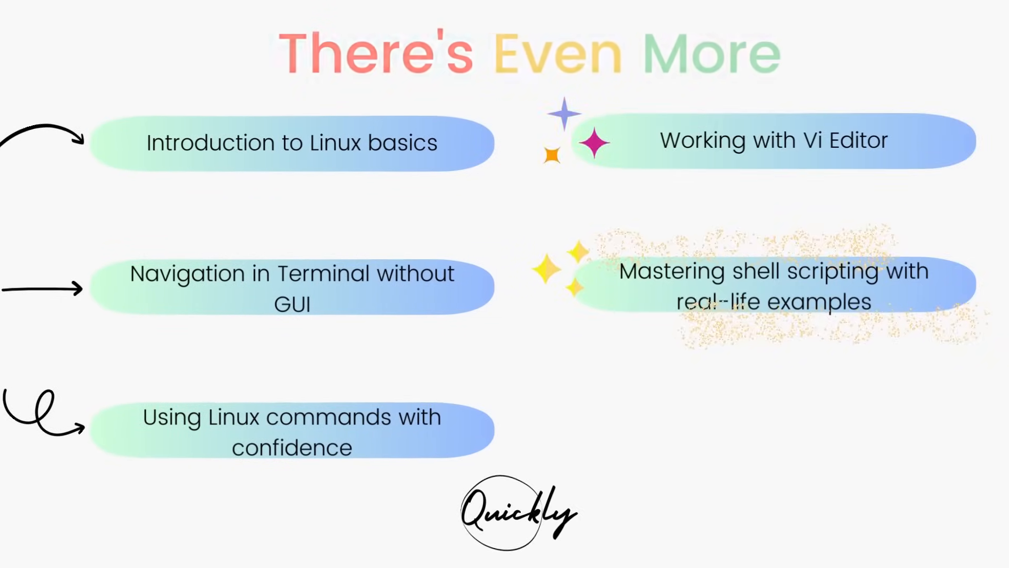
key(Right)
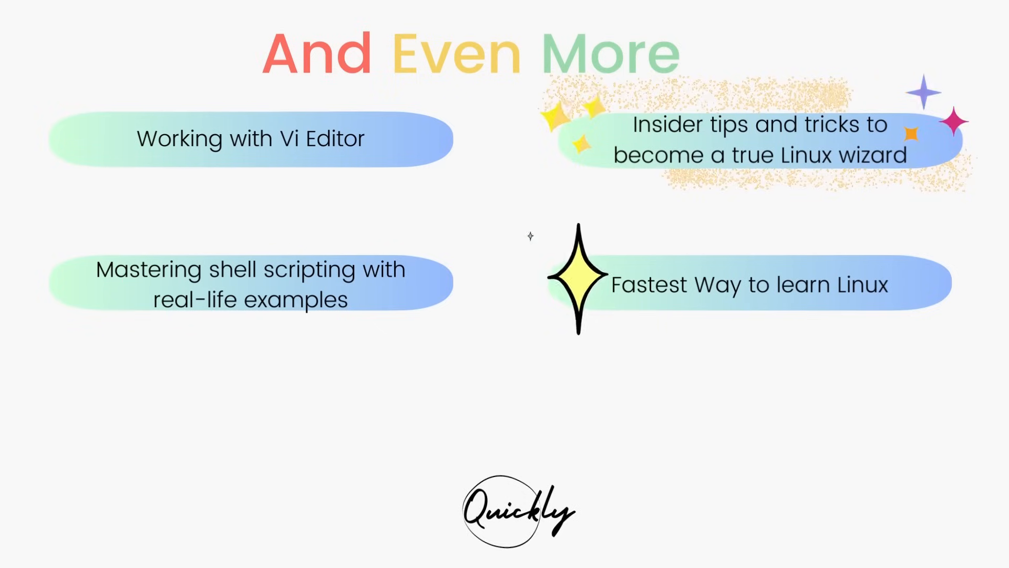